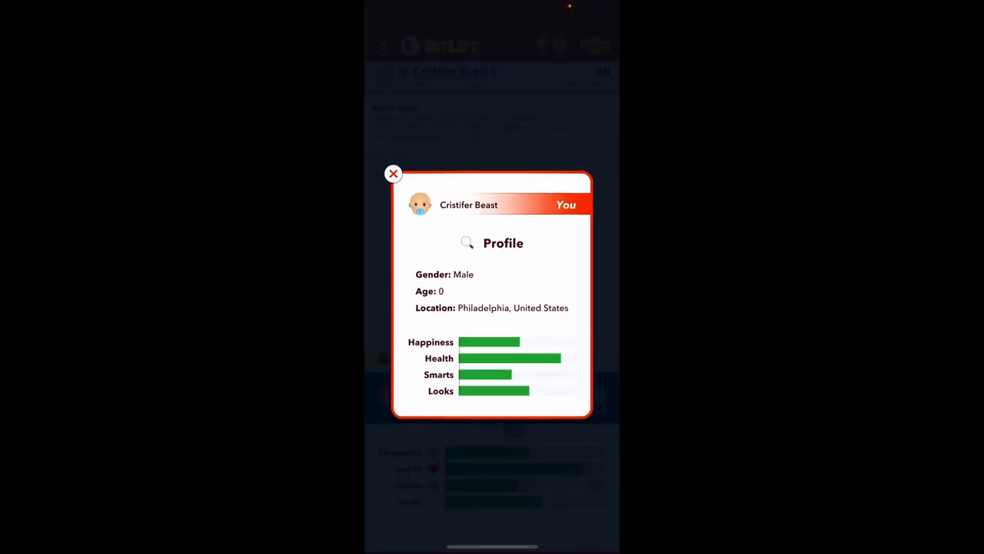
{"action": "left_click", "coordinate": [394, 172]}
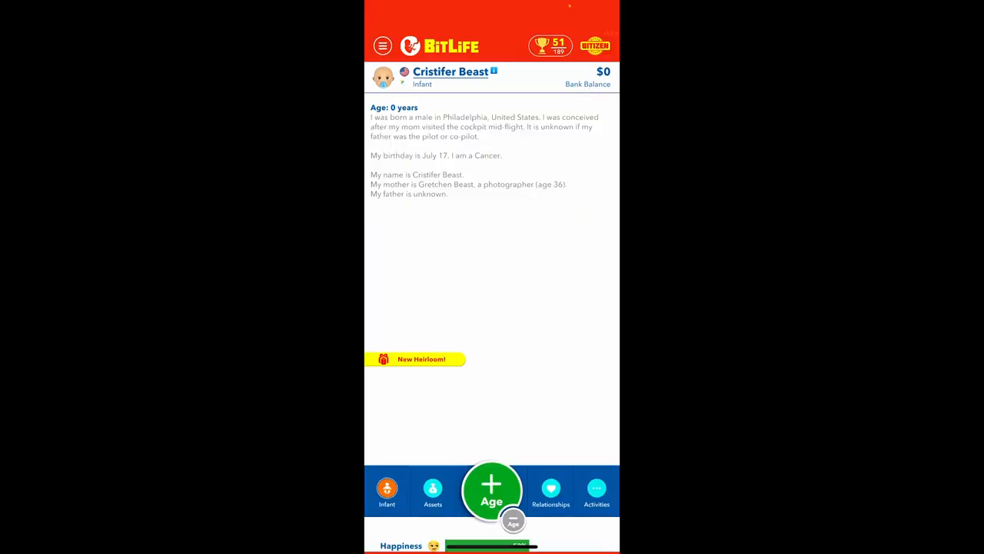
Age Cristifer through his mother's wedding news and let the girl play with the teddy bear
{"action": "left_click", "coordinate": [492, 489]}
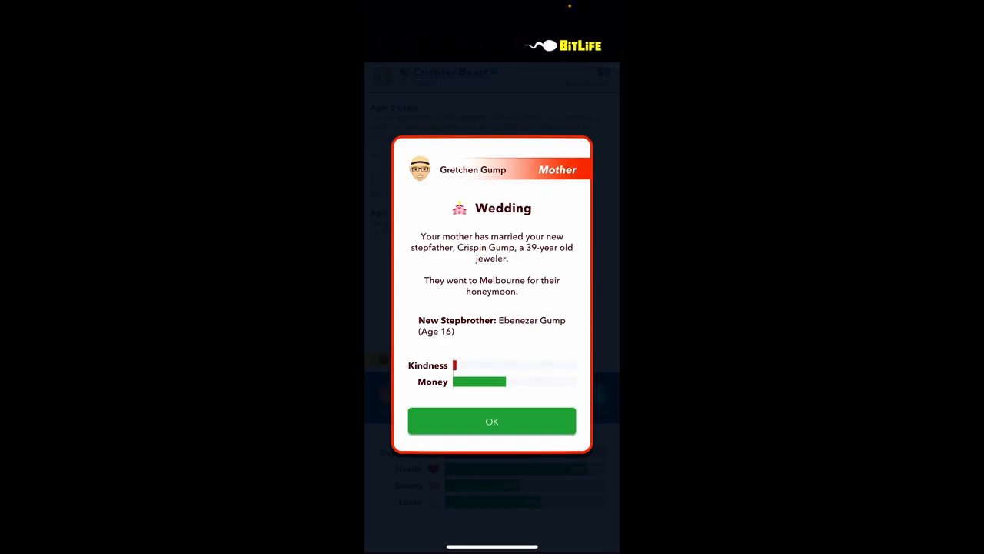
{"action": "left_click", "coordinate": [492, 422]}
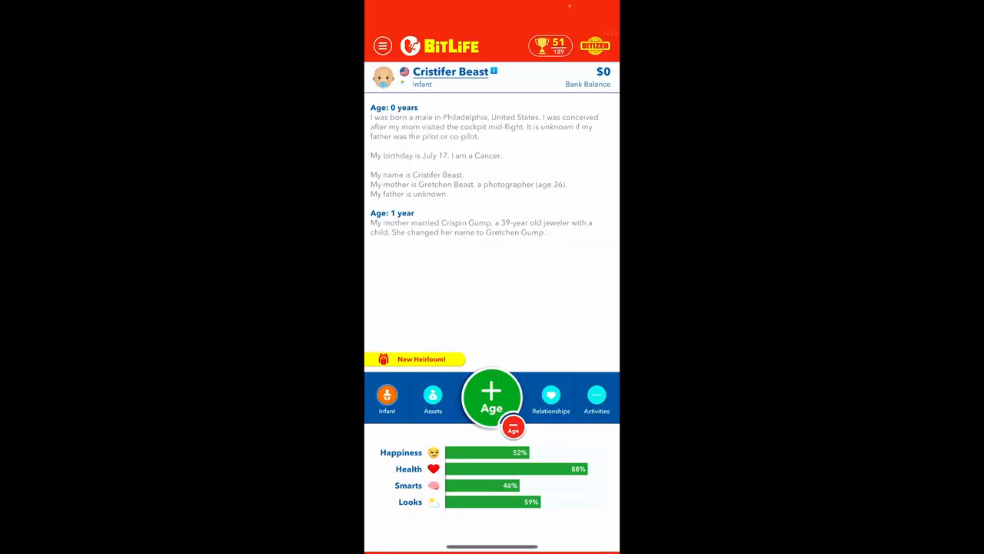
{"action": "left_click", "coordinate": [492, 397]}
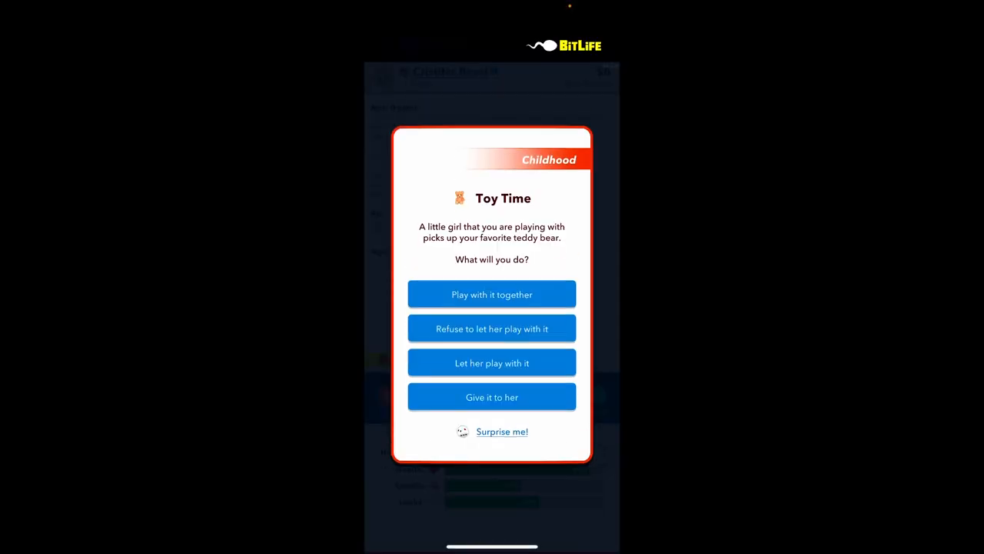
{"action": "left_click", "coordinate": [492, 363]}
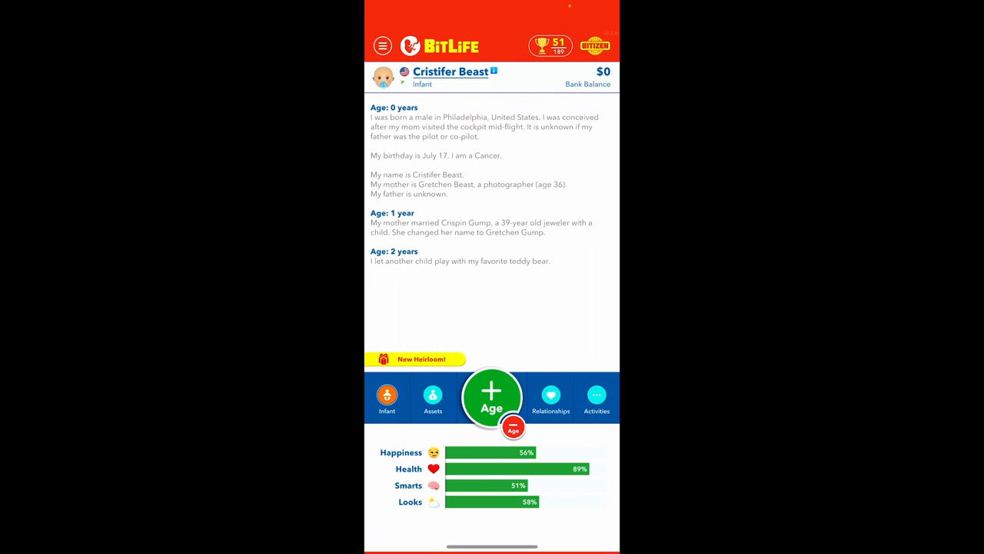
Age to 5, befriending Dean and Charles and starting elementary school
{"action": "left_click", "coordinate": [492, 397]}
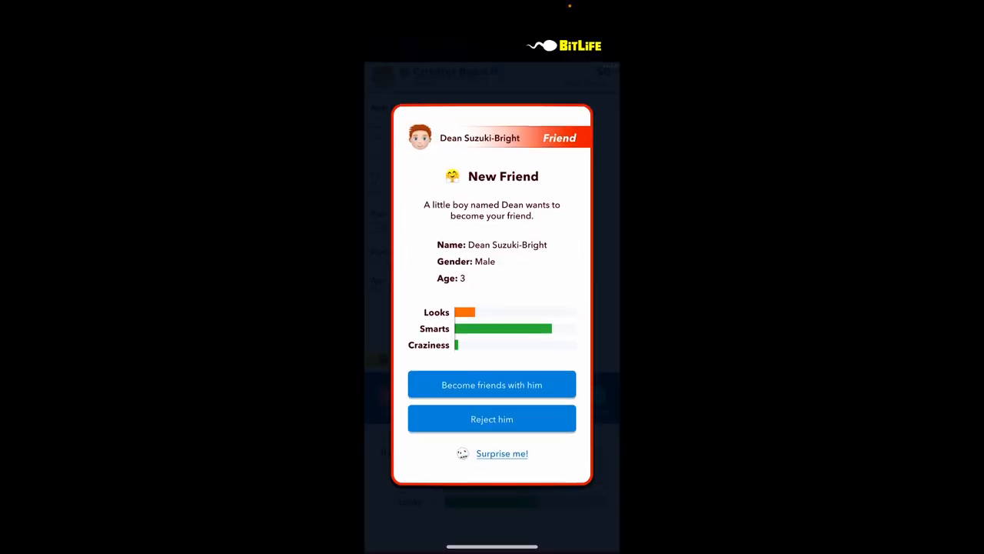
{"action": "left_click", "coordinate": [492, 385]}
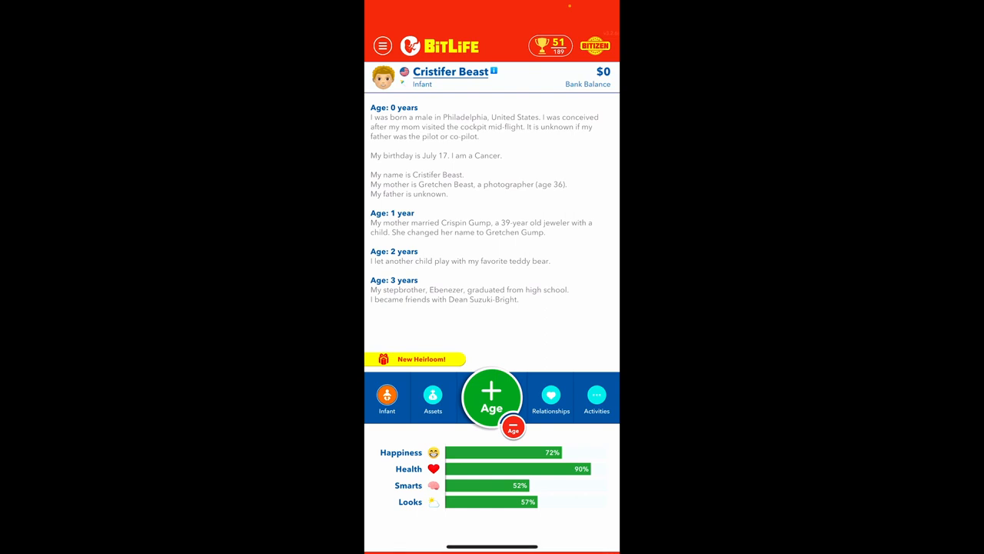
{"action": "left_click", "coordinate": [492, 397]}
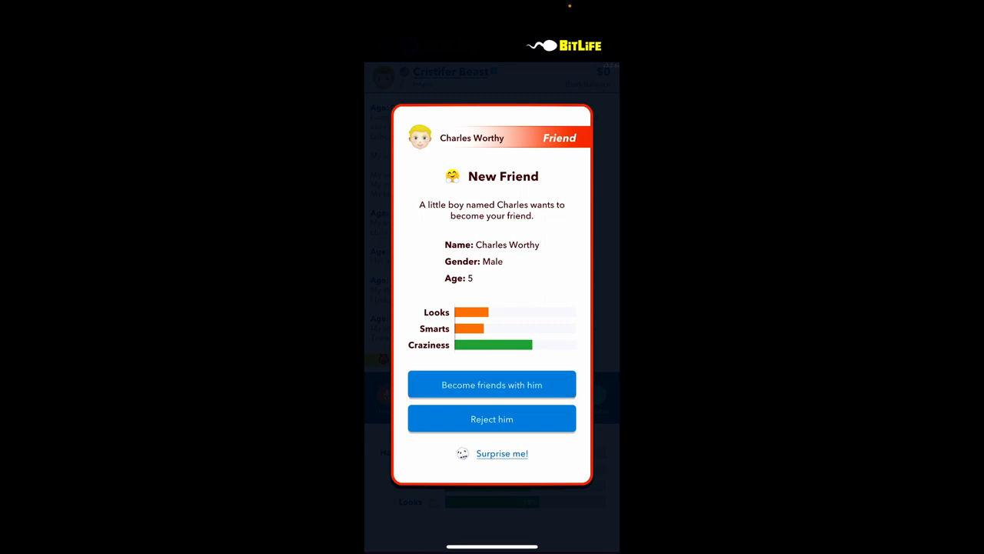
{"action": "left_click", "coordinate": [492, 385]}
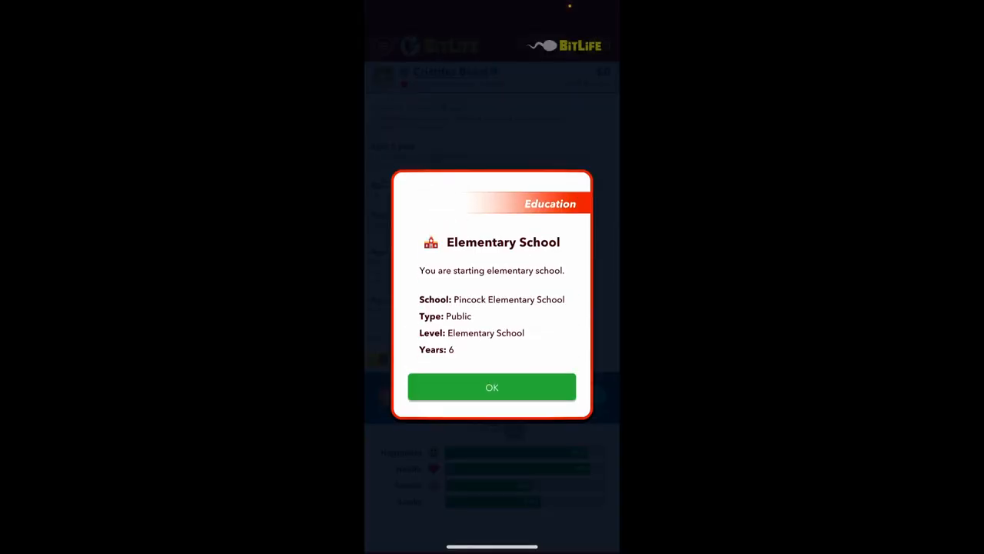
{"action": "left_click", "coordinate": [492, 388]}
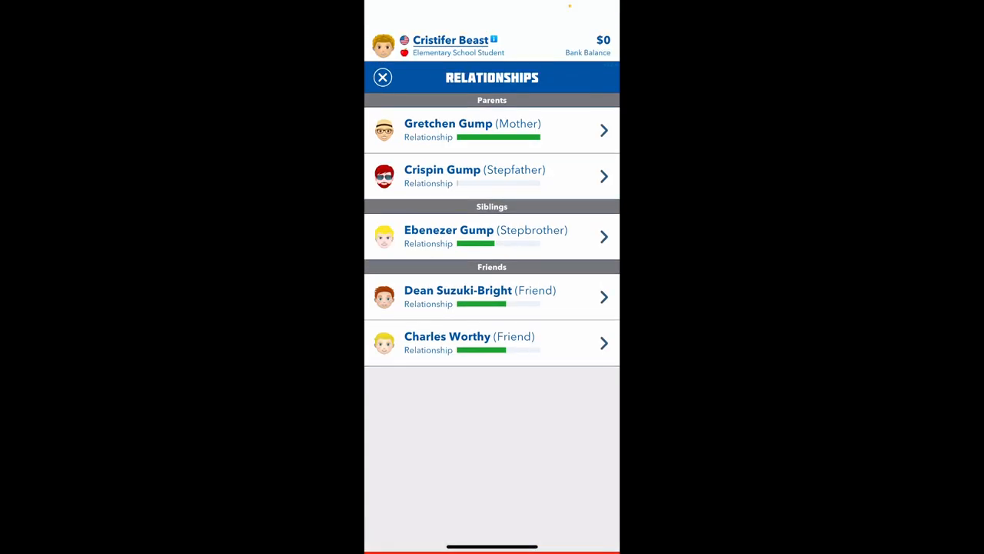
{"action": "left_click", "coordinate": [473, 176]}
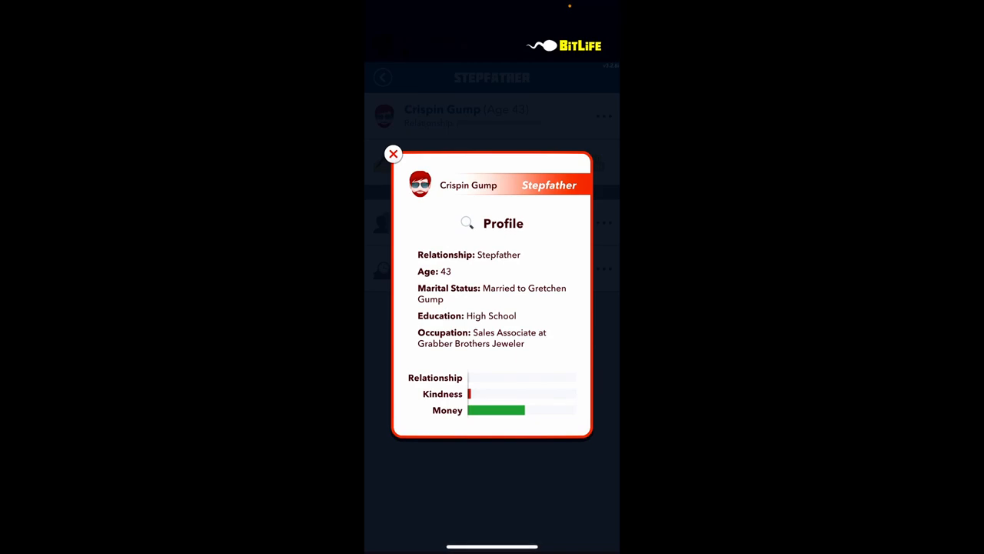
{"action": "left_click", "coordinate": [393, 154]}
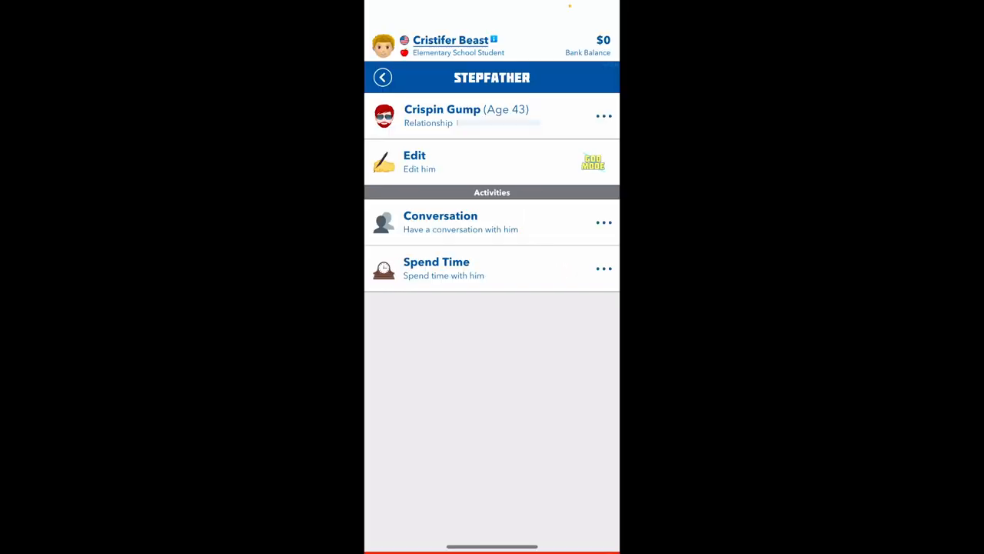
{"action": "left_click", "coordinate": [383, 77]}
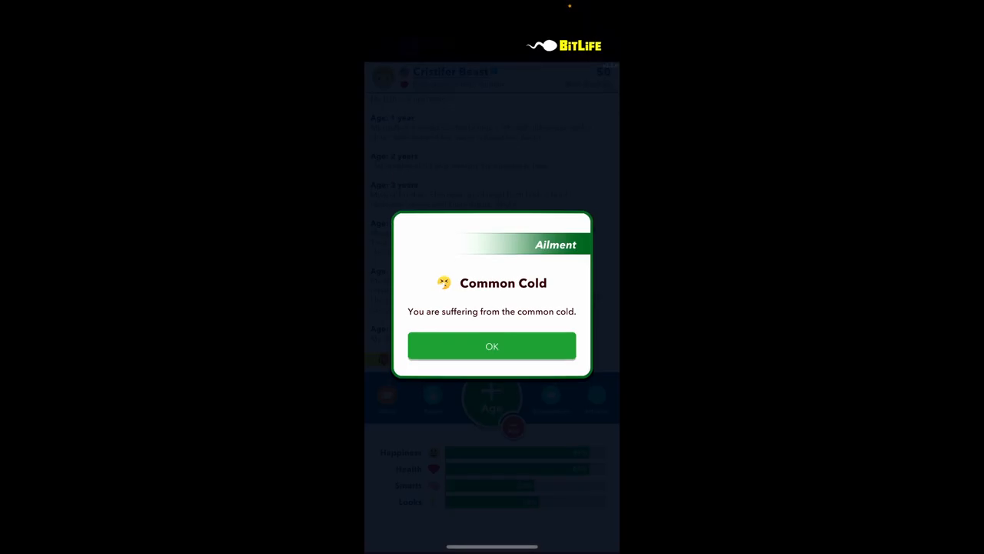
Dismiss the cold notice and age past the stepfather's flamethrower assault
{"action": "left_click", "coordinate": [492, 345]}
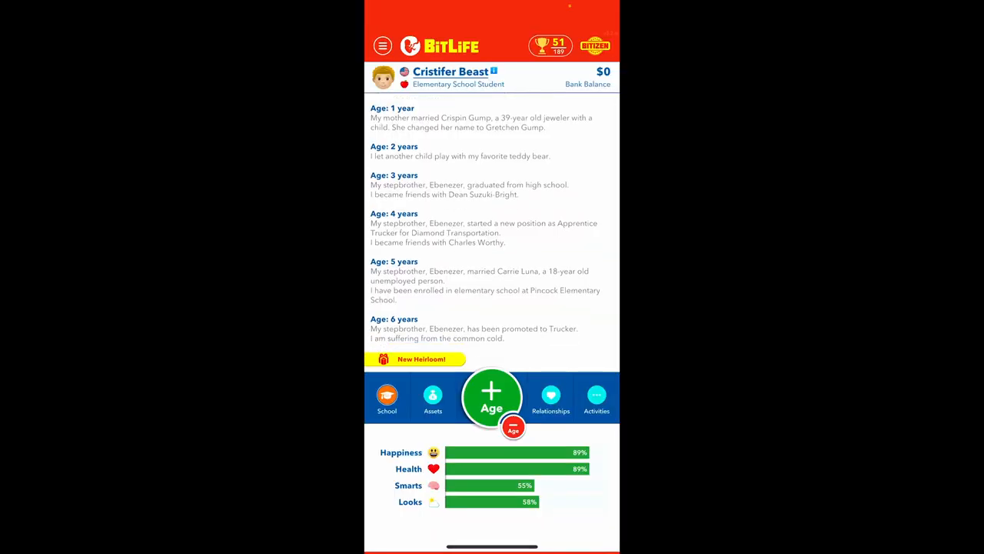
{"action": "left_click", "coordinate": [492, 398]}
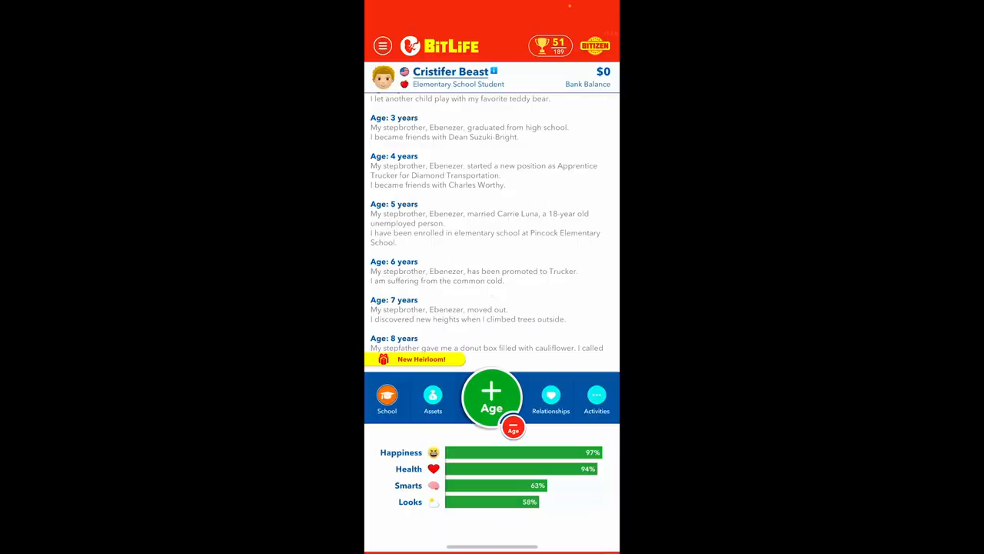
{"action": "left_click", "coordinate": [492, 397]}
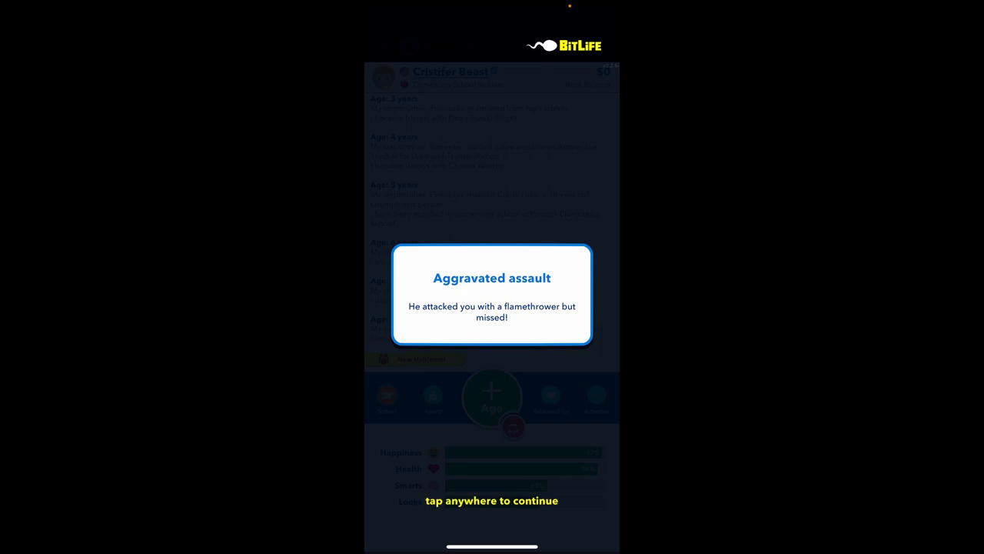
{"action": "left_click", "coordinate": [492, 292]}
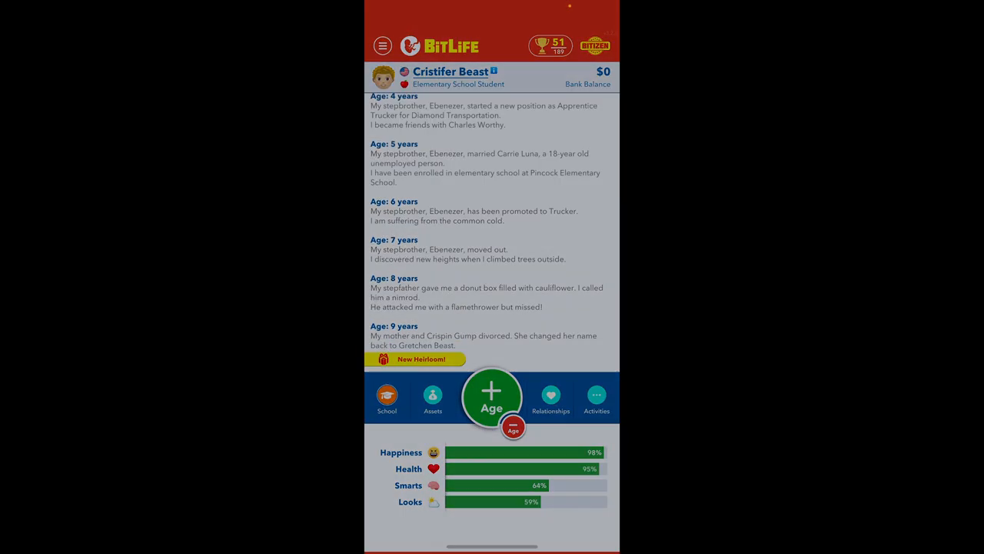
Acknowledge the parents' divorce and age to 11, starting middle school
{"action": "left_click", "coordinate": [492, 397]}
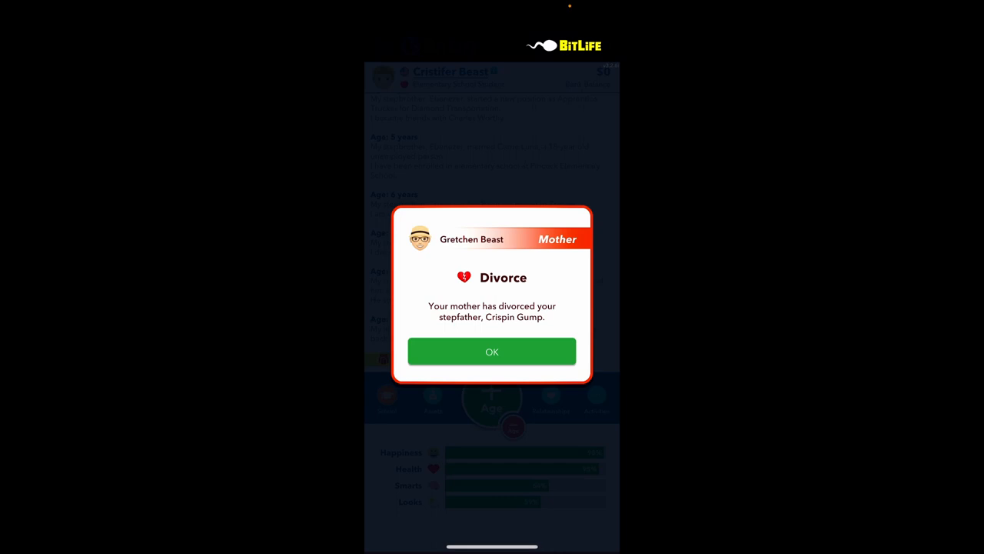
{"action": "left_click", "coordinate": [492, 350]}
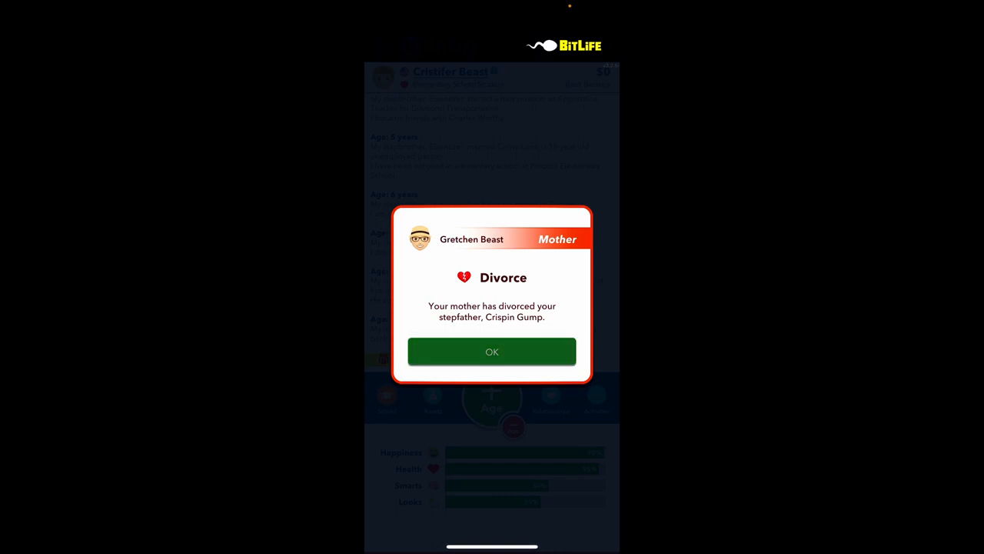
{"action": "left_click", "coordinate": [492, 351]}
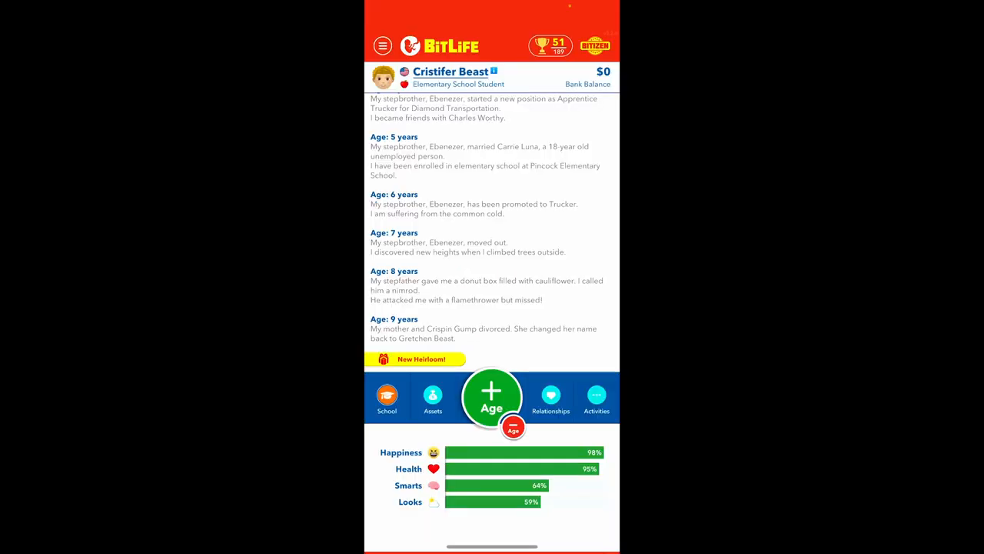
{"action": "left_click", "coordinate": [492, 397]}
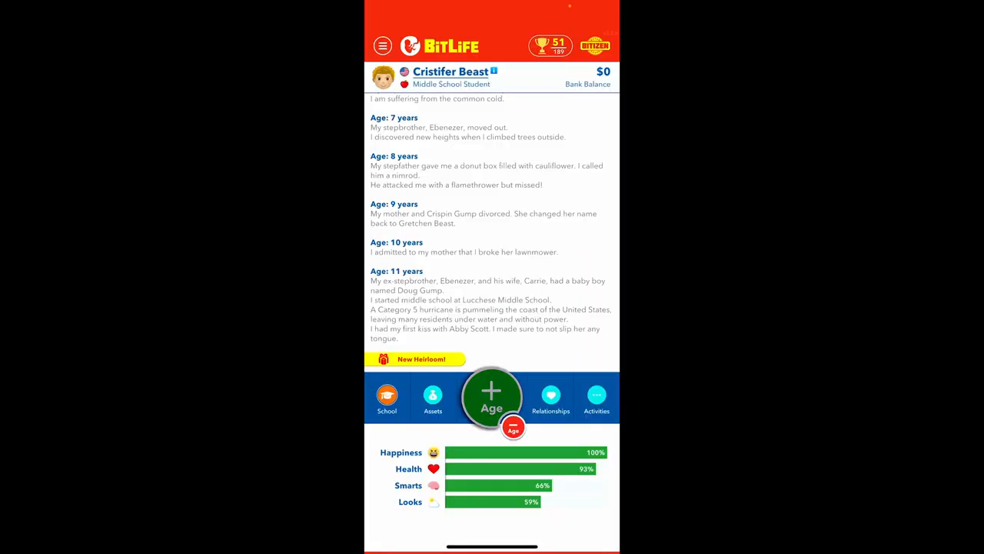
Age up, running the whole group project and skipping school with Samuel to help a neighbor
{"action": "left_click", "coordinate": [492, 397]}
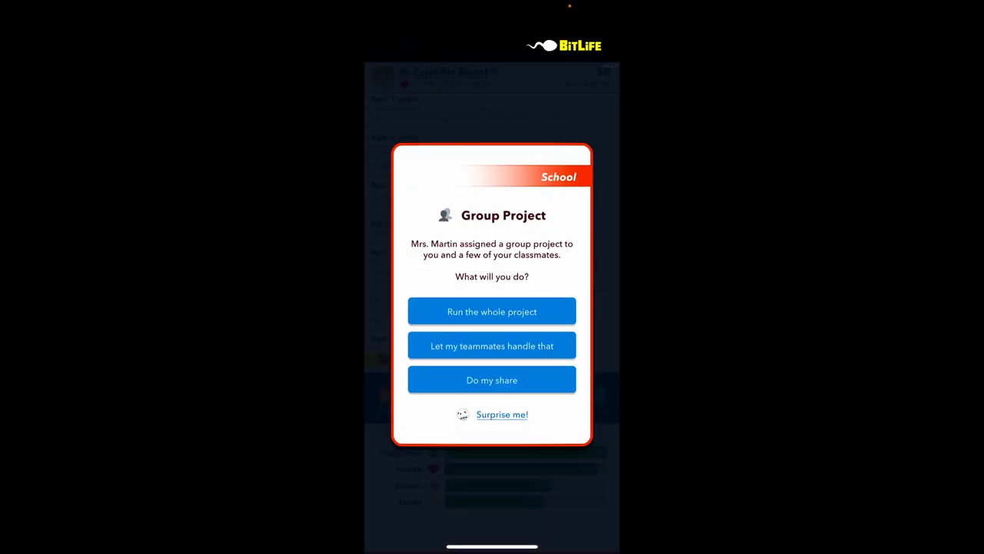
{"action": "left_click", "coordinate": [492, 311]}
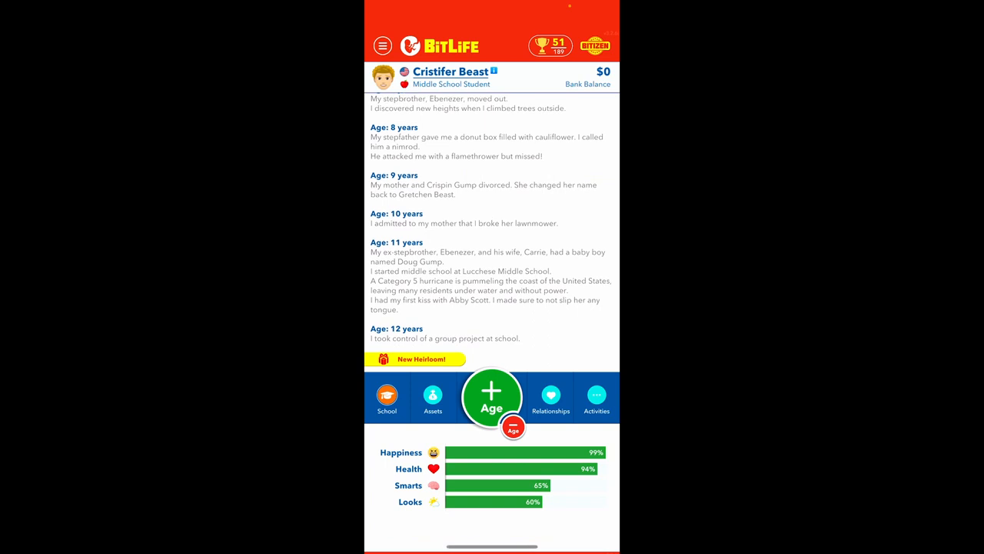
{"action": "left_click", "coordinate": [492, 397]}
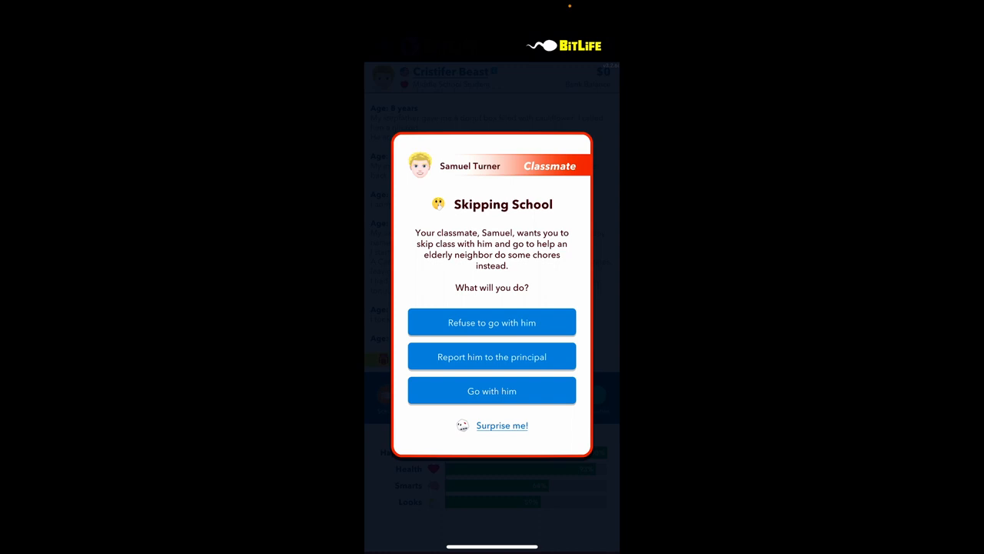
{"action": "left_click", "coordinate": [492, 323]}
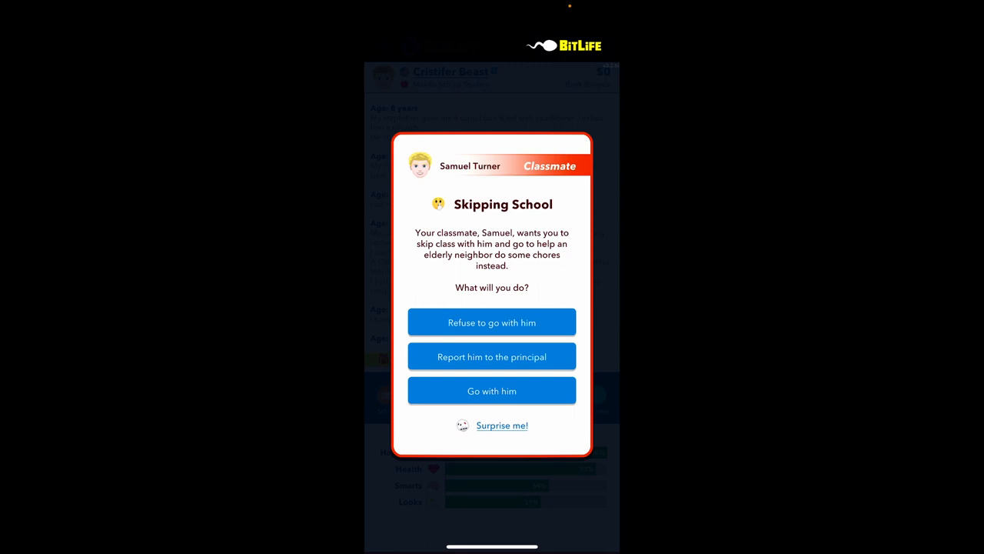
{"action": "left_click", "coordinate": [492, 391]}
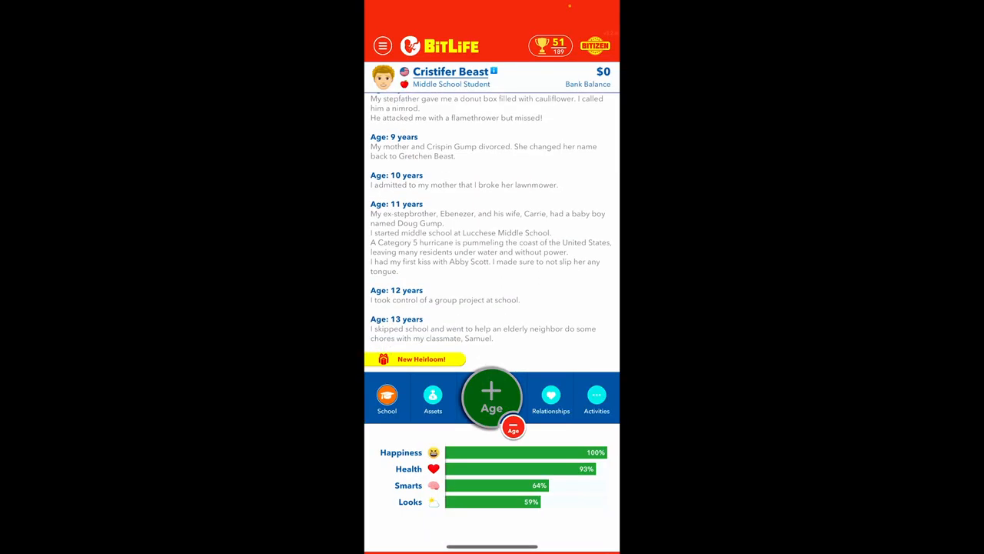
Age to 14, start Kent High School and decline the basketball tryouts
{"action": "left_click", "coordinate": [492, 397]}
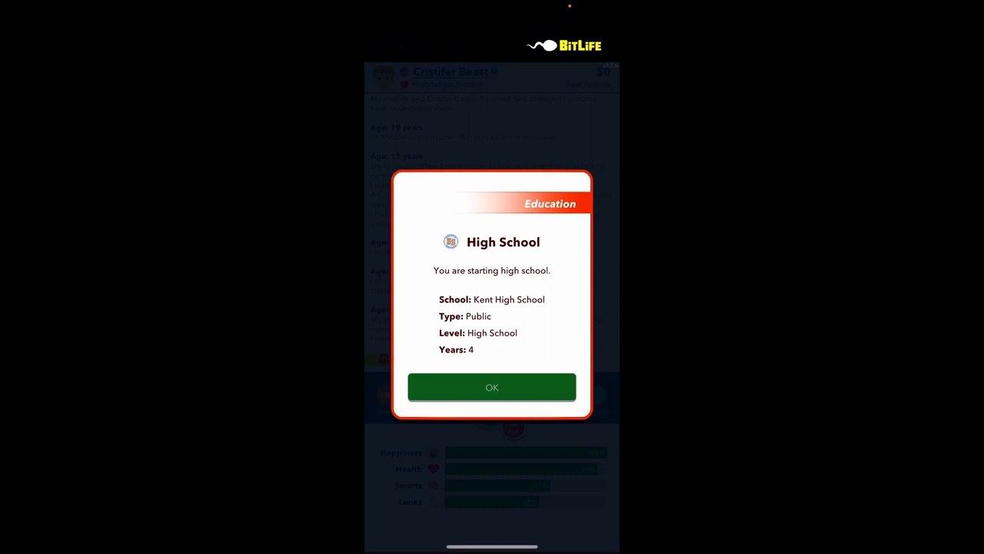
{"action": "left_click", "coordinate": [493, 388]}
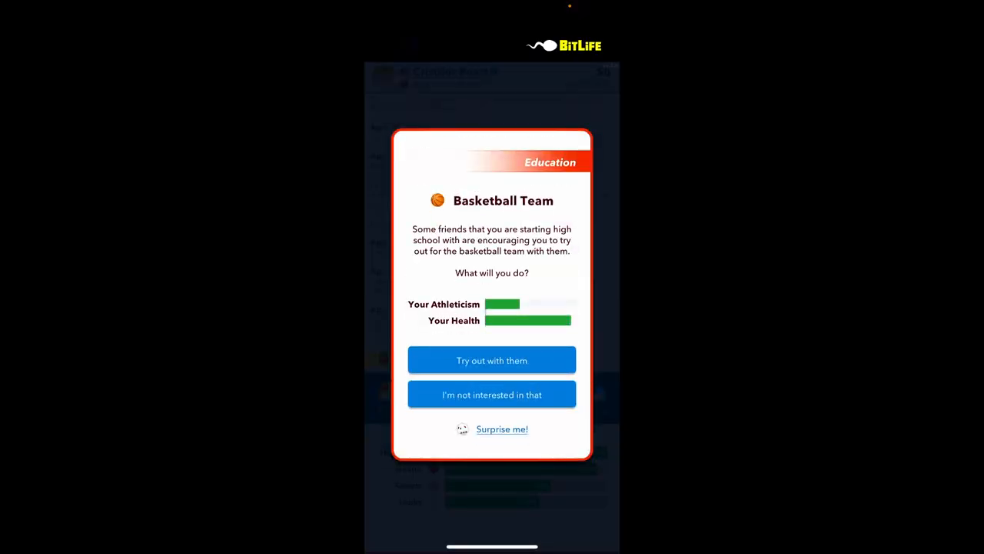
{"action": "left_click", "coordinate": [492, 394]}
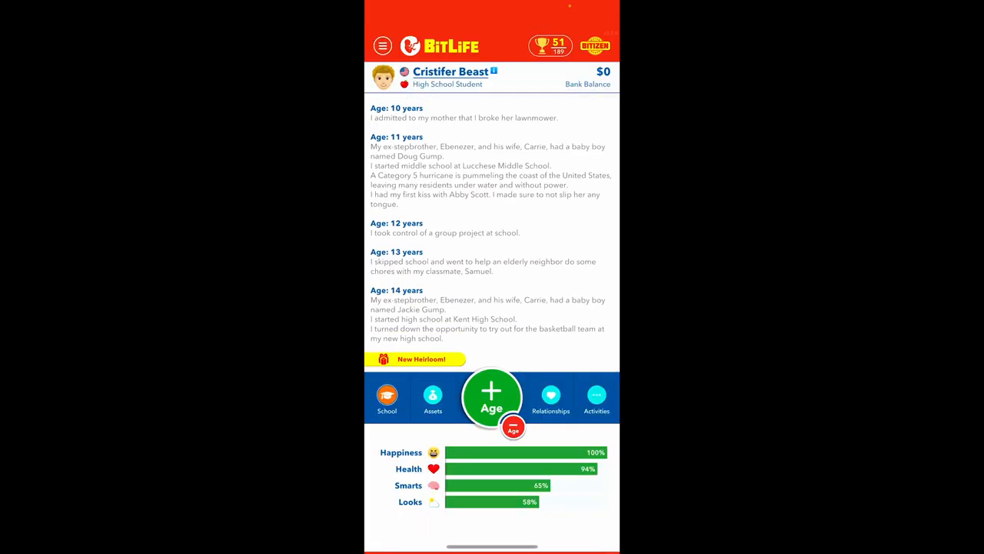
{"action": "left_click", "coordinate": [388, 397]}
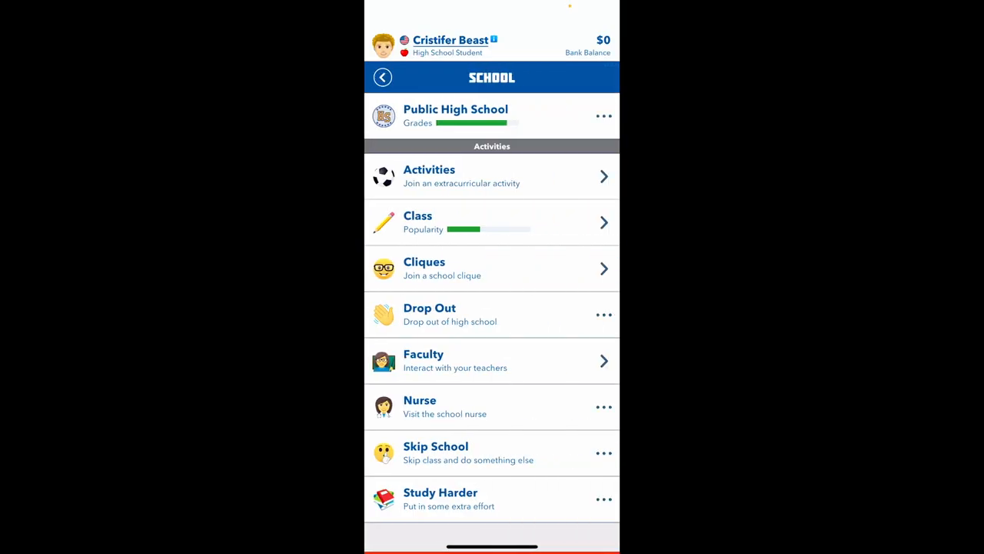
{"action": "left_click", "coordinate": [493, 222]}
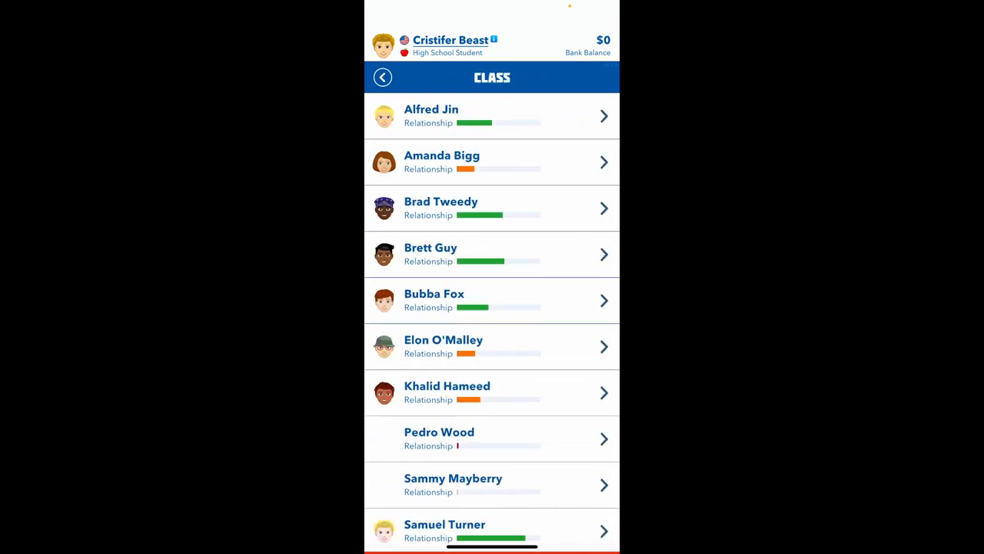
{"action": "scroll", "scroll_direction": "down", "scroll_amount": 3}
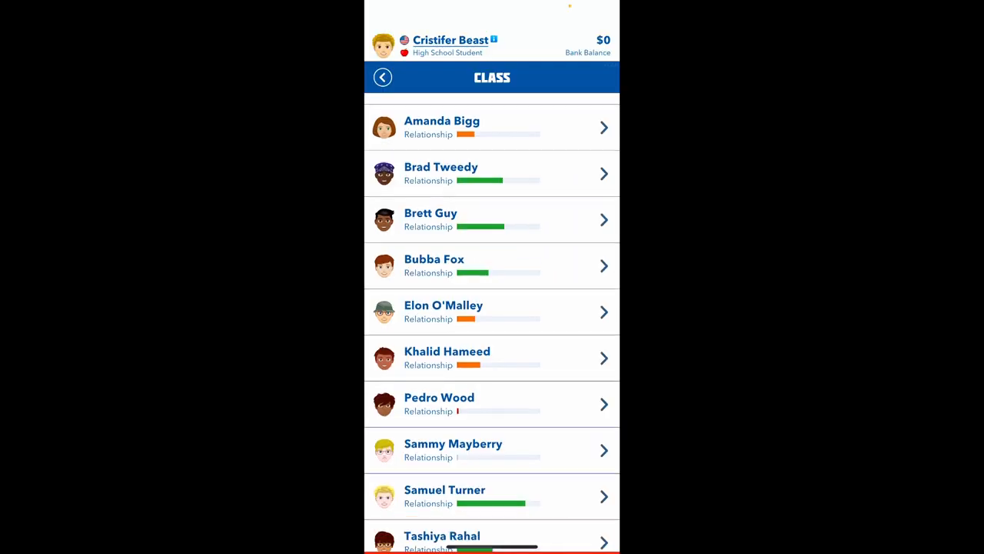
{"action": "left_click", "coordinate": [443, 310]}
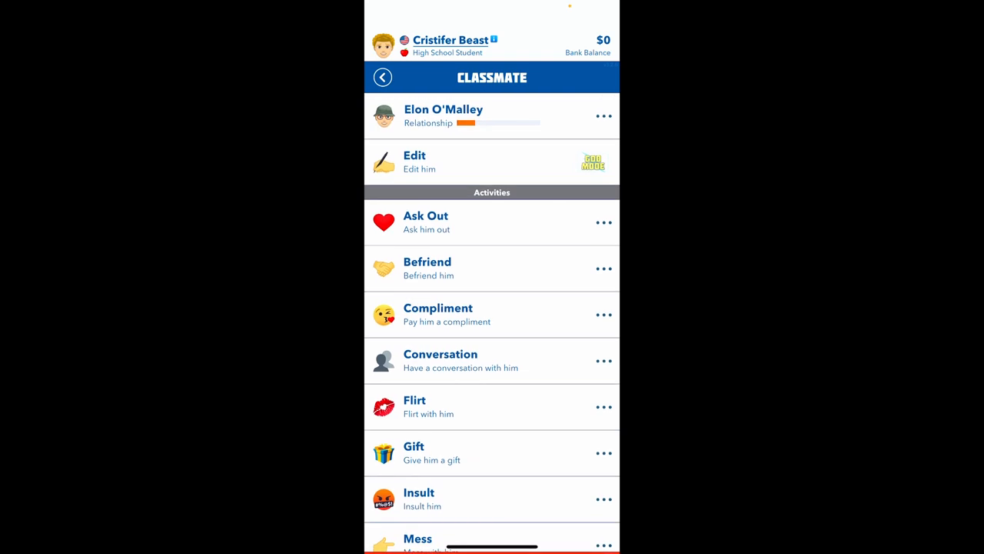
{"action": "left_click", "coordinate": [381, 77]}
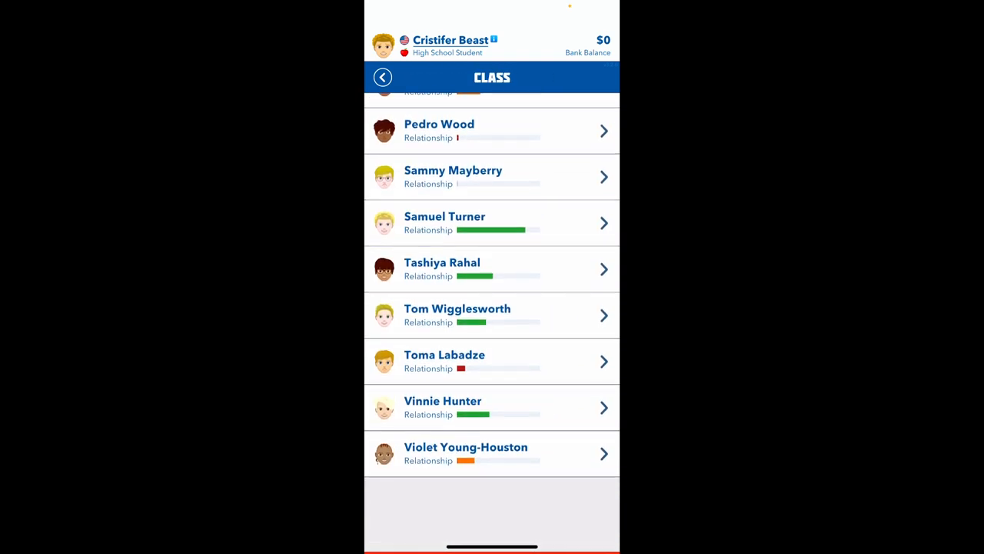
{"action": "left_click", "coordinate": [381, 77]}
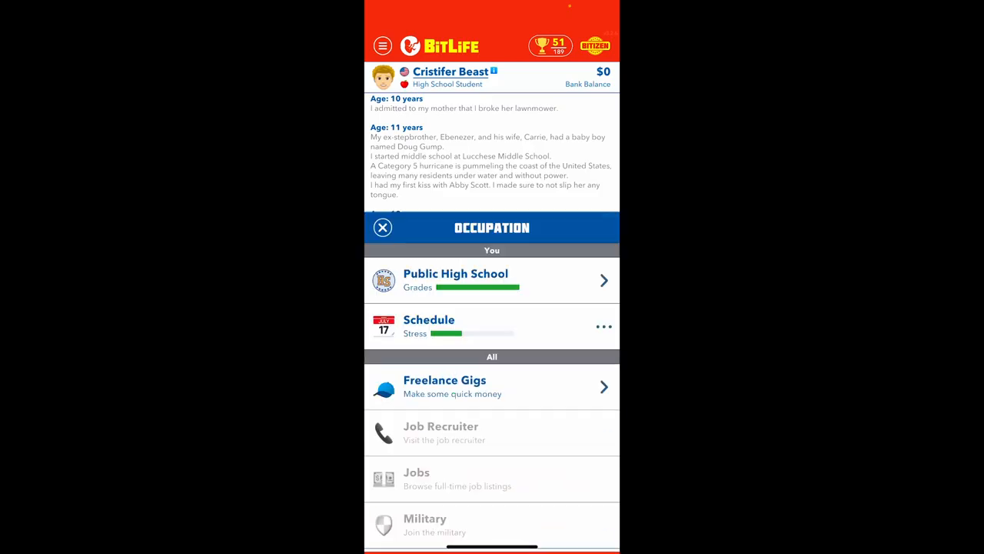
Join the Science Club from the high school's activities
{"action": "left_click", "coordinate": [455, 280]}
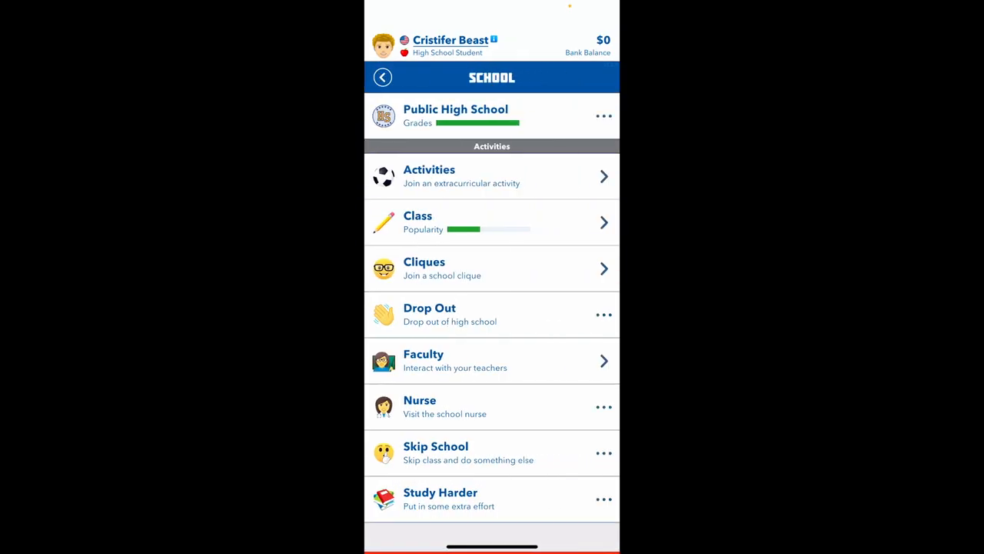
{"action": "left_click", "coordinate": [492, 176]}
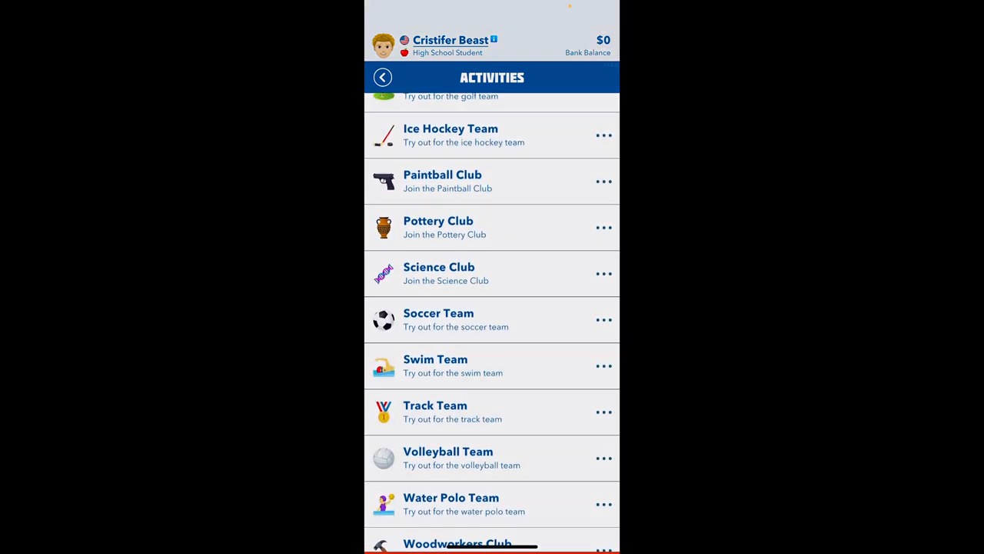
{"action": "left_click", "coordinate": [439, 274]}
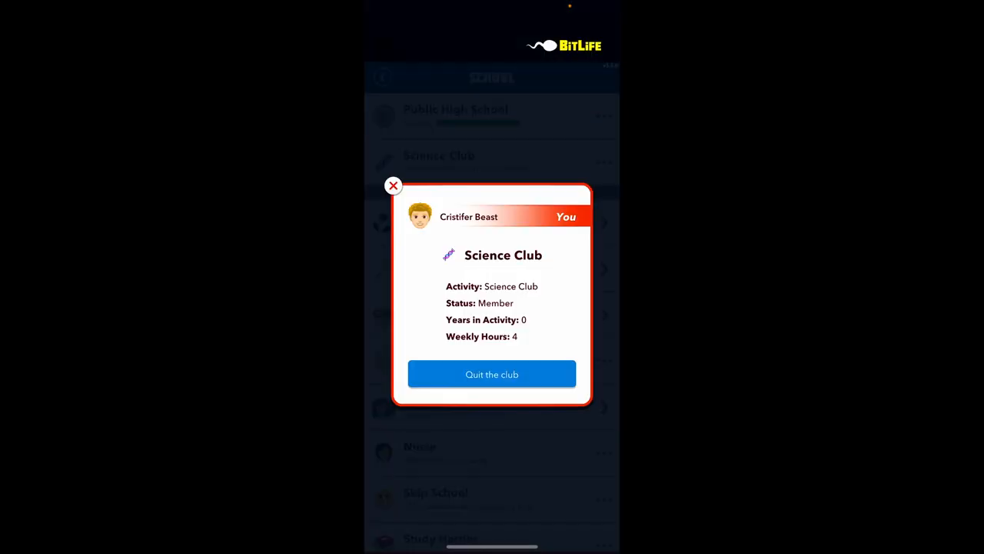
{"action": "left_click", "coordinate": [394, 184]}
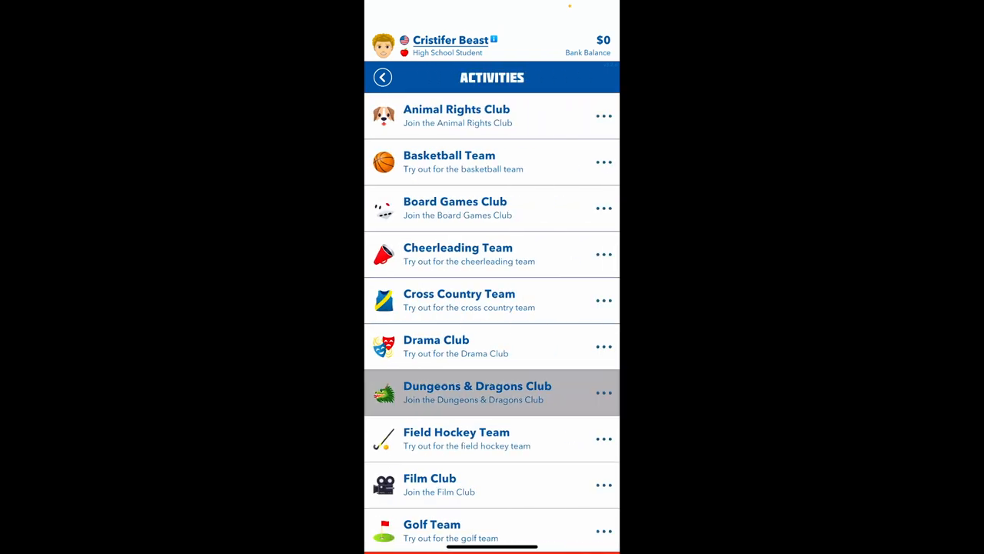
Join the Dungeons & Dragons Club and return to the life log
{"action": "scroll", "scroll_direction": "down", "scroll_amount": 3}
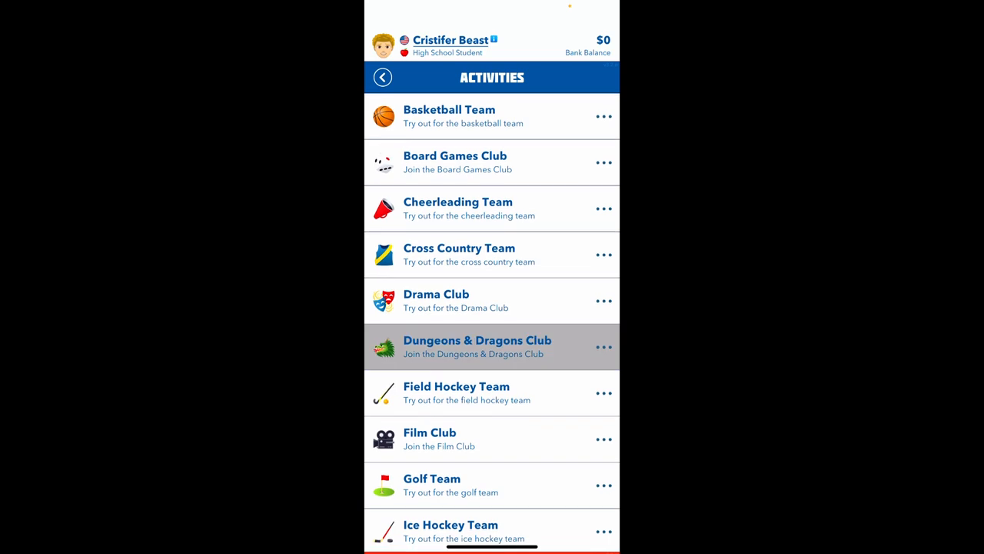
{"action": "left_click", "coordinate": [477, 346]}
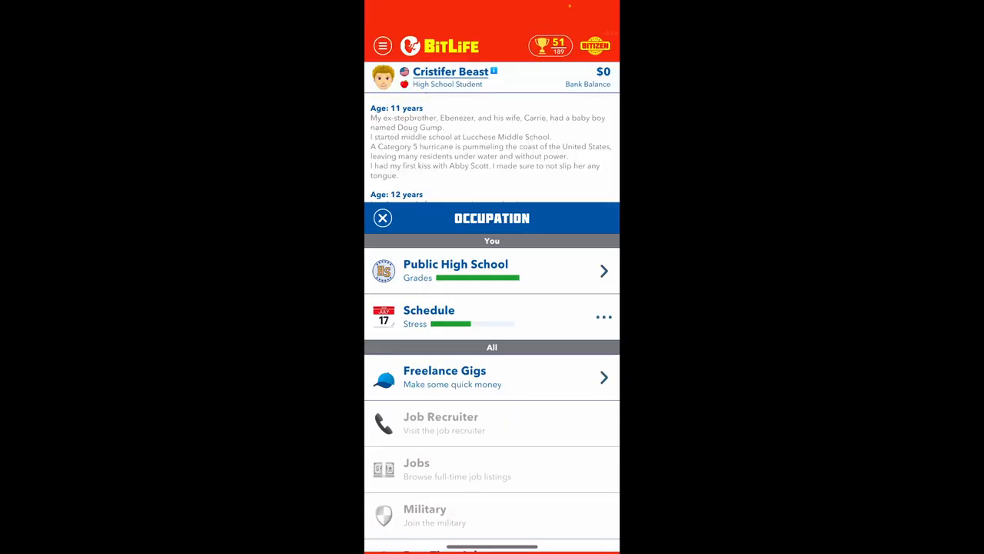
{"action": "left_click", "coordinate": [455, 271]}
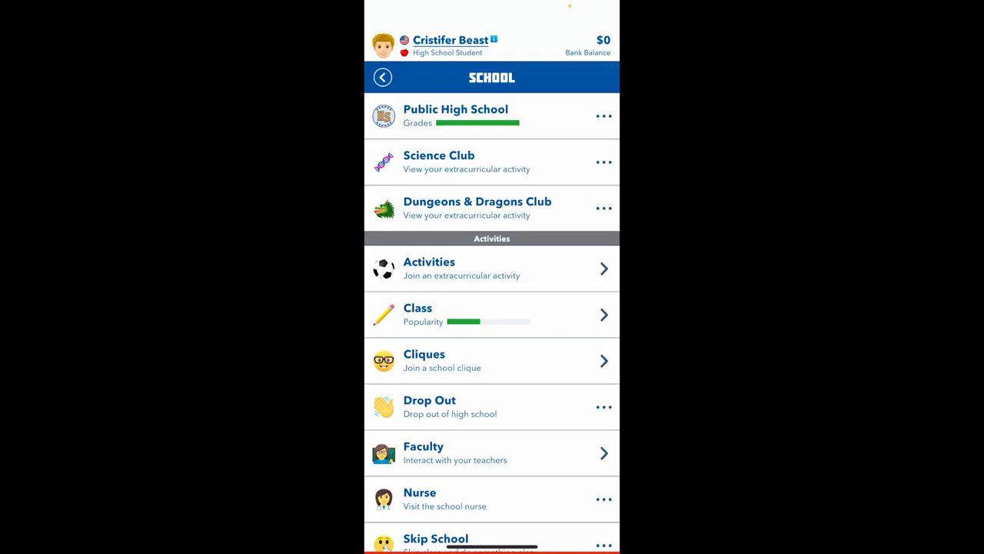
{"action": "left_click", "coordinate": [381, 77]}
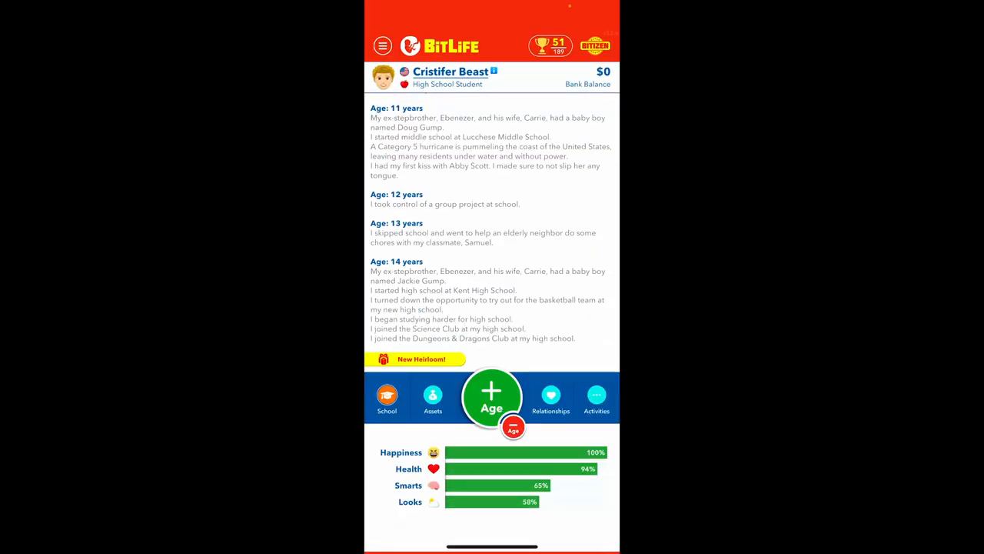
Age to 16, ignoring the classmate's antics and answering the driving test road sign question
{"action": "left_click", "coordinate": [493, 397]}
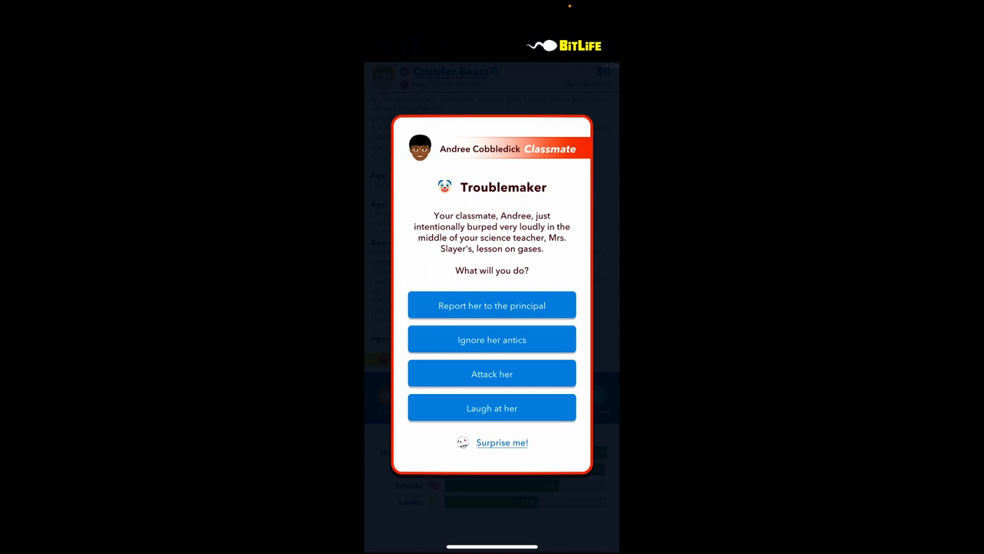
{"action": "left_click", "coordinate": [492, 340]}
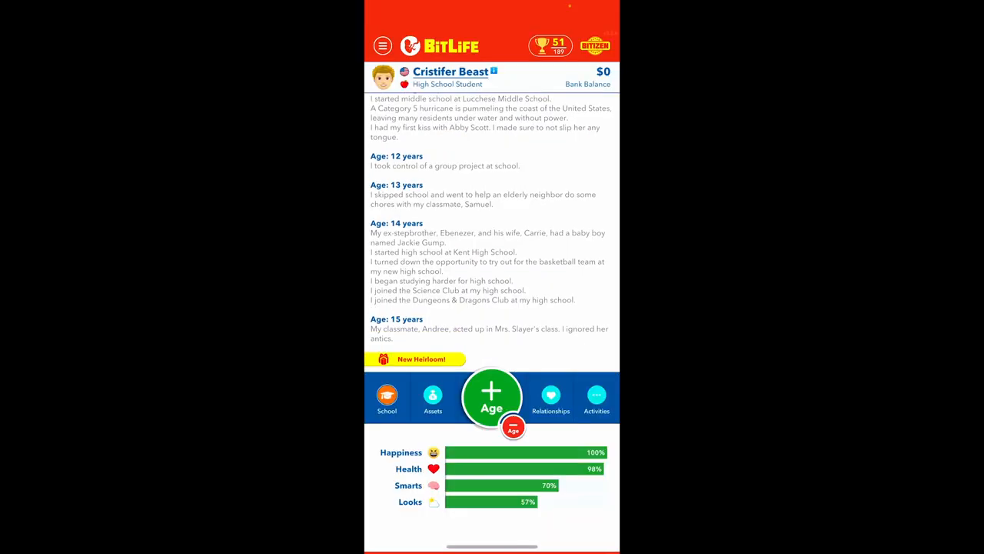
{"action": "left_click", "coordinate": [493, 397]}
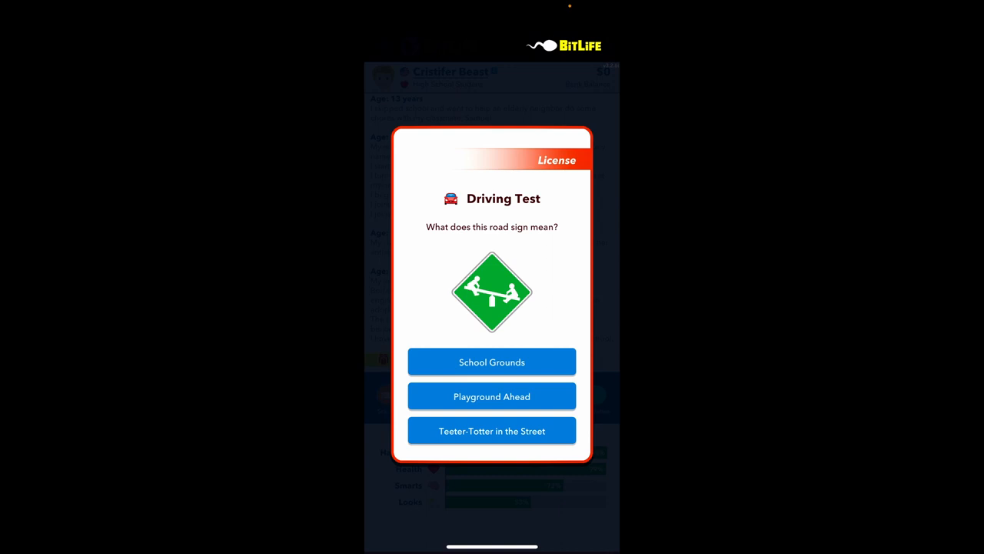
{"action": "left_click", "coordinate": [493, 431]}
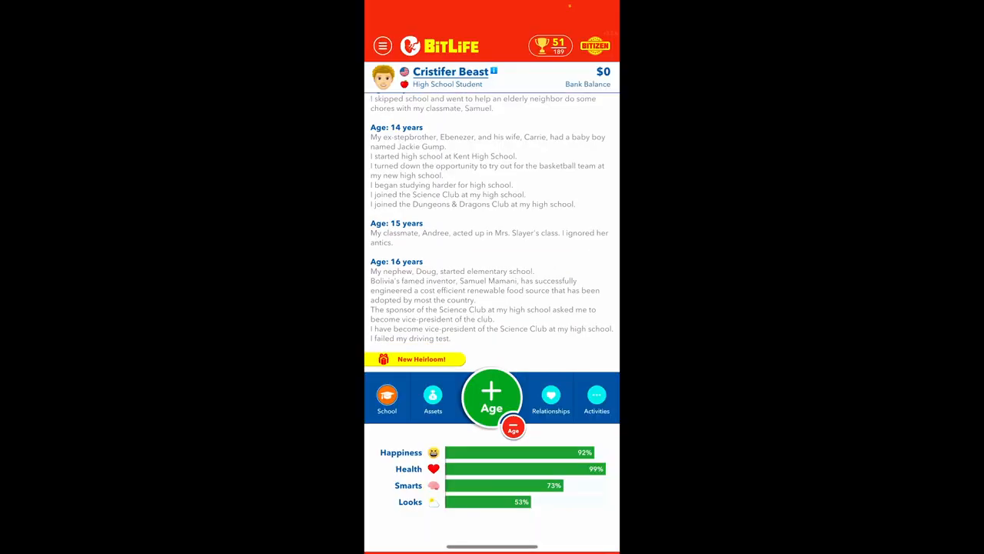
Retake the driving test from the activities list and bring up the part-time job listings
{"action": "left_click", "coordinate": [388, 399]}
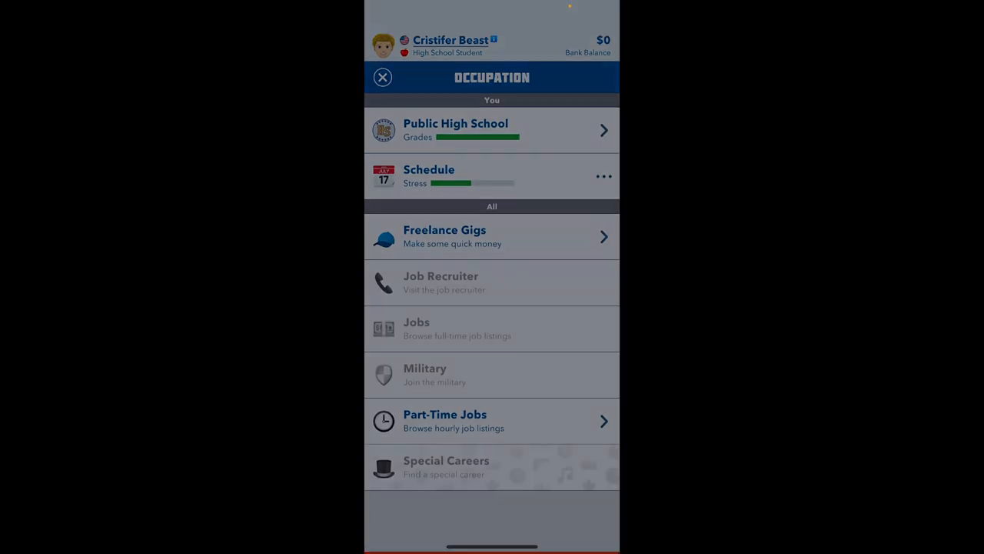
{"action": "left_click", "coordinate": [381, 77]}
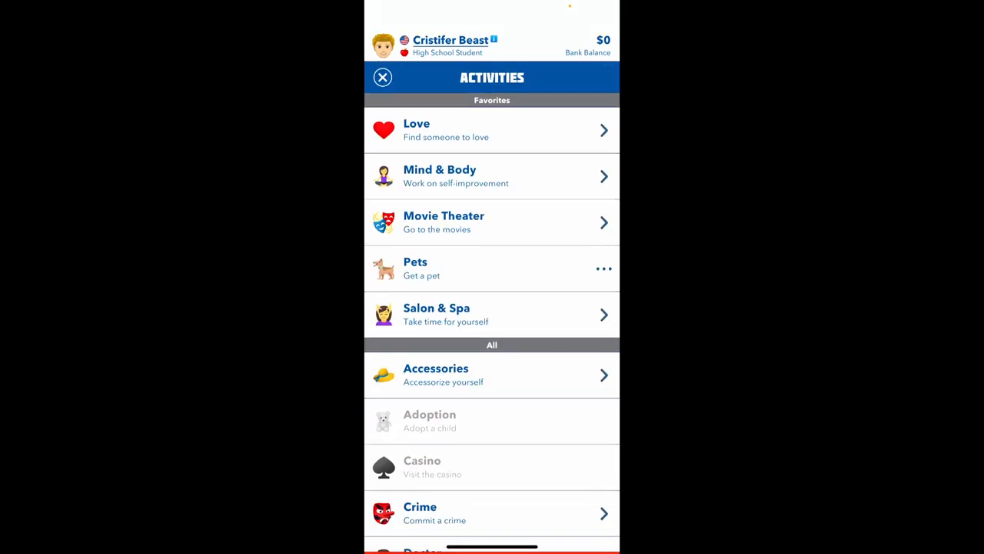
{"action": "scroll", "scroll_direction": "down", "scroll_amount": 3}
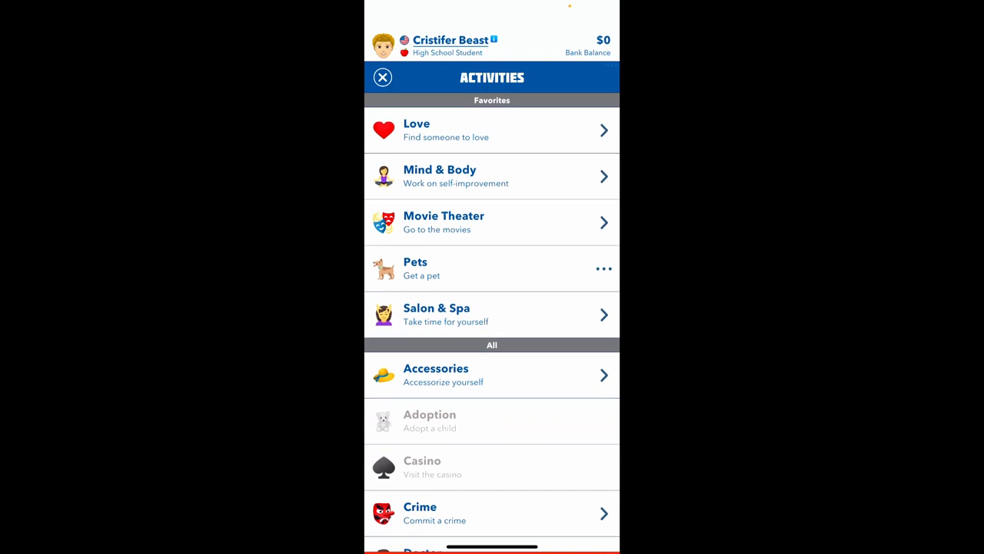
{"action": "scroll", "scroll_direction": "down", "scroll_amount": 3}
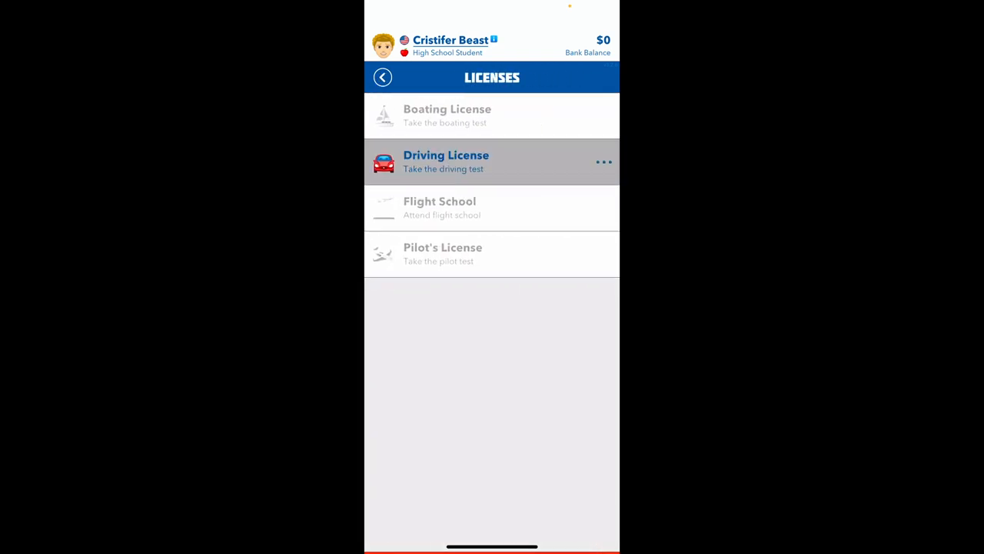
{"action": "left_click", "coordinate": [446, 162]}
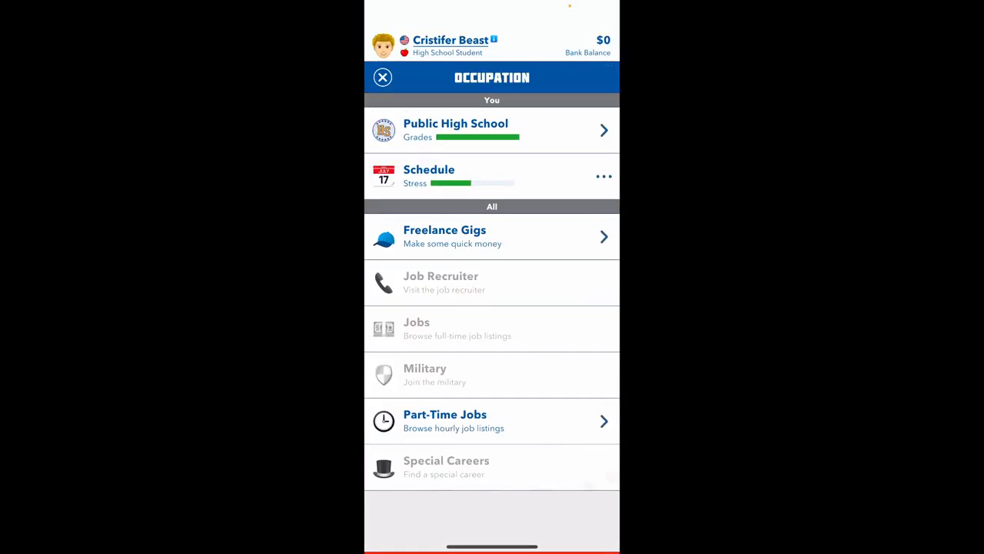
{"action": "left_click", "coordinate": [445, 422]}
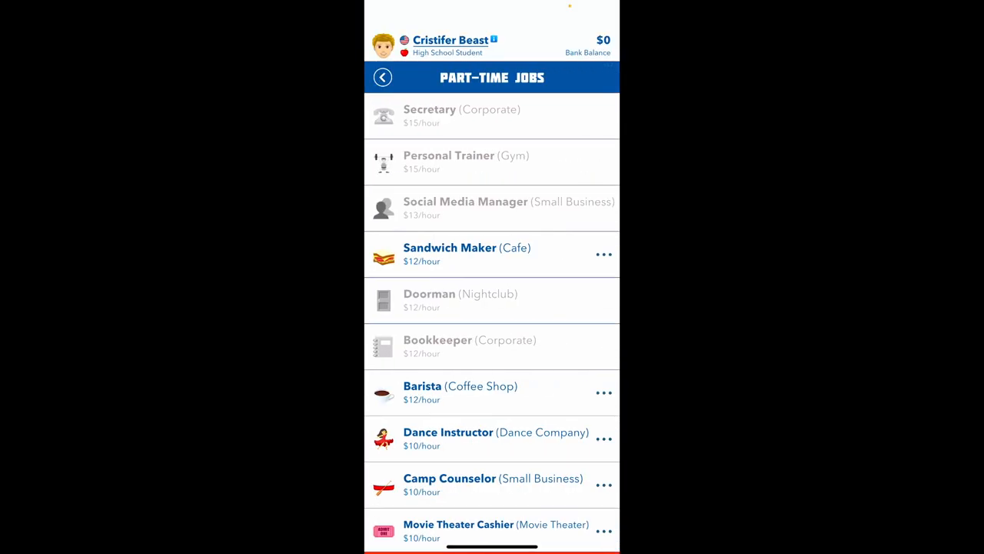
Apply for the café sandwich maker job and sign up for YouTube and Twitter accounts
{"action": "left_click", "coordinate": [468, 255]}
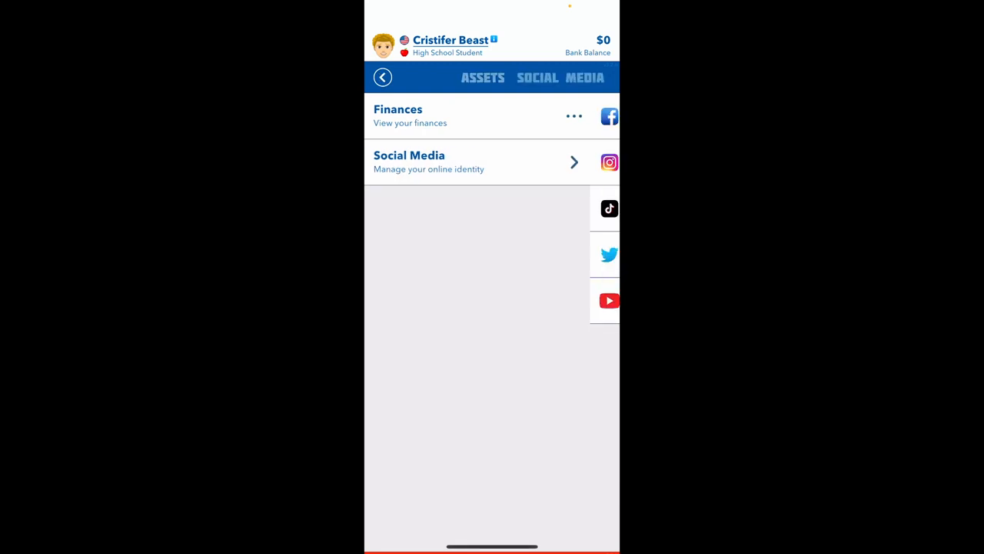
{"action": "left_click", "coordinate": [609, 300]}
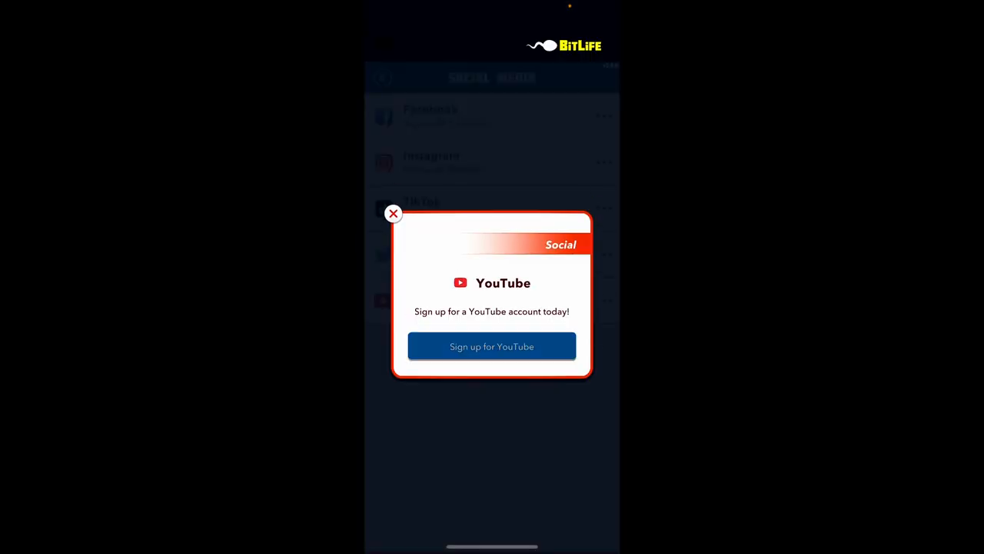
{"action": "left_click", "coordinate": [394, 212]}
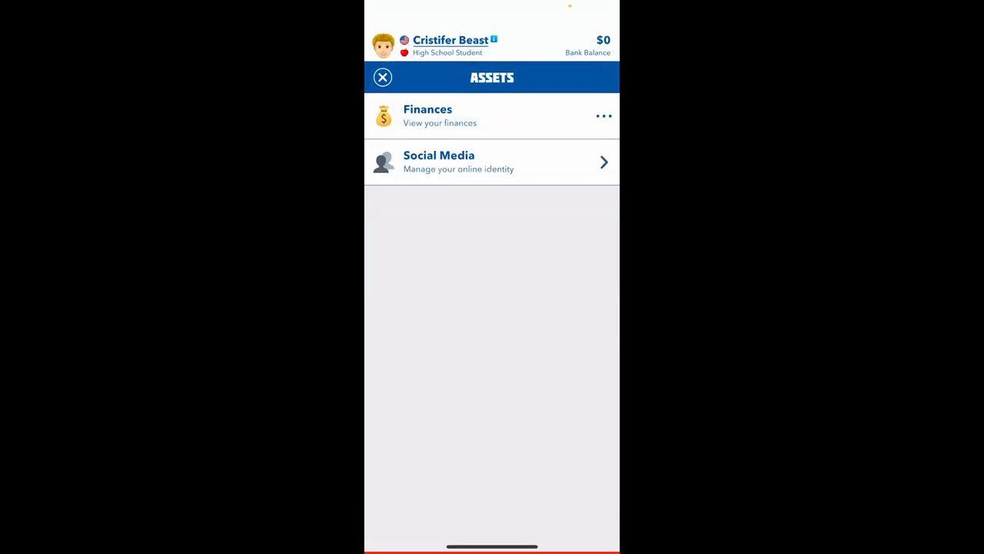
{"action": "left_click", "coordinate": [440, 161]}
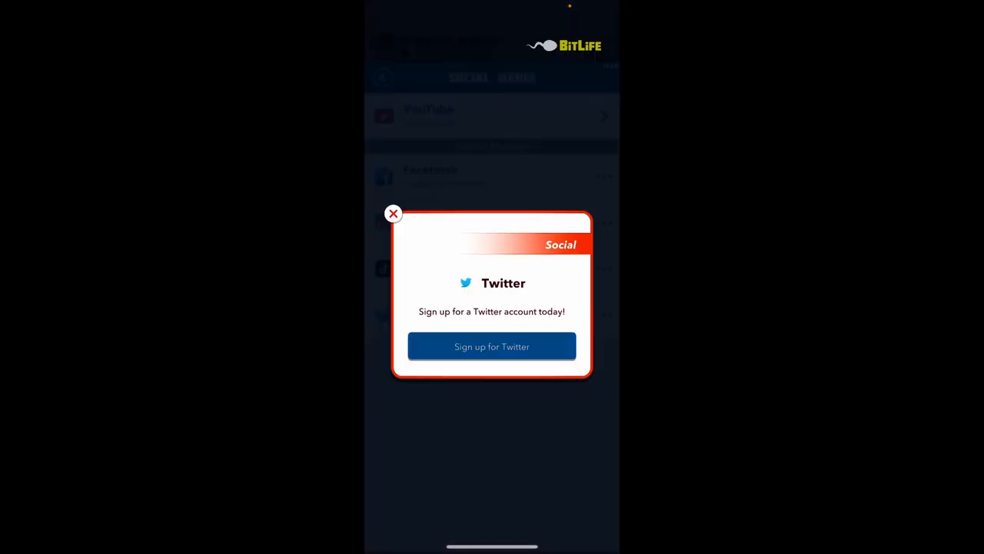
{"action": "left_click", "coordinate": [394, 212]}
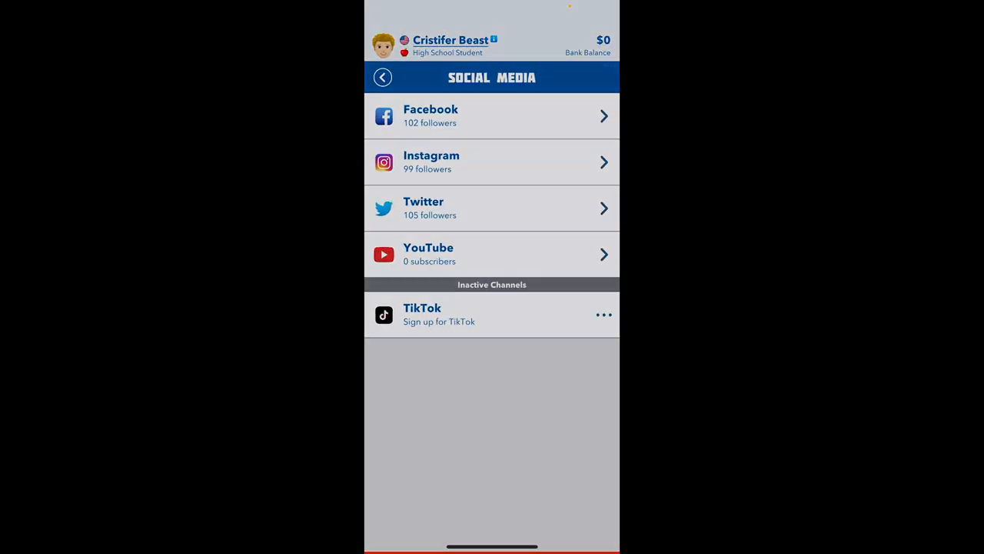
Sign up for TikTok, age to 17 and accept the Science Club presidency
{"action": "left_click", "coordinate": [381, 77]}
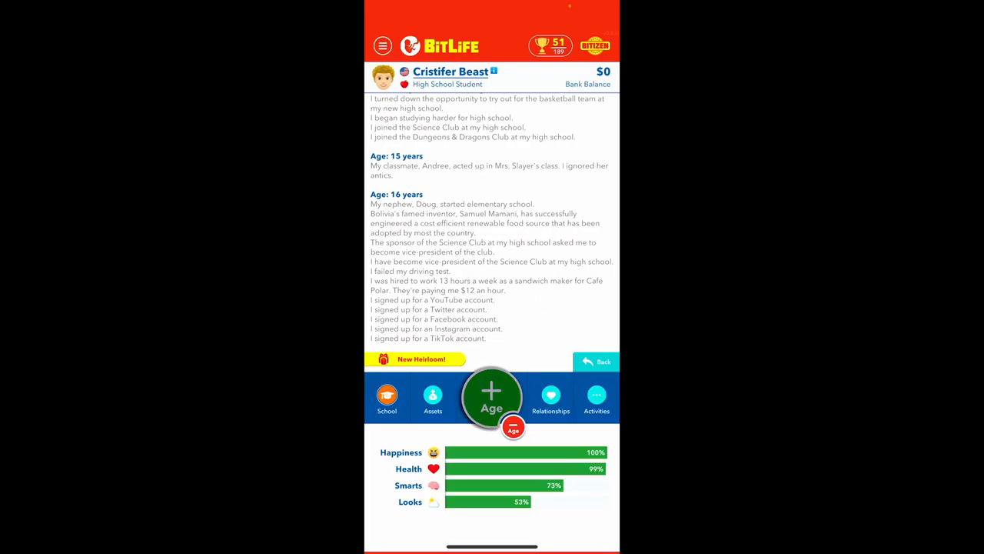
{"action": "left_click", "coordinate": [493, 396]}
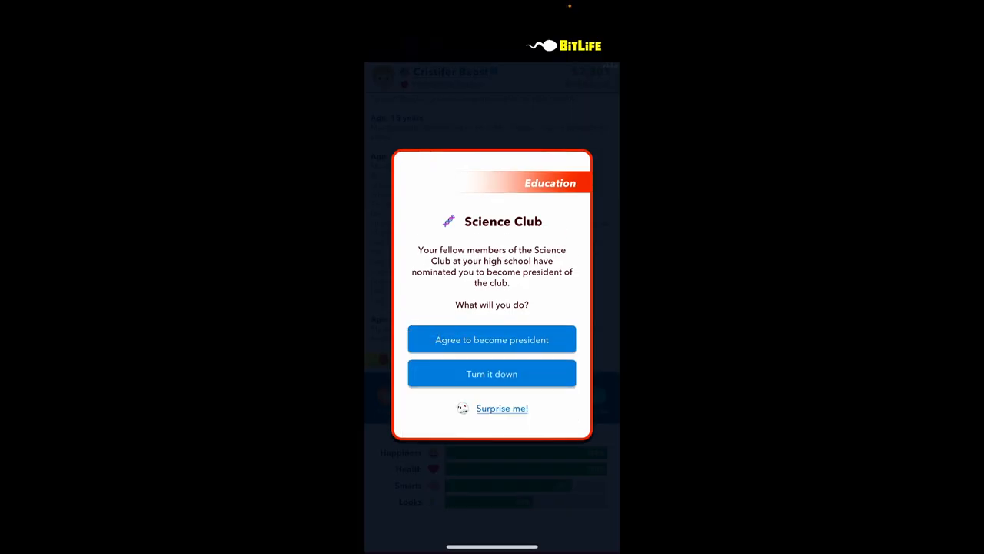
{"action": "left_click", "coordinate": [492, 340]}
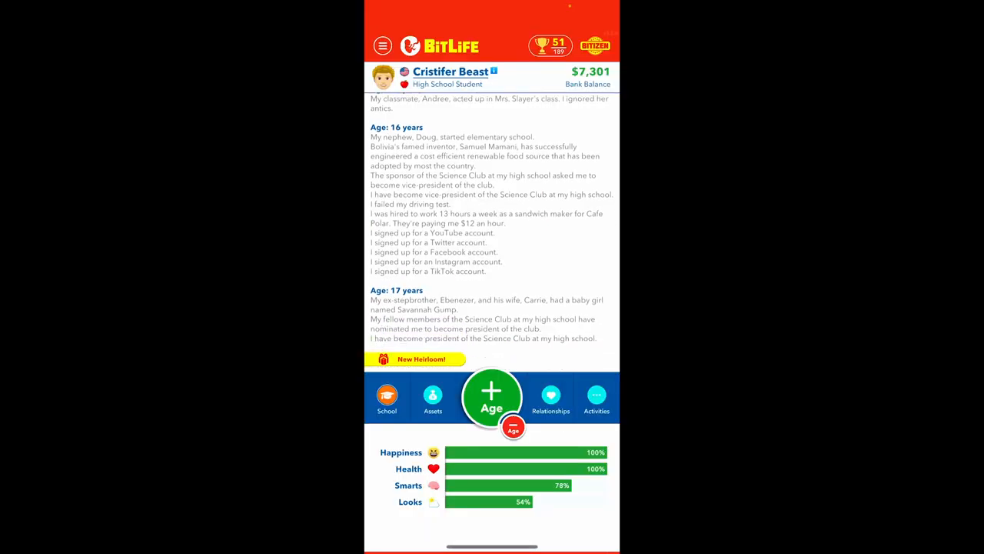
{"action": "left_click", "coordinate": [388, 397]}
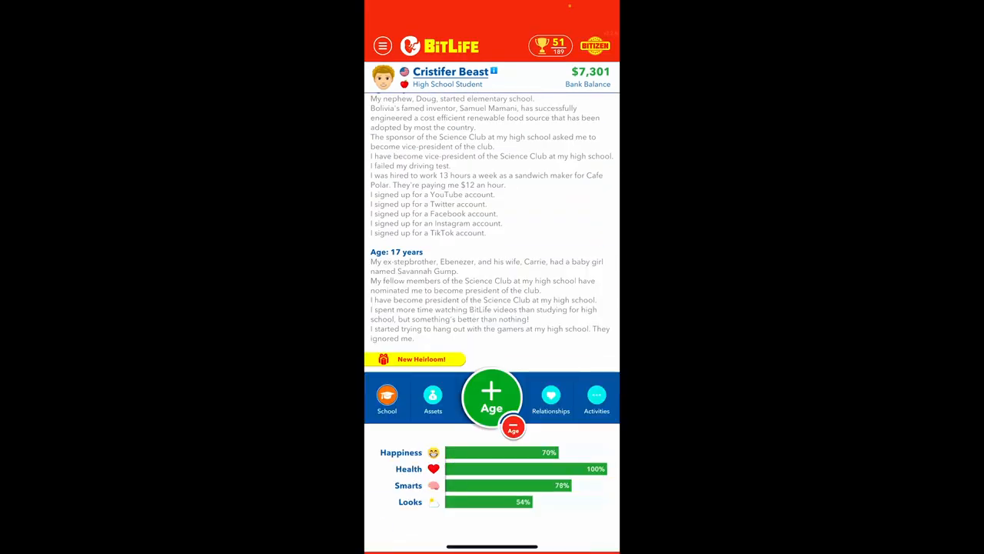
{"action": "left_click", "coordinate": [597, 398]}
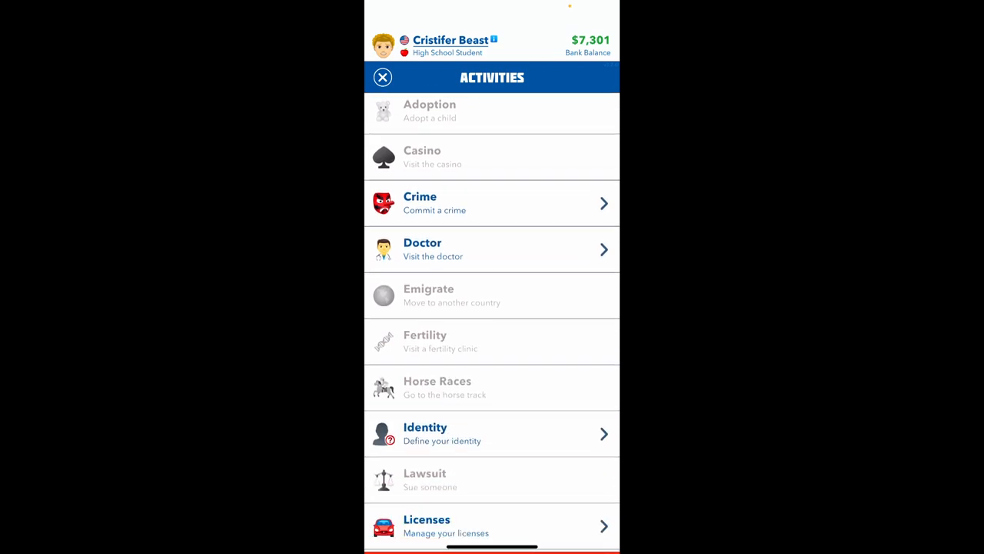
Visit the barber, cycle through the hairstyles and select the one shown
{"action": "scroll", "scroll_direction": "down", "scroll_amount": 3}
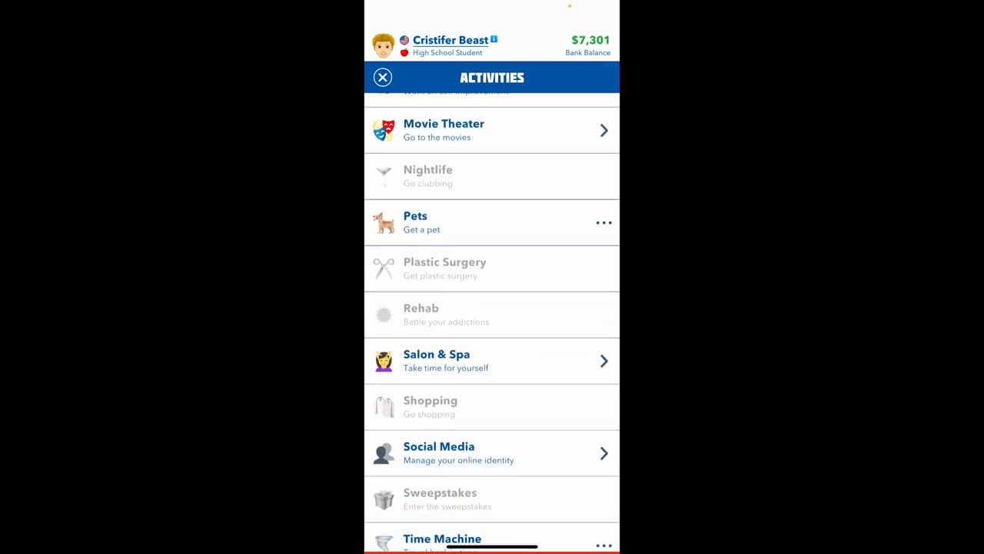
{"action": "scroll", "scroll_direction": "down", "scroll_amount": 3}
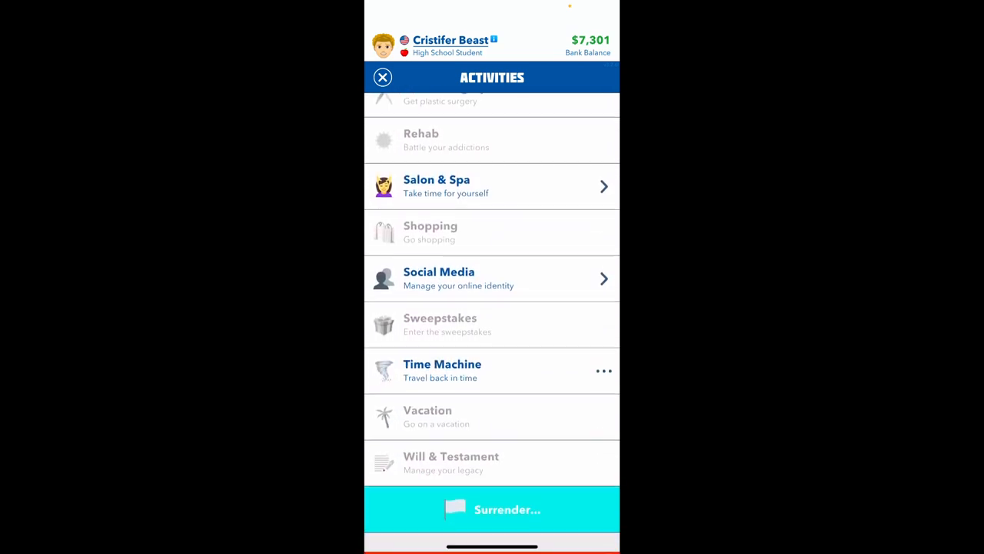
{"action": "left_click", "coordinate": [492, 186]}
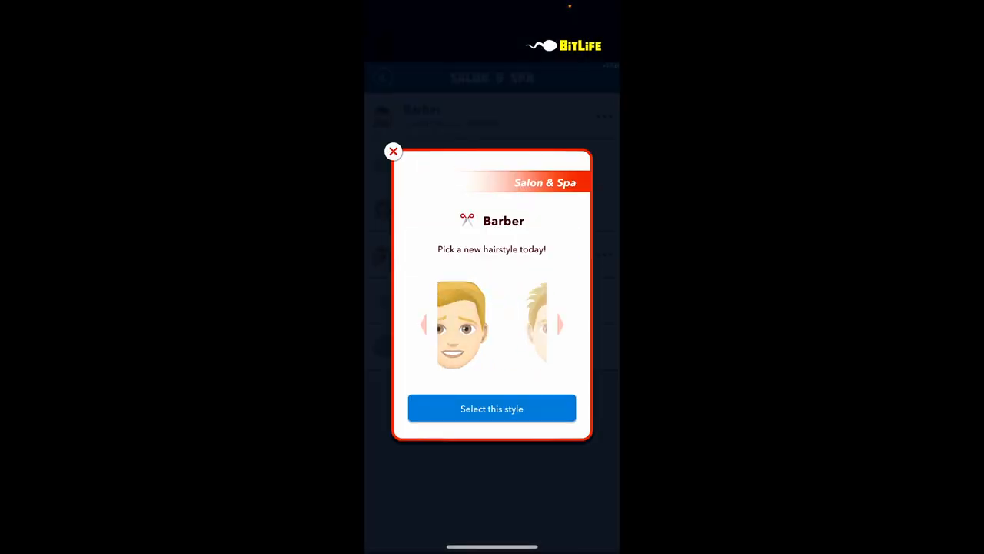
{"action": "left_click", "coordinate": [559, 324]}
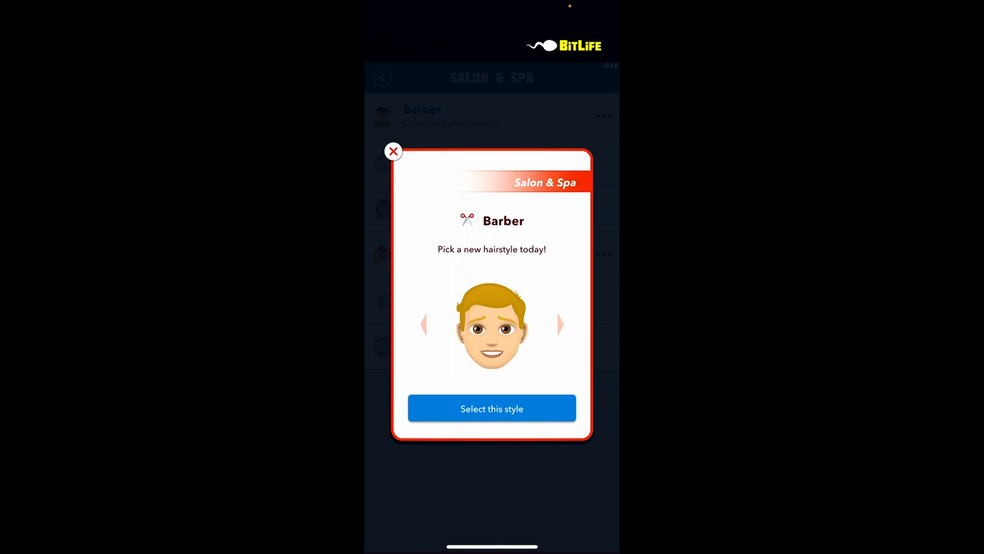
{"action": "left_click", "coordinate": [560, 323]}
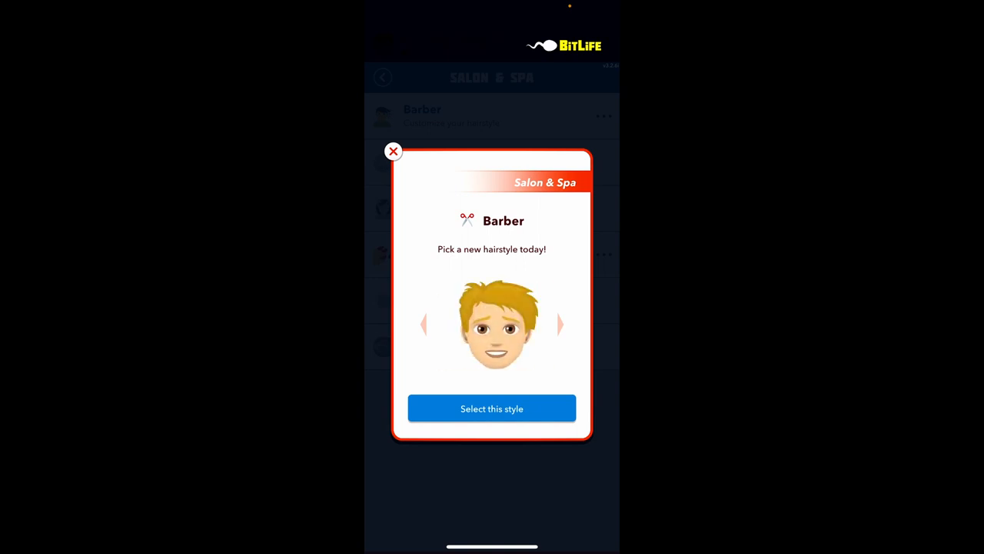
{"action": "left_click", "coordinate": [560, 323]}
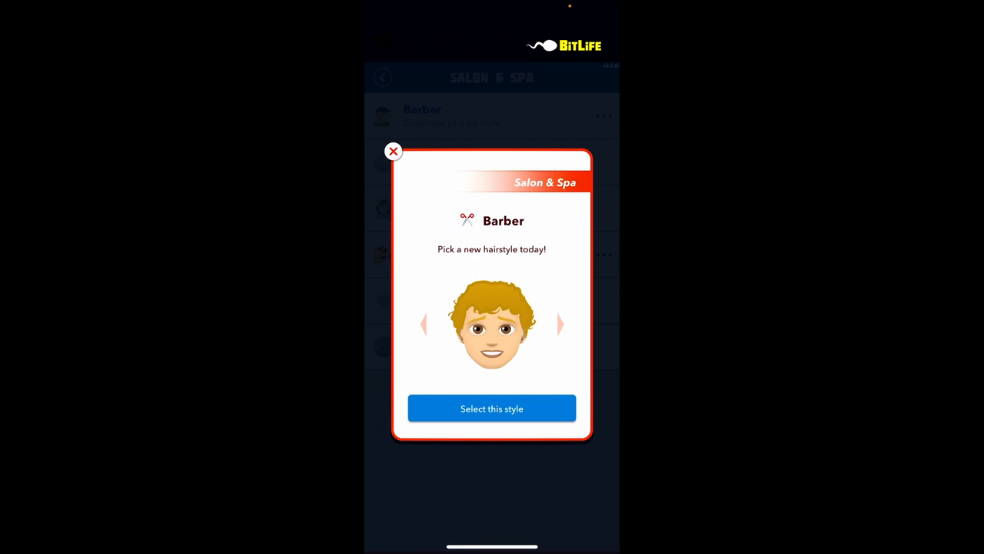
{"action": "left_click", "coordinate": [560, 323]}
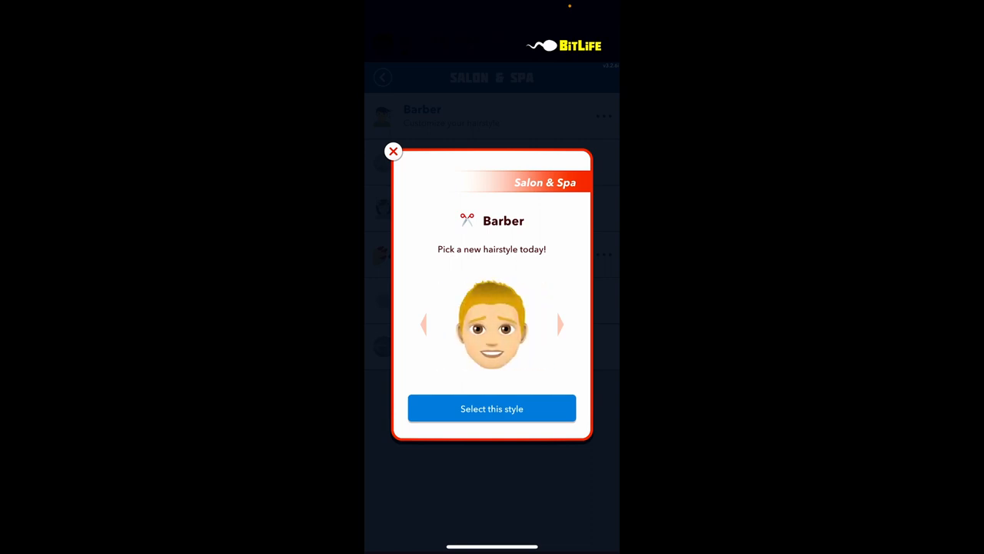
{"action": "left_click", "coordinate": [560, 324]}
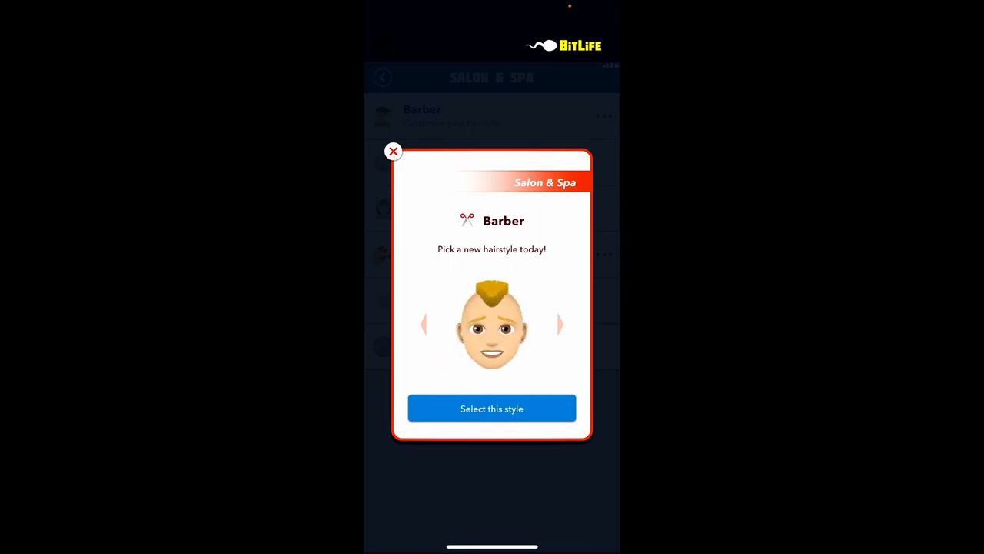
{"action": "left_click", "coordinate": [560, 323]}
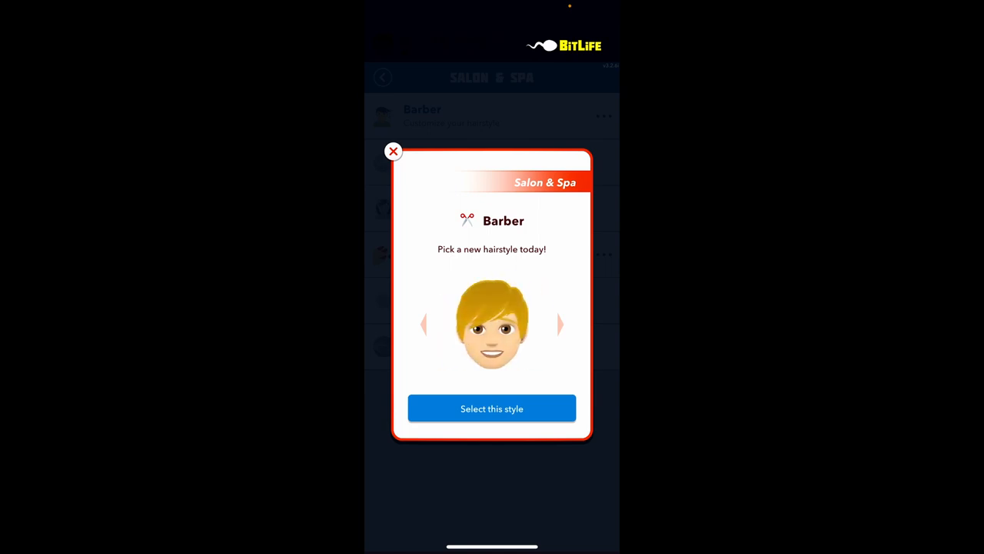
{"action": "left_click", "coordinate": [560, 323]}
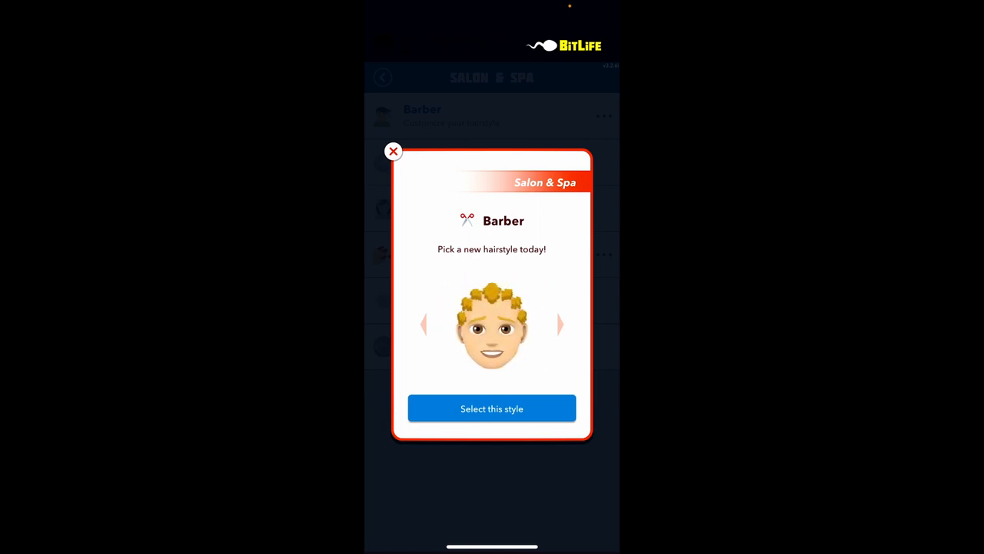
{"action": "left_click", "coordinate": [560, 323]}
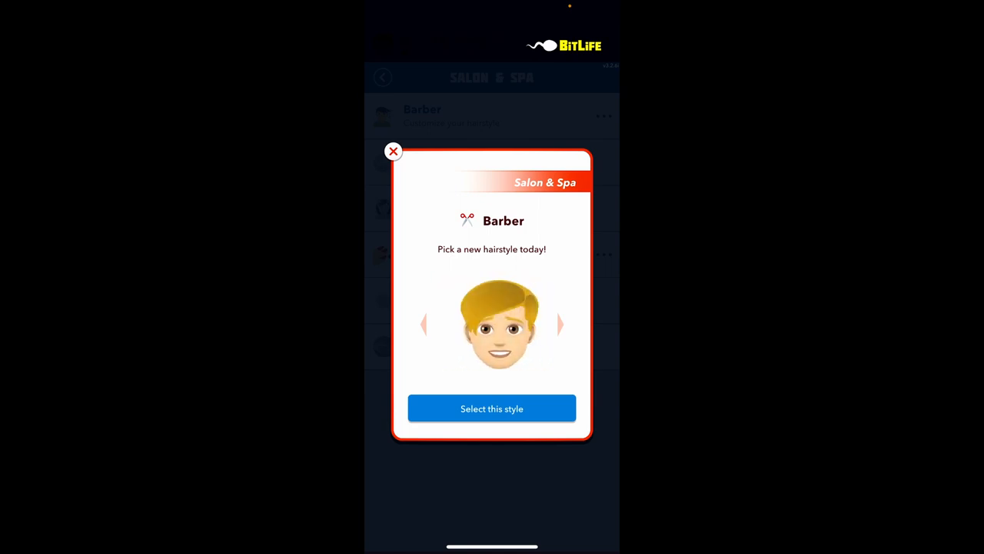
{"action": "left_click", "coordinate": [559, 324]}
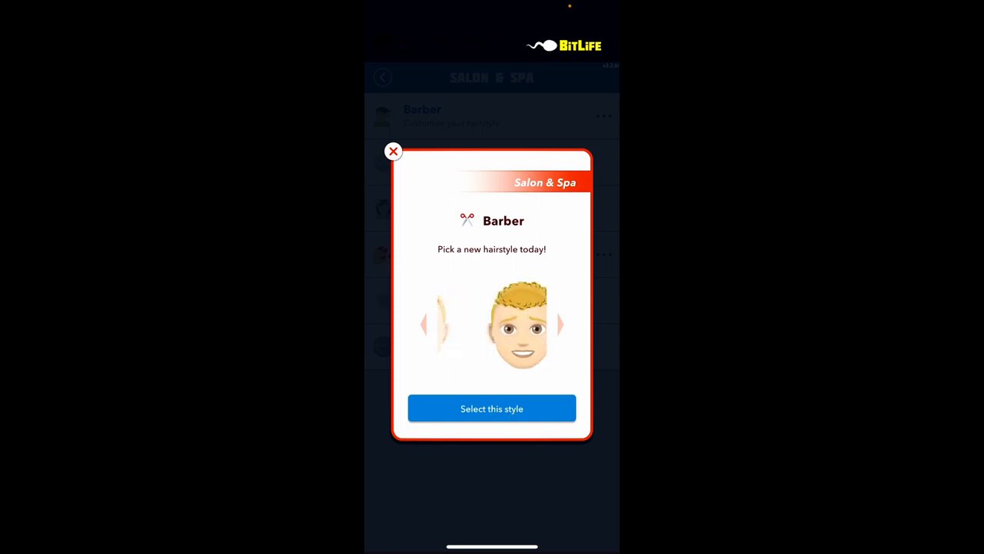
{"action": "left_click", "coordinate": [560, 323]}
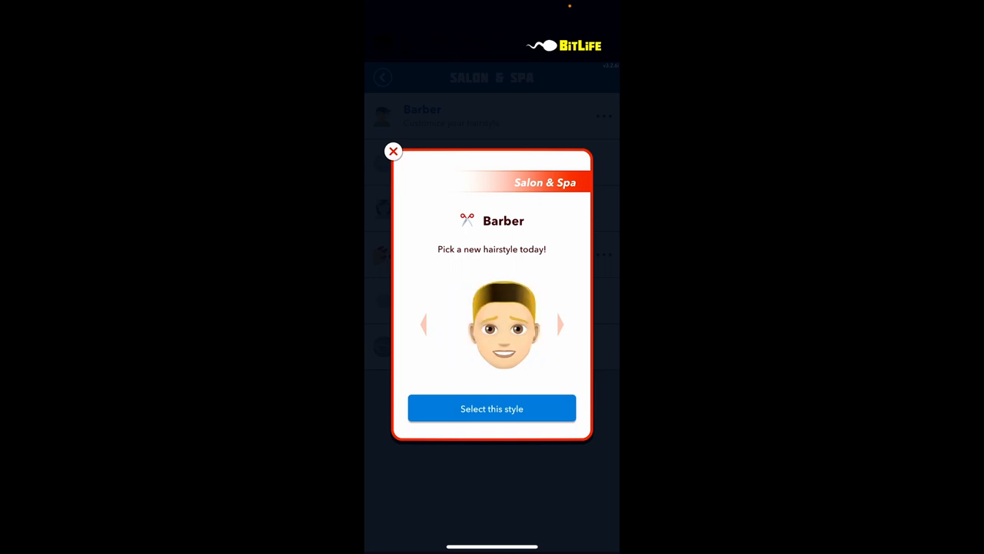
{"action": "left_click", "coordinate": [560, 323]}
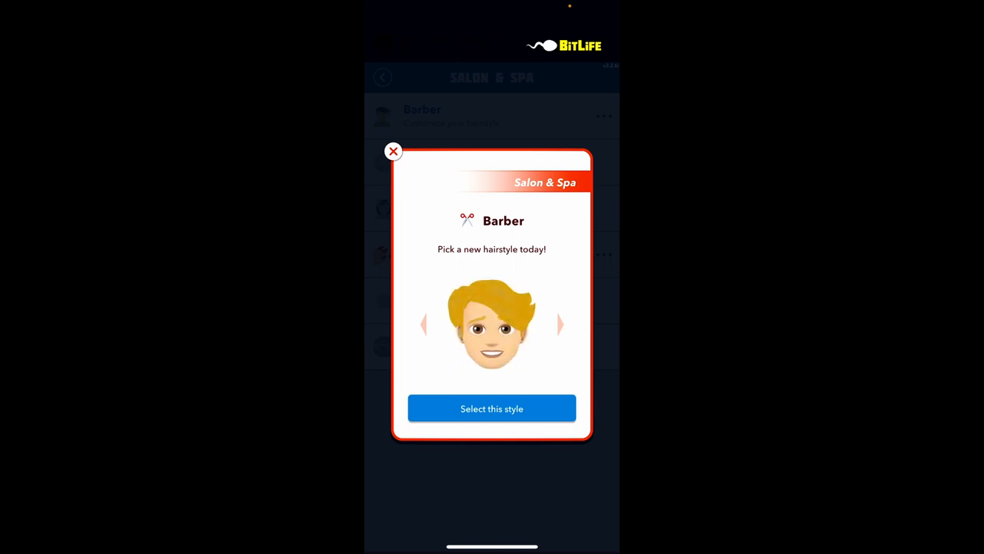
{"action": "left_click", "coordinate": [560, 323]}
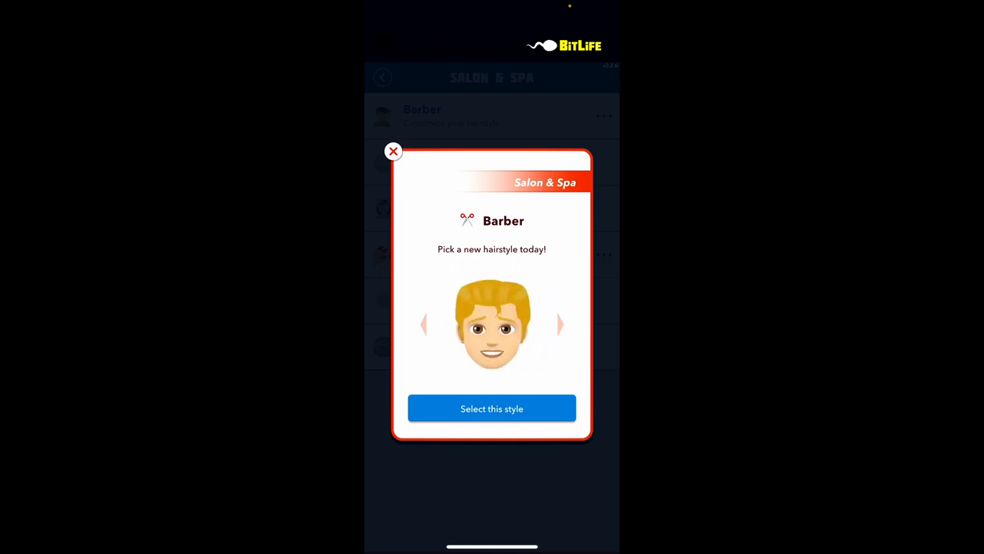
{"action": "left_click", "coordinate": [560, 323]}
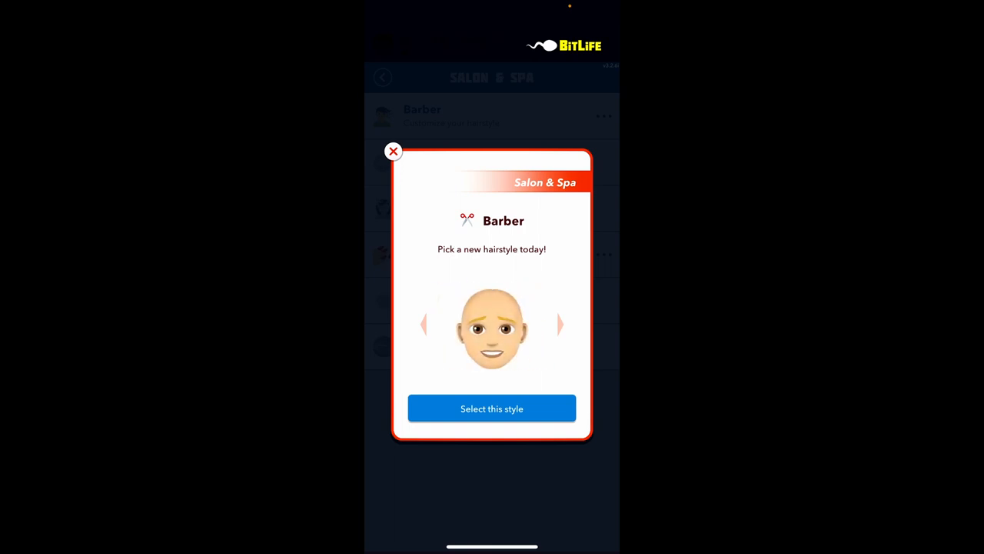
{"action": "left_click", "coordinate": [560, 325]}
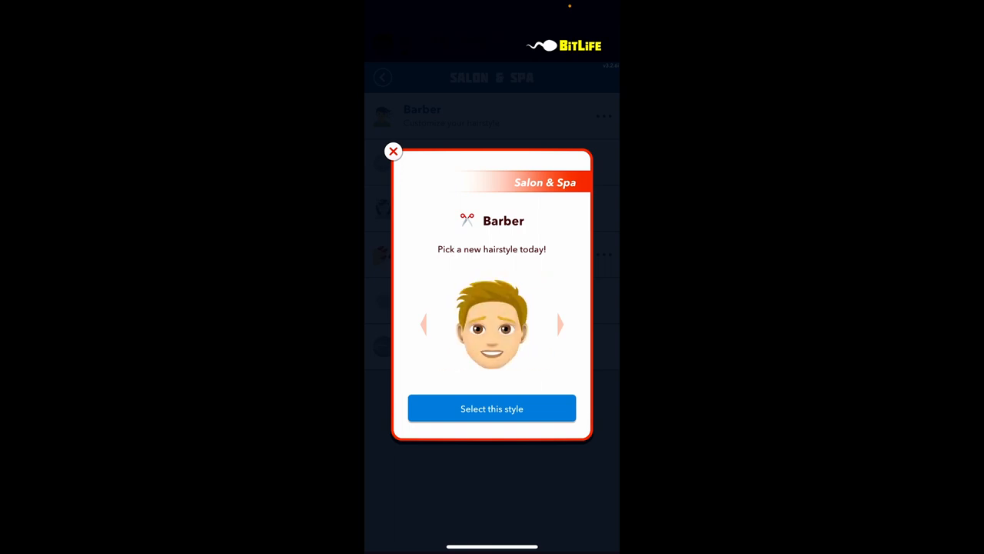
{"action": "left_click", "coordinate": [560, 323]}
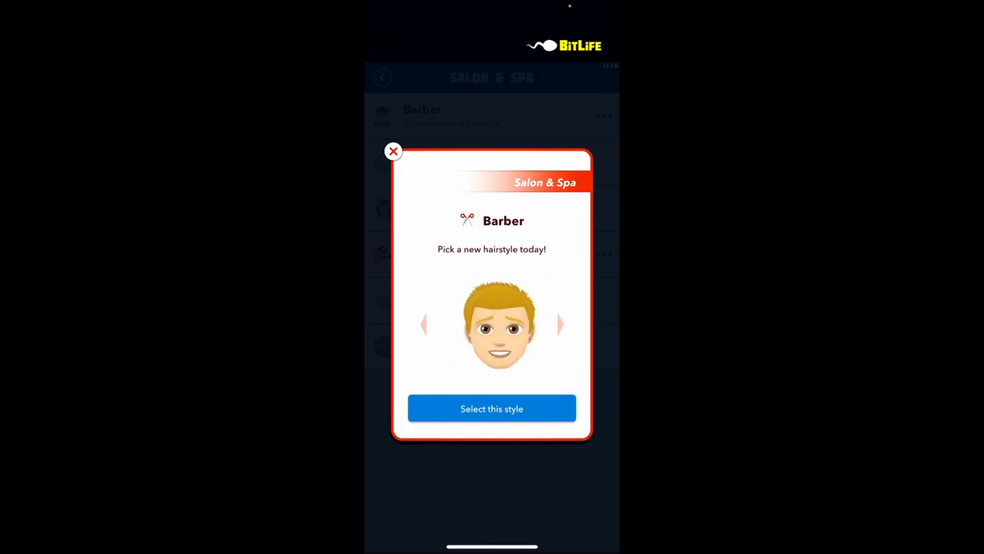
{"action": "left_click", "coordinate": [560, 323]}
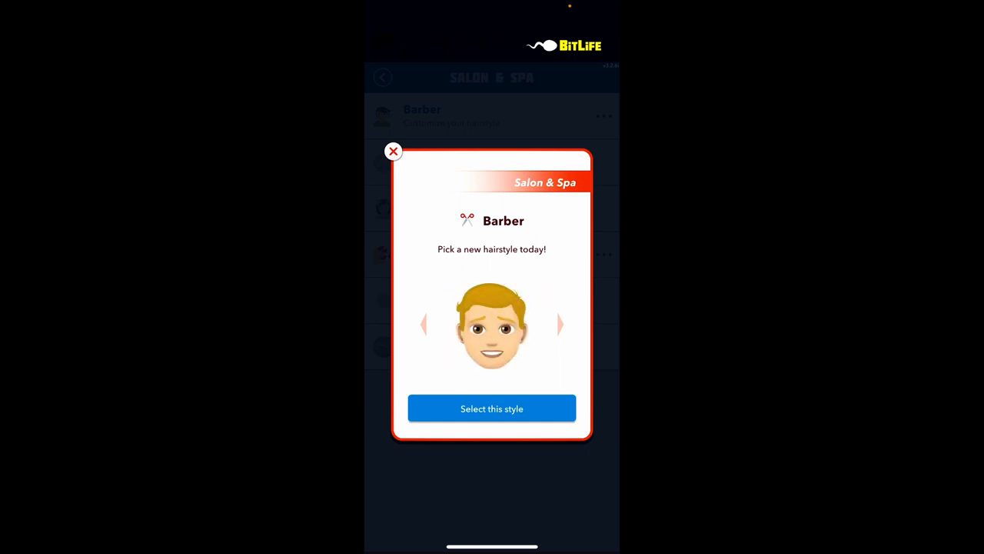
{"action": "left_click", "coordinate": [492, 409]}
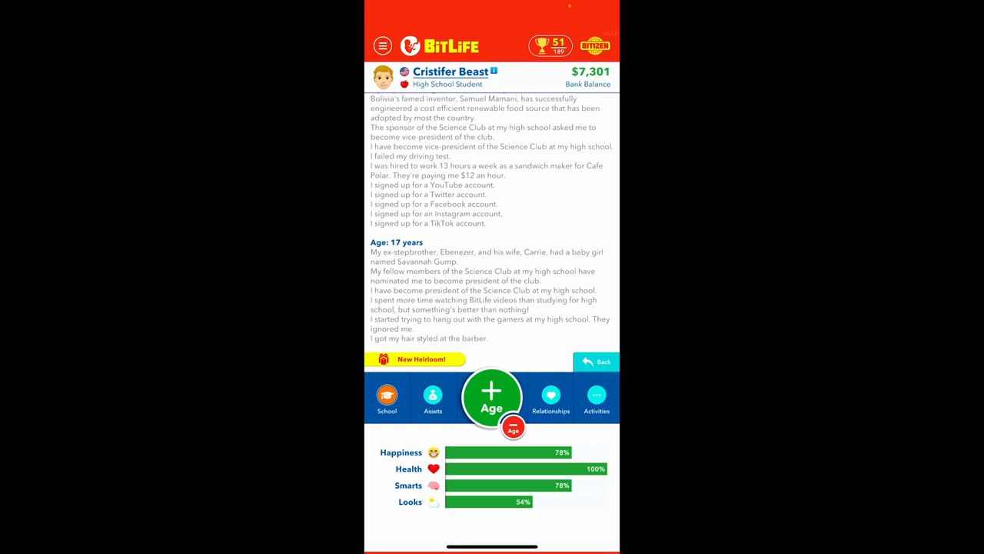
Post gaming videos on the YouTube account and dismiss the upload results
{"action": "left_click", "coordinate": [432, 397]}
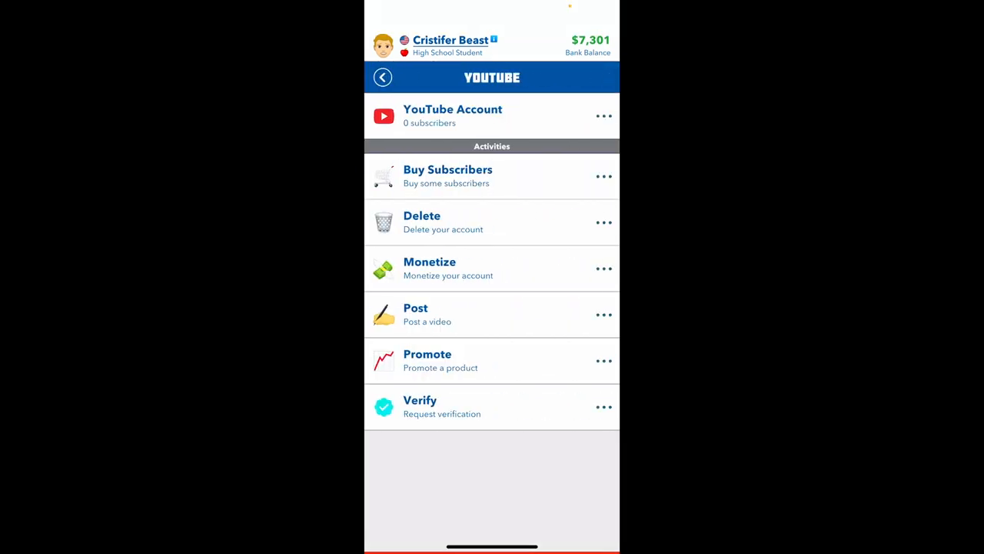
{"action": "left_click", "coordinate": [416, 314]}
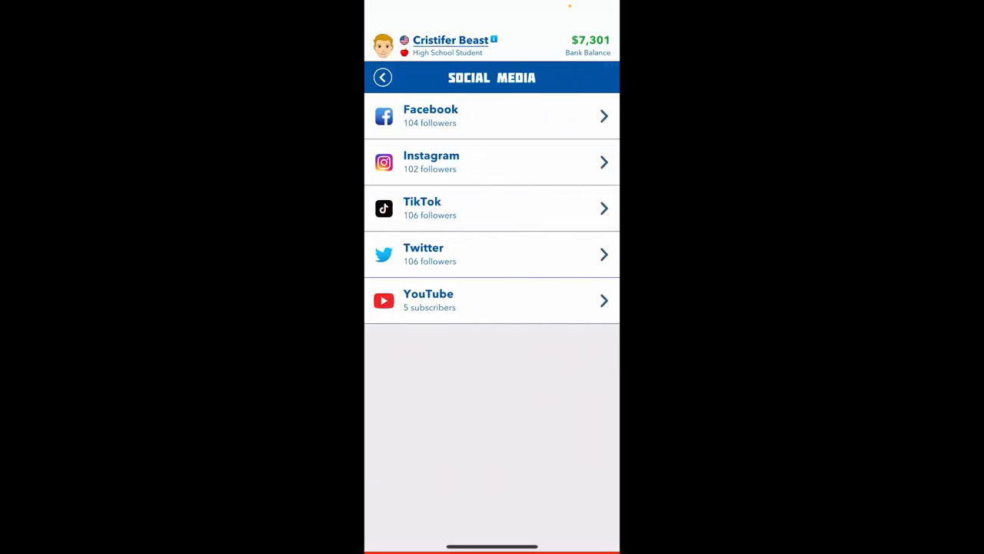
{"action": "left_click", "coordinate": [492, 300]}
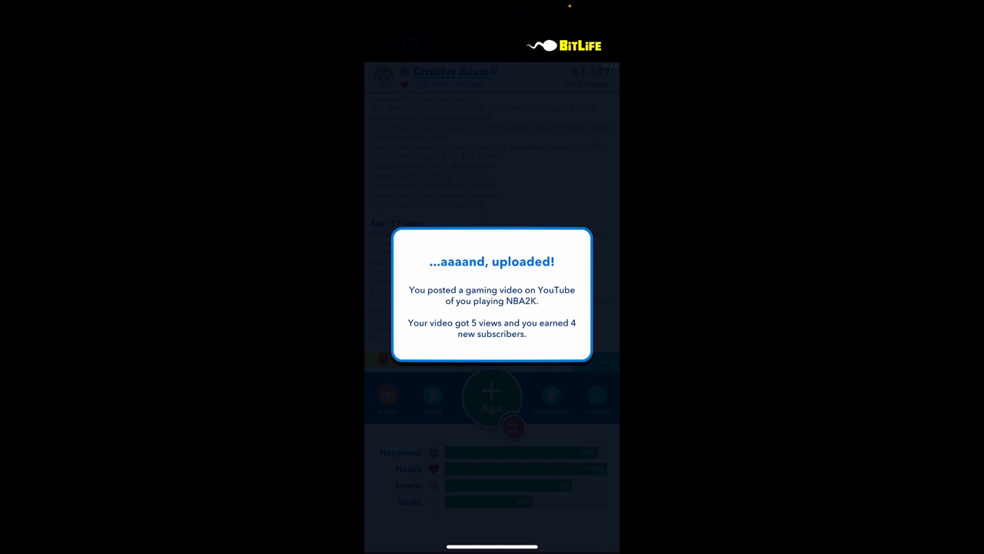
{"action": "left_click", "coordinate": [493, 296]}
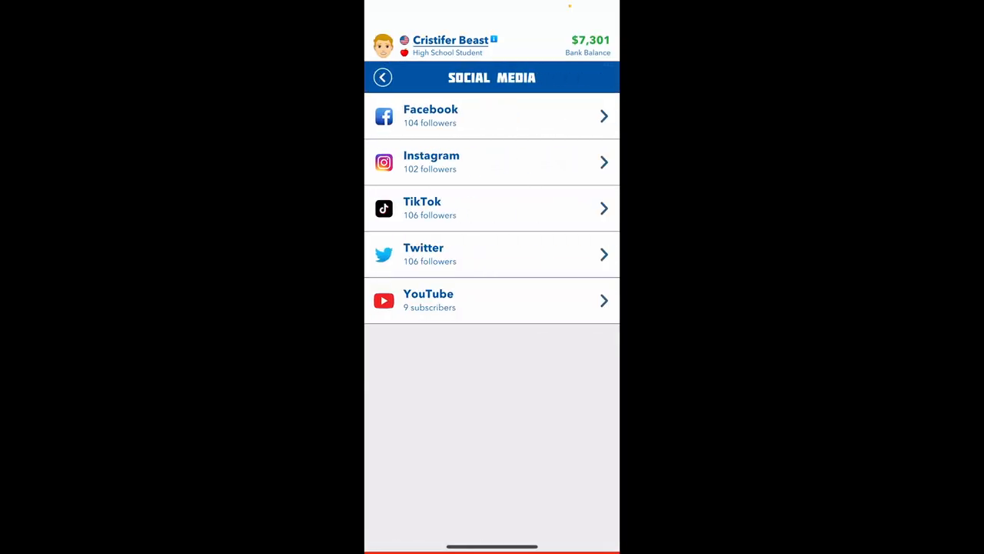
Post a Random-type video on TikTok, then an educational video on YouTube
{"action": "left_click", "coordinate": [493, 208]}
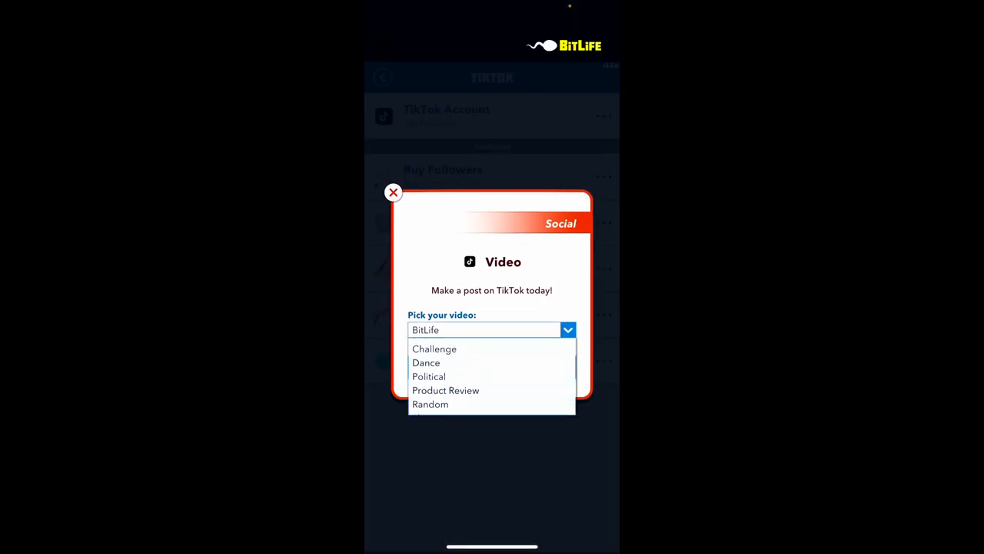
{"action": "scroll", "scroll_direction": "down", "scroll_amount": 3}
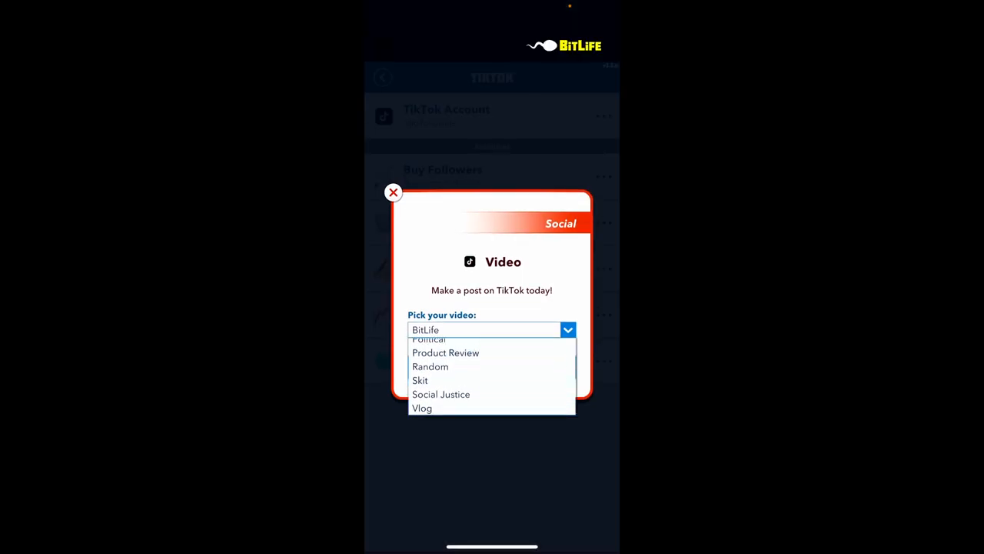
{"action": "left_click", "coordinate": [431, 366]}
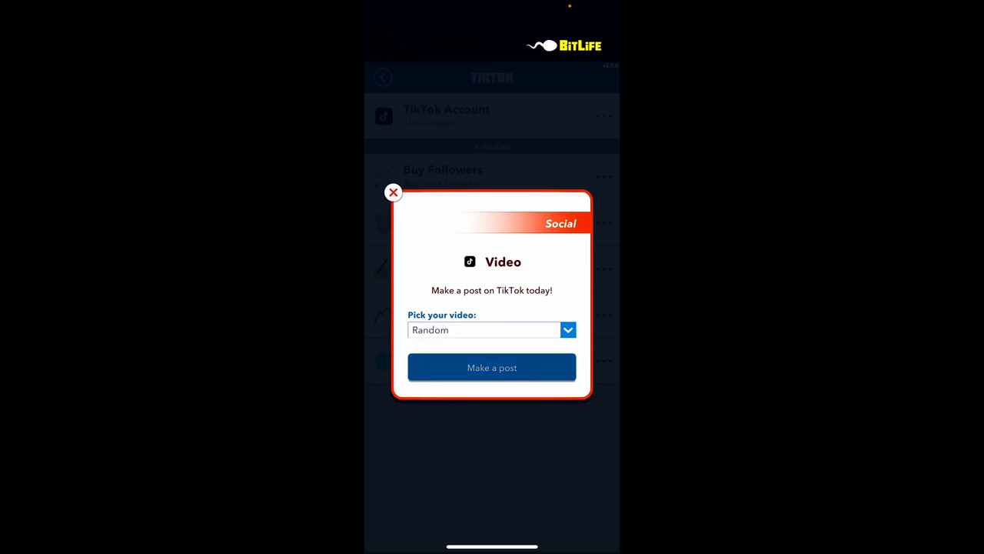
{"action": "left_click", "coordinate": [493, 366]}
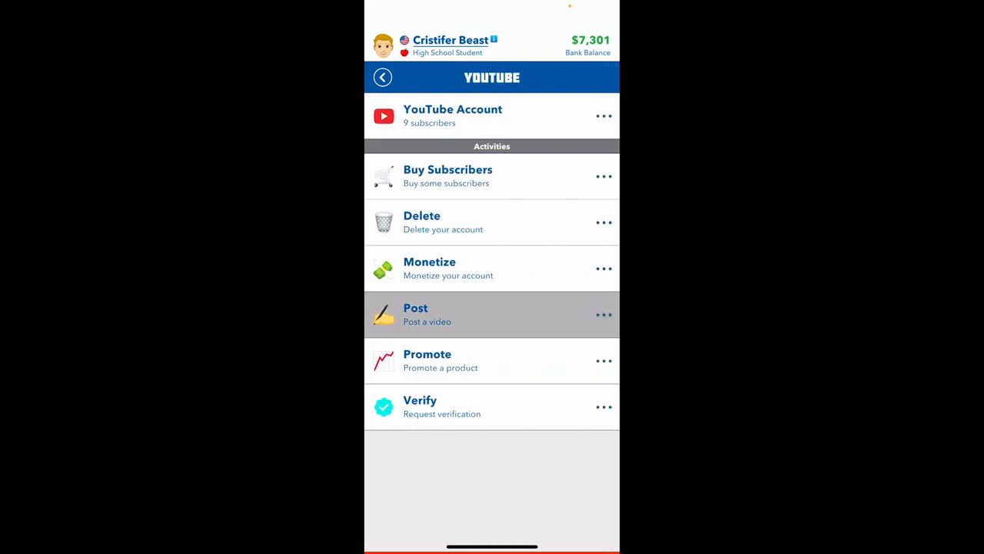
{"action": "left_click", "coordinate": [415, 314]}
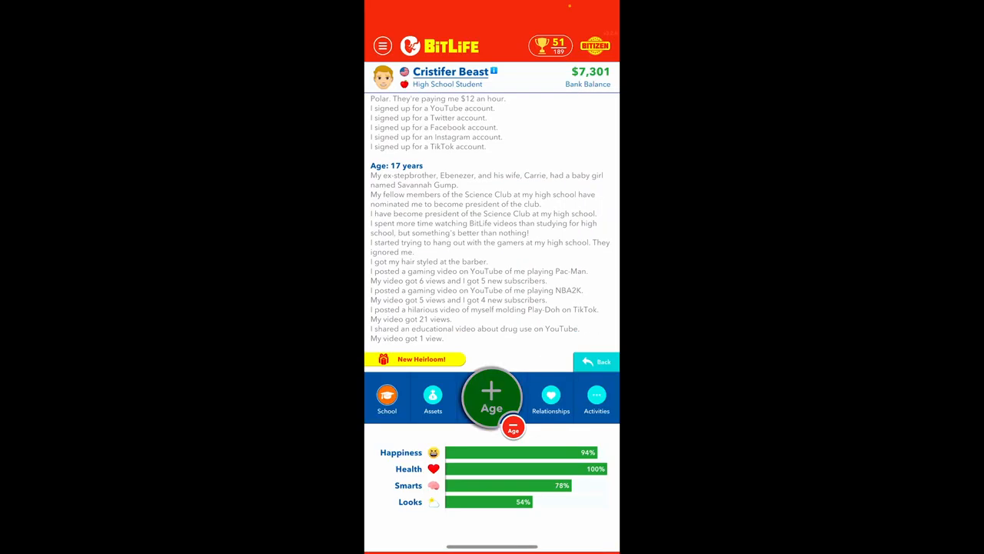
Age up, graduate high school, apply to university and browse the major list
{"action": "left_click", "coordinate": [492, 397]}
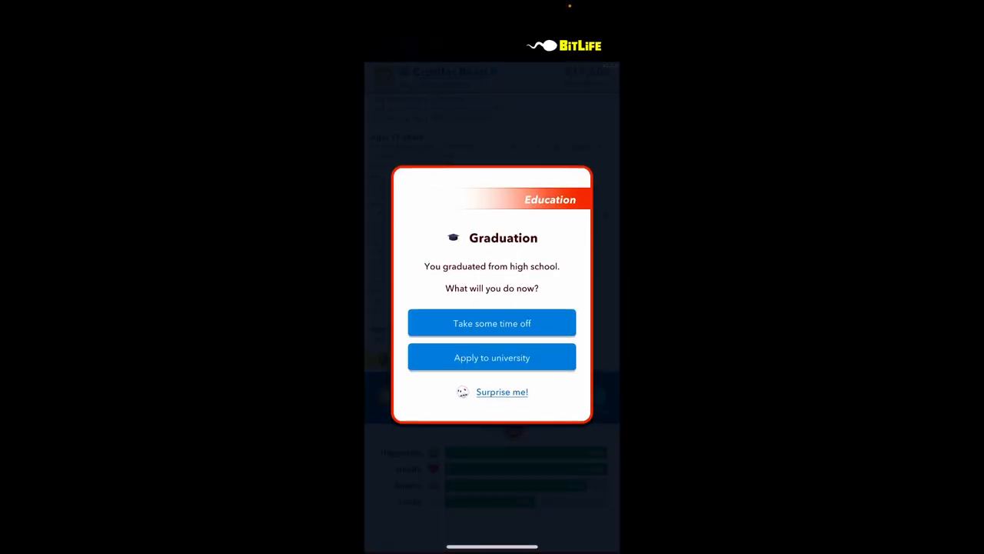
{"action": "left_click", "coordinate": [492, 357]}
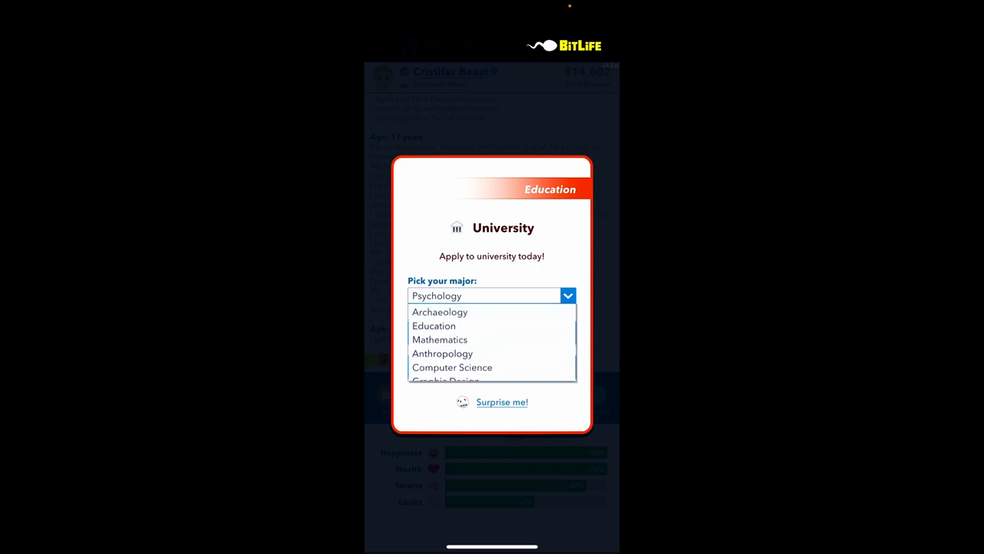
{"action": "left_click", "coordinate": [492, 295]}
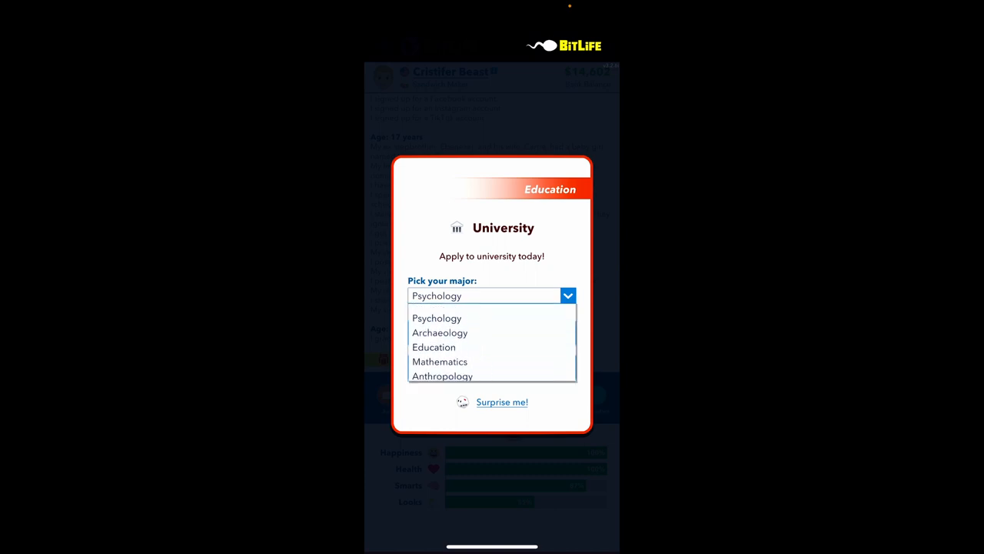
Apply to university for Psychology and have his mother pay the tuition
{"action": "left_click", "coordinate": [436, 317]}
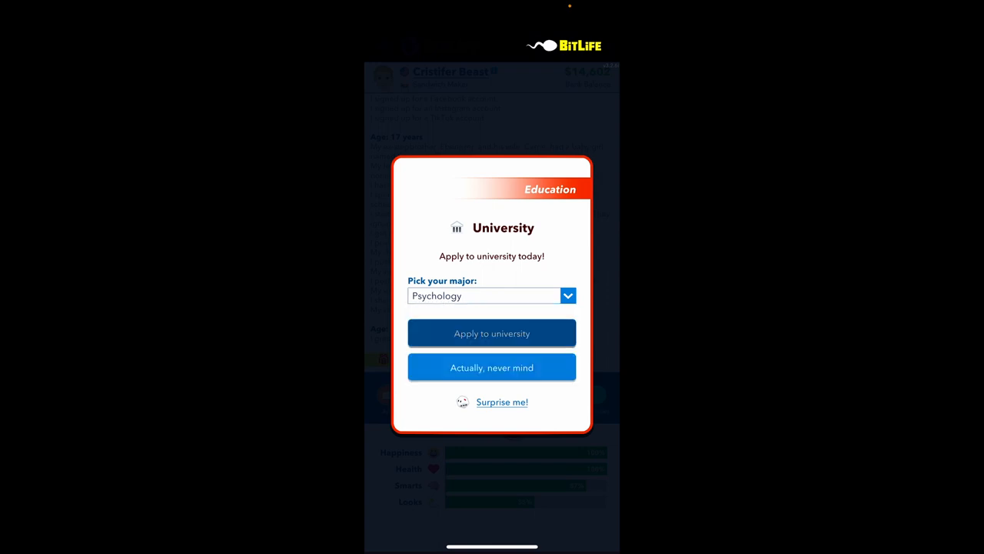
{"action": "left_click", "coordinate": [492, 332]}
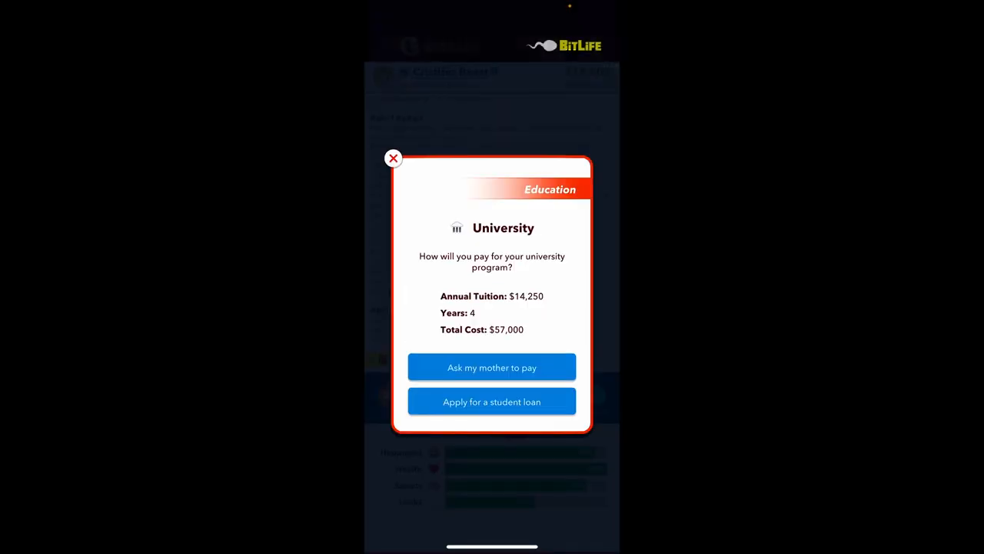
{"action": "left_click", "coordinate": [493, 366]}
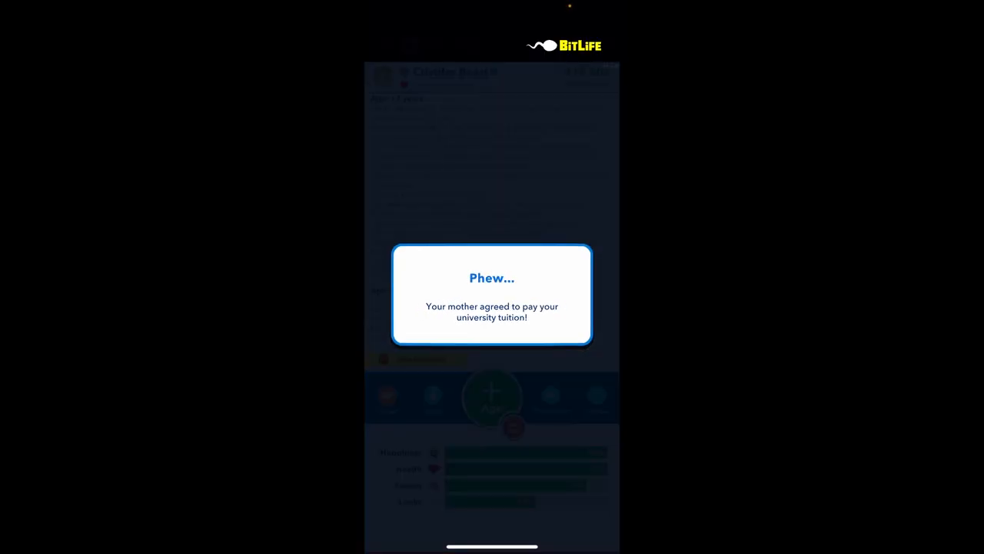
{"action": "left_click", "coordinate": [492, 296]}
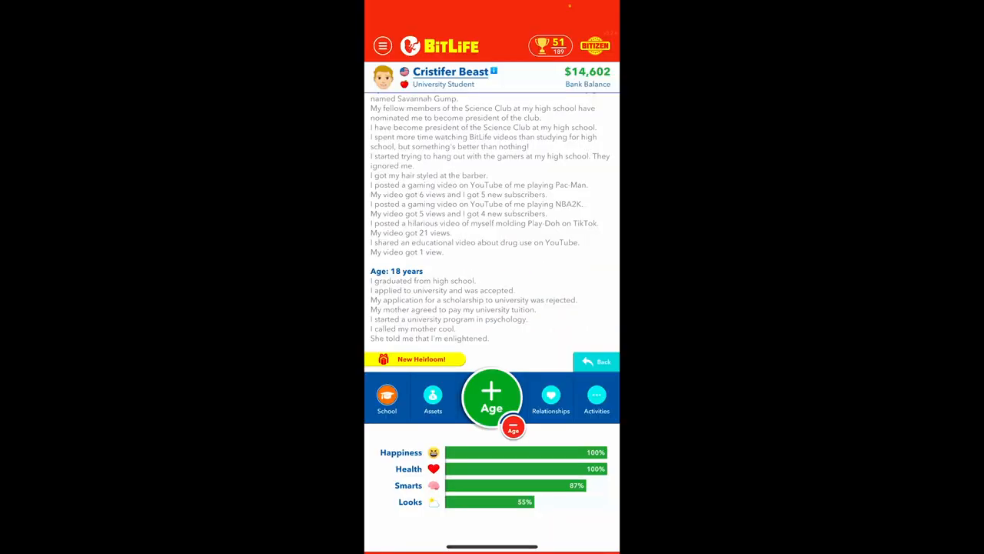
Age up to 19, try to salvage the ended friendship, and spend time with all relationships
{"action": "left_click", "coordinate": [492, 397]}
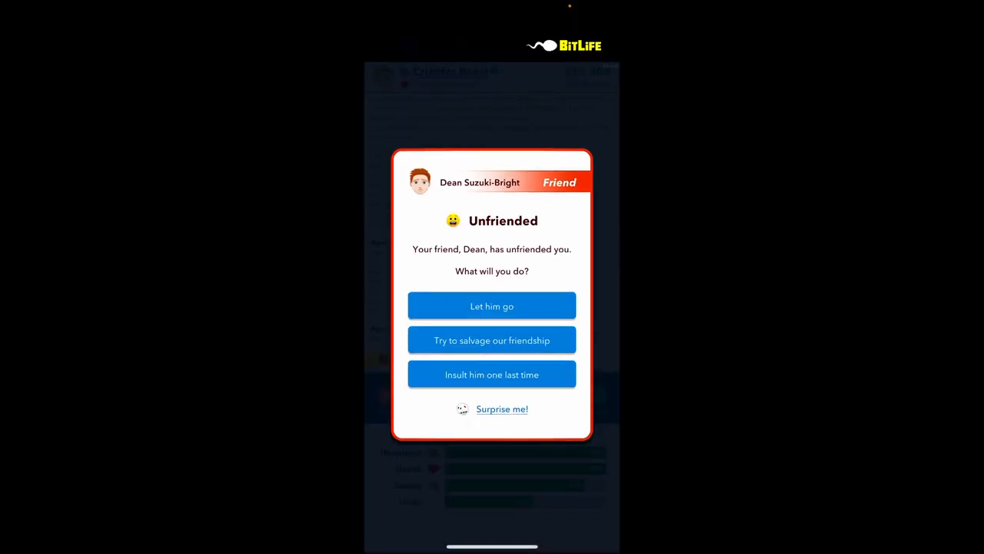
{"action": "left_click", "coordinate": [492, 340]}
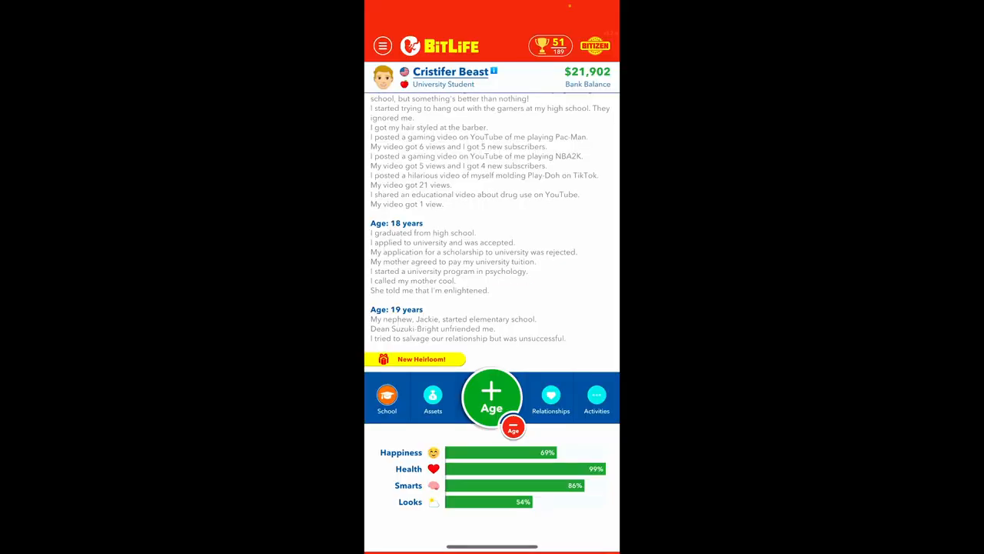
{"action": "left_click", "coordinate": [551, 397]}
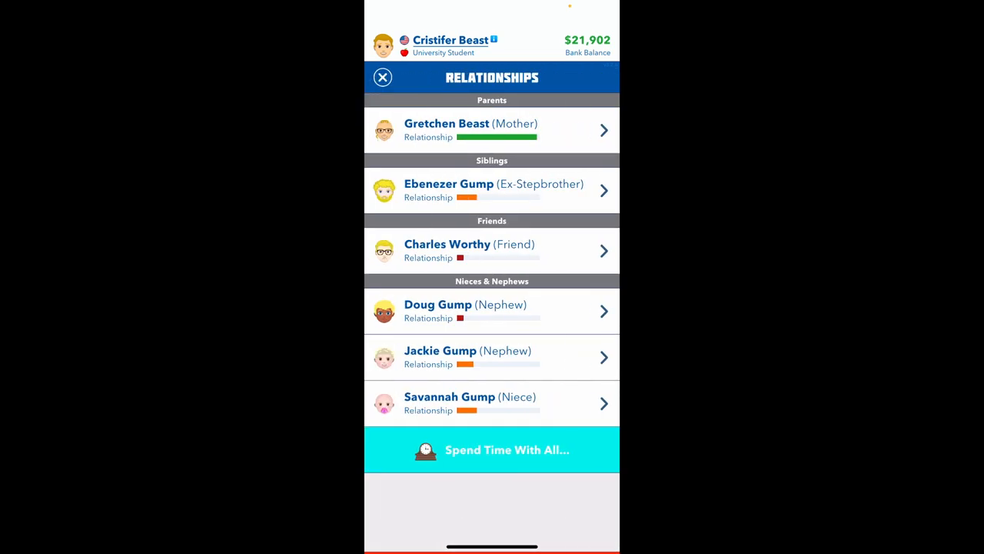
{"action": "left_click", "coordinate": [492, 450]}
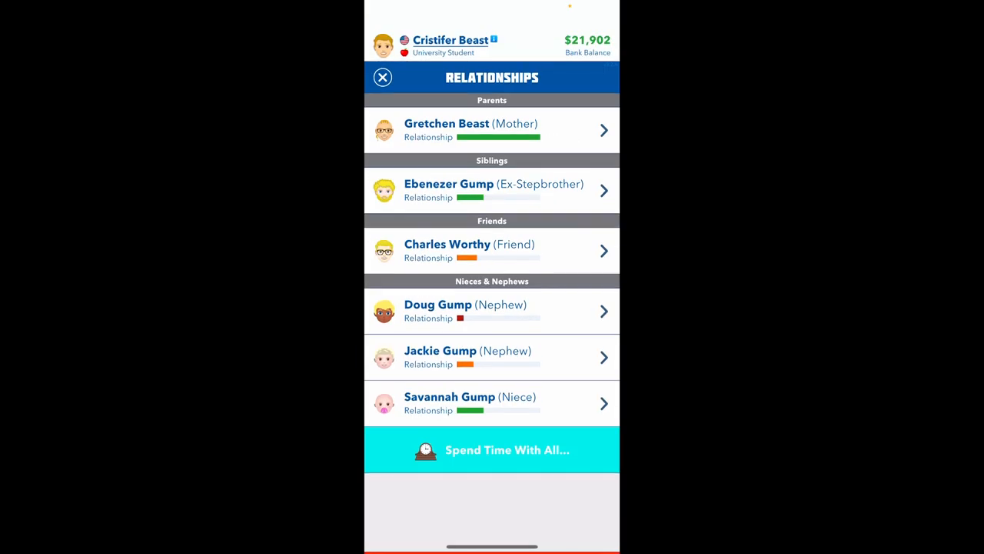
Gift nephew Doug a Chromebook laptop and chat with friend Charles and the younger nephew
{"action": "left_click", "coordinate": [492, 311]}
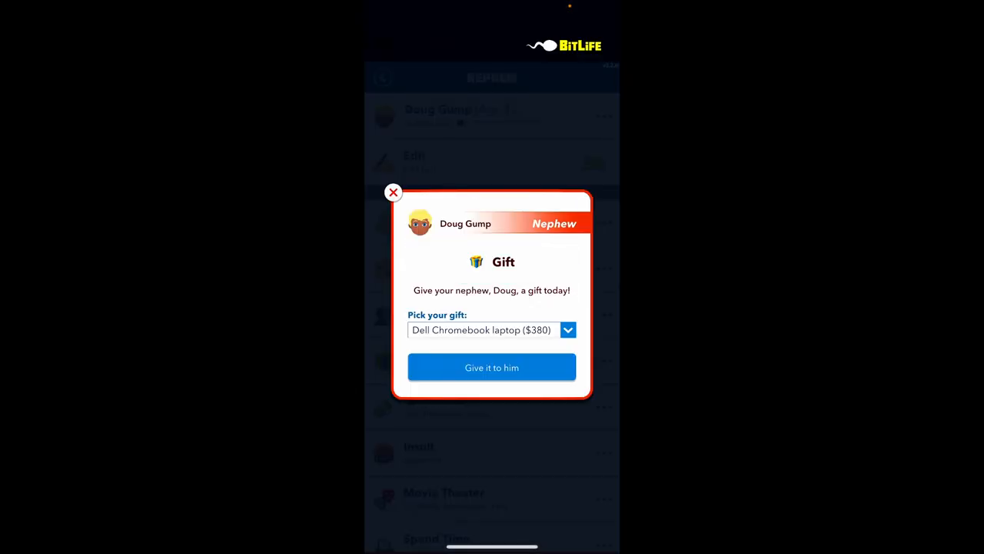
{"action": "left_click", "coordinate": [492, 366]}
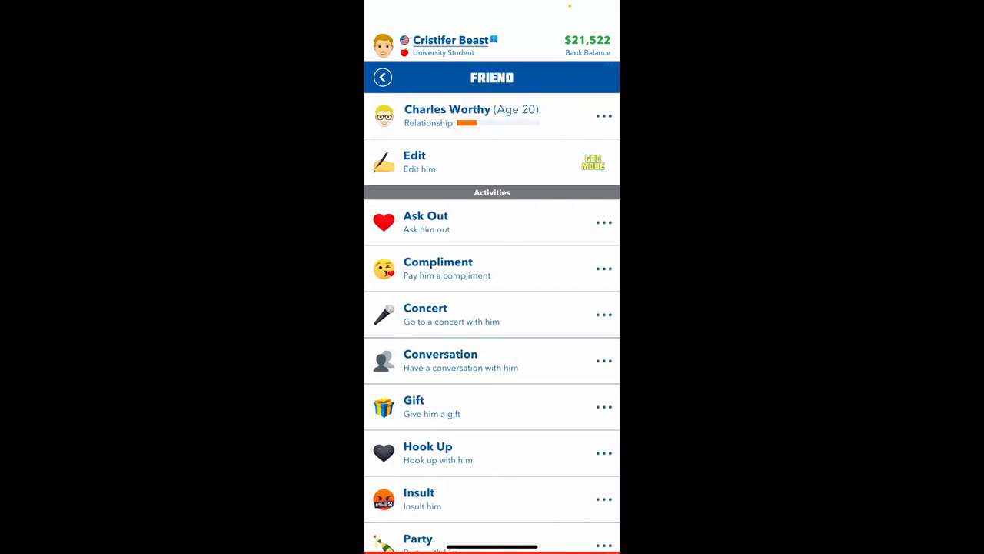
{"action": "left_click", "coordinate": [381, 77]}
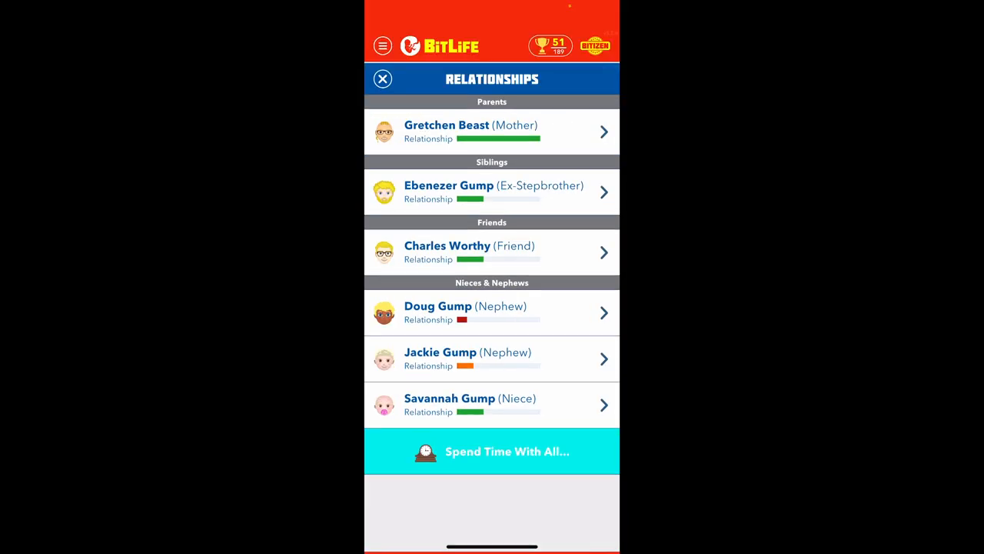
{"action": "left_click", "coordinate": [492, 358]}
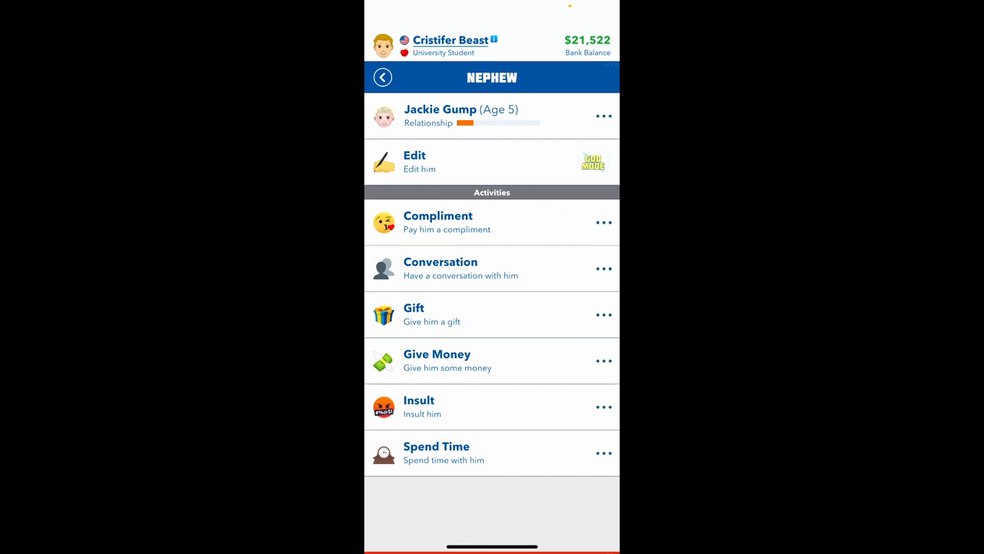
{"action": "left_click", "coordinate": [381, 77]}
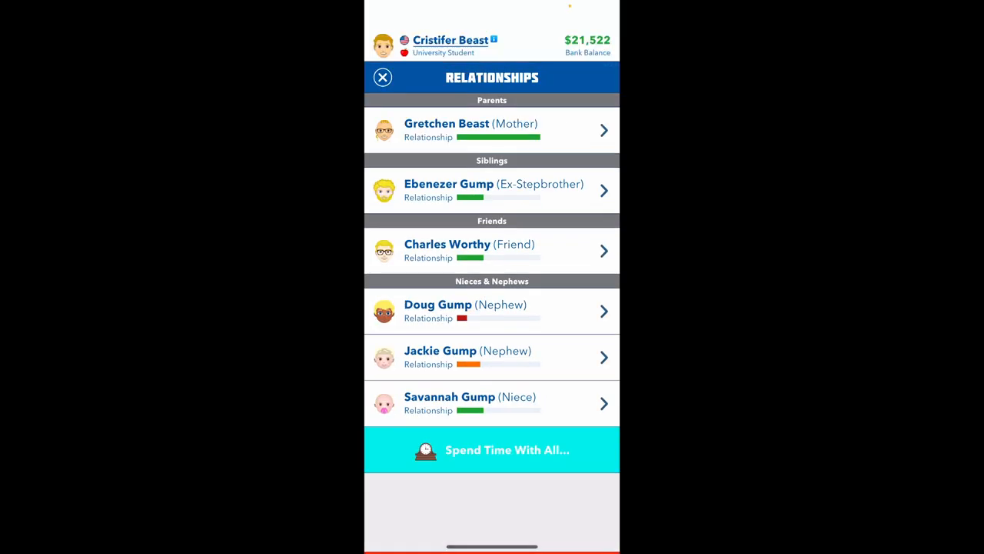
{"action": "left_click", "coordinate": [383, 77]}
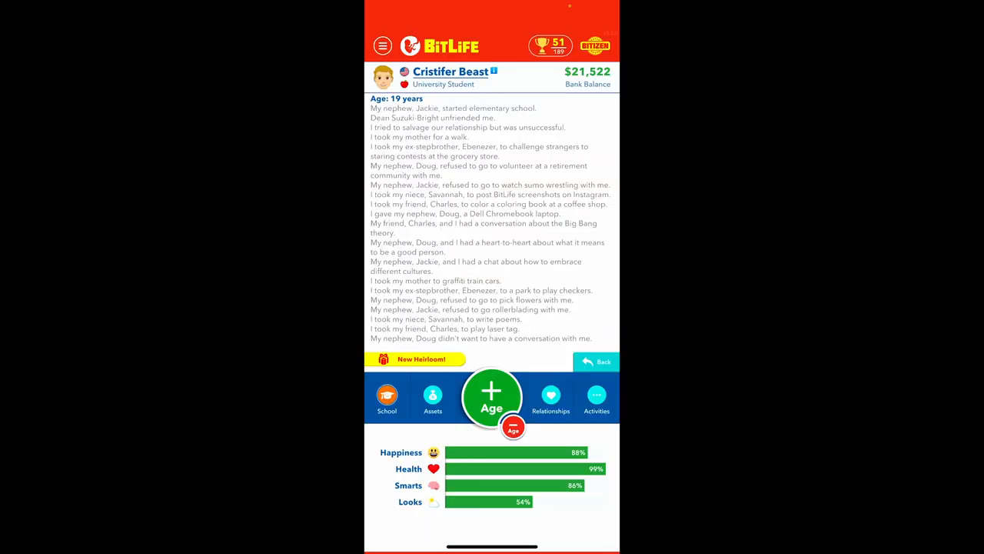
Age up to 20, ask classmate Monica out, and work harder at the café job
{"action": "left_click", "coordinate": [492, 397]}
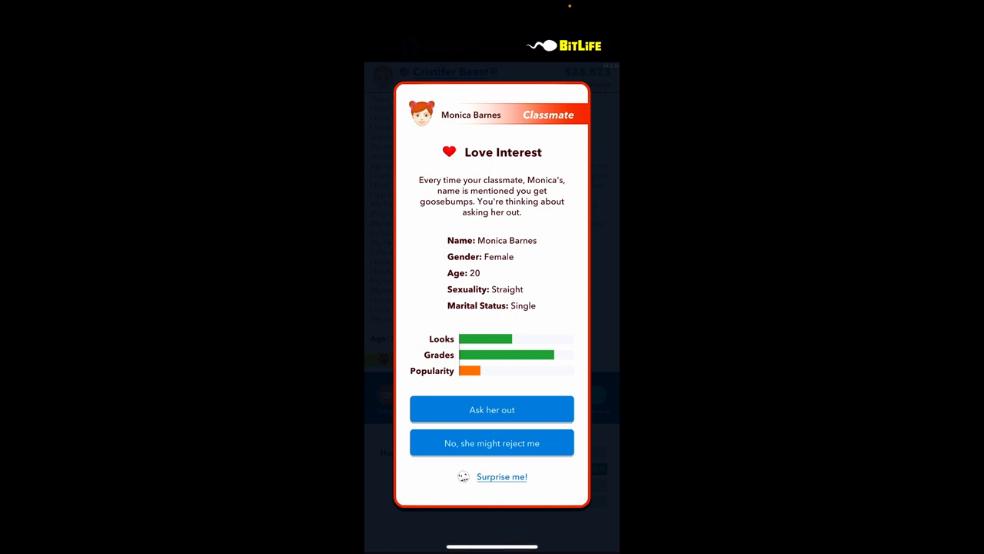
{"action": "left_click", "coordinate": [492, 409]}
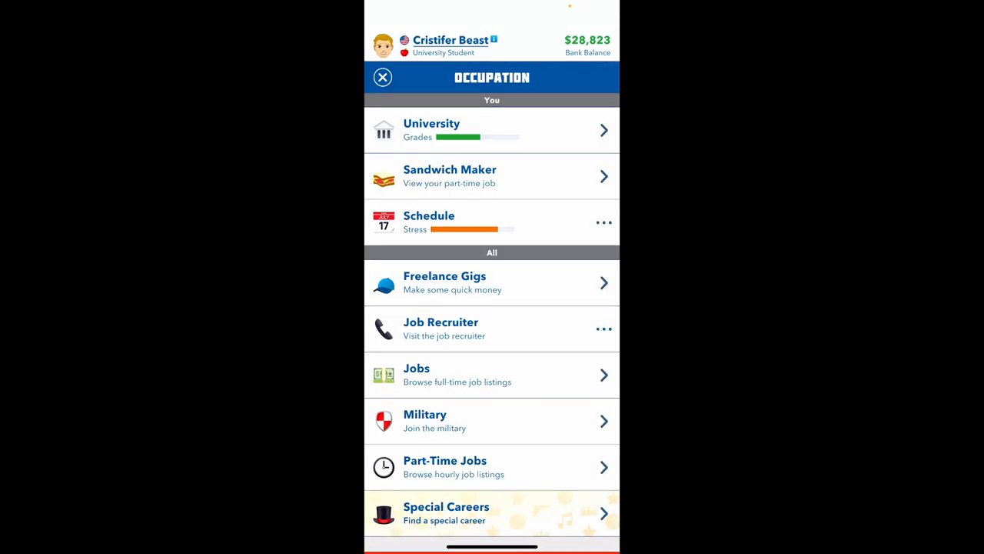
{"action": "left_click", "coordinate": [449, 176]}
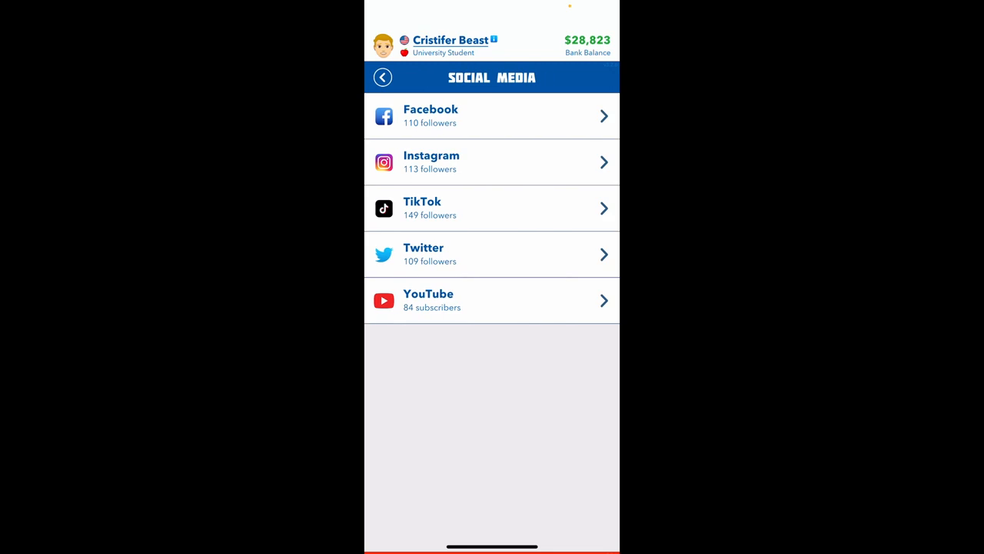
Post two Gaming videos on the YouTube account
{"action": "left_click", "coordinate": [492, 300]}
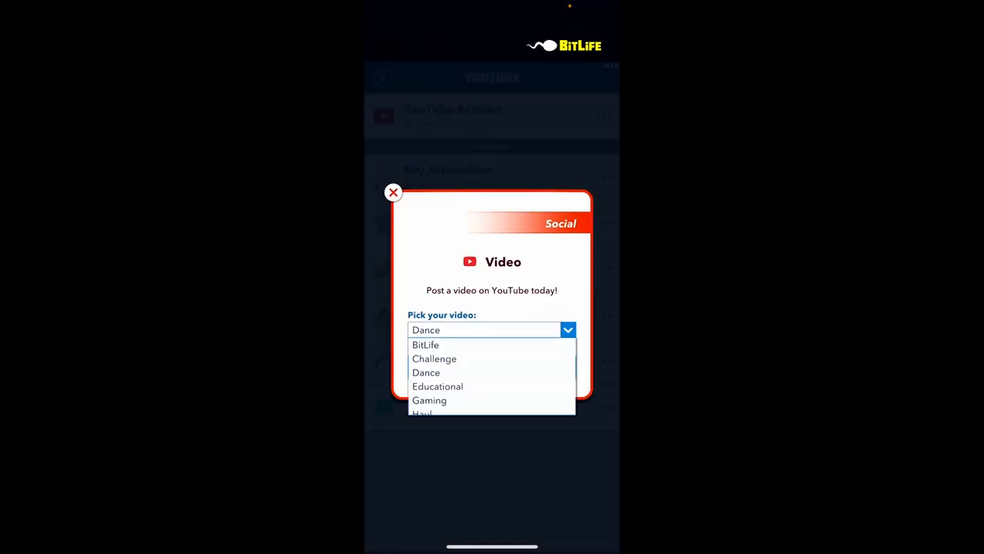
{"action": "left_click", "coordinate": [429, 400]}
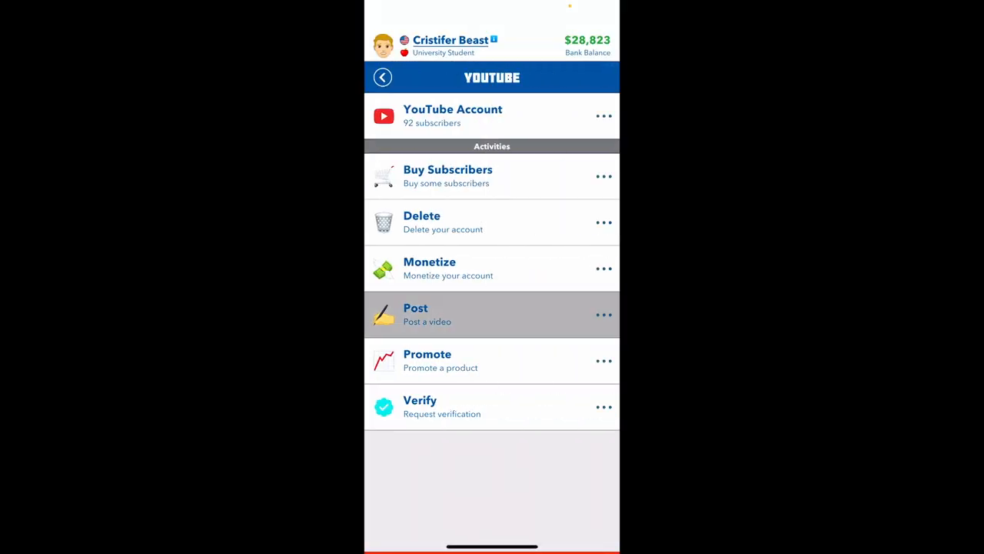
{"action": "left_click", "coordinate": [416, 313]}
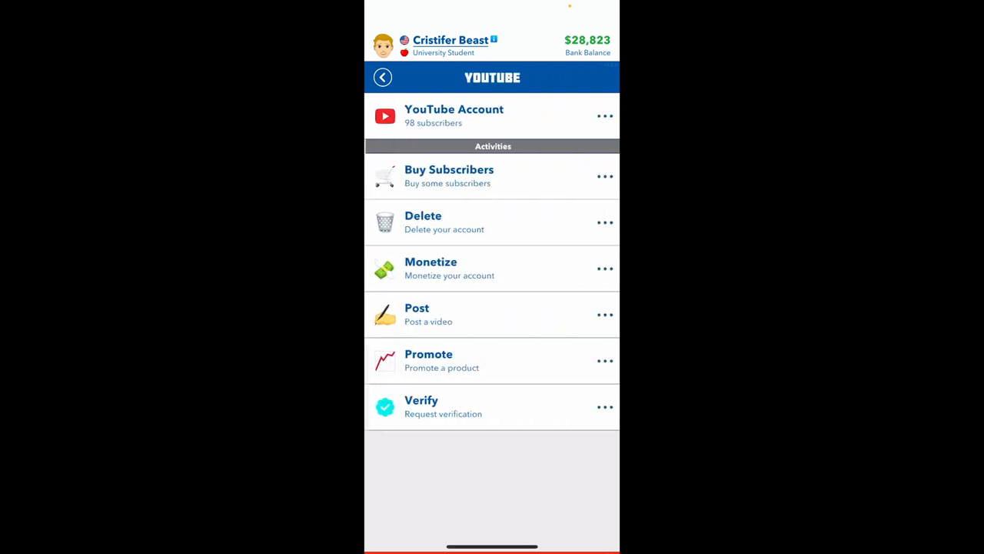
{"action": "left_click", "coordinate": [415, 313]}
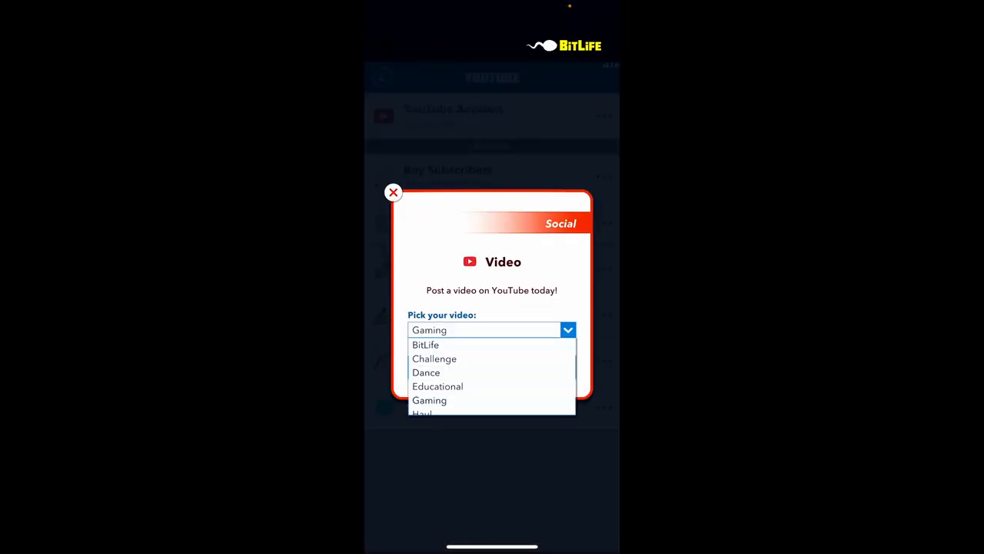
{"action": "scroll", "scroll_direction": "down", "scroll_amount": 3}
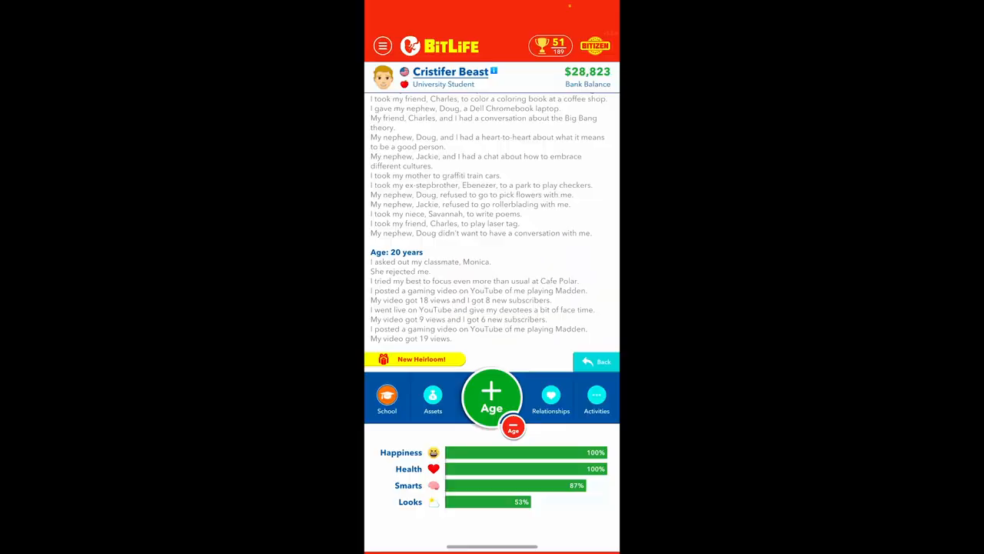
Post a BitLife video on TikTok and a family photo on Facebook
{"action": "left_click", "coordinate": [434, 399]}
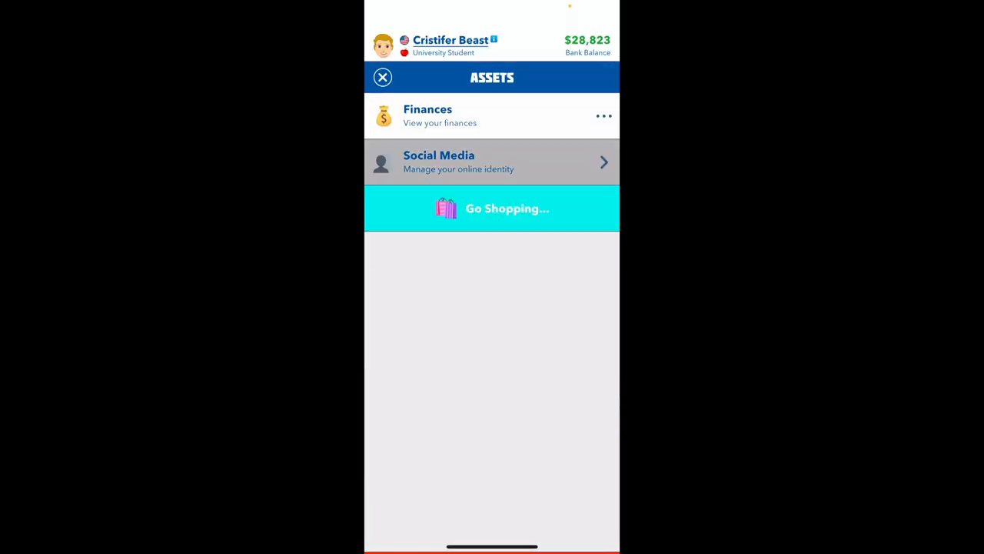
{"action": "left_click", "coordinate": [493, 161]}
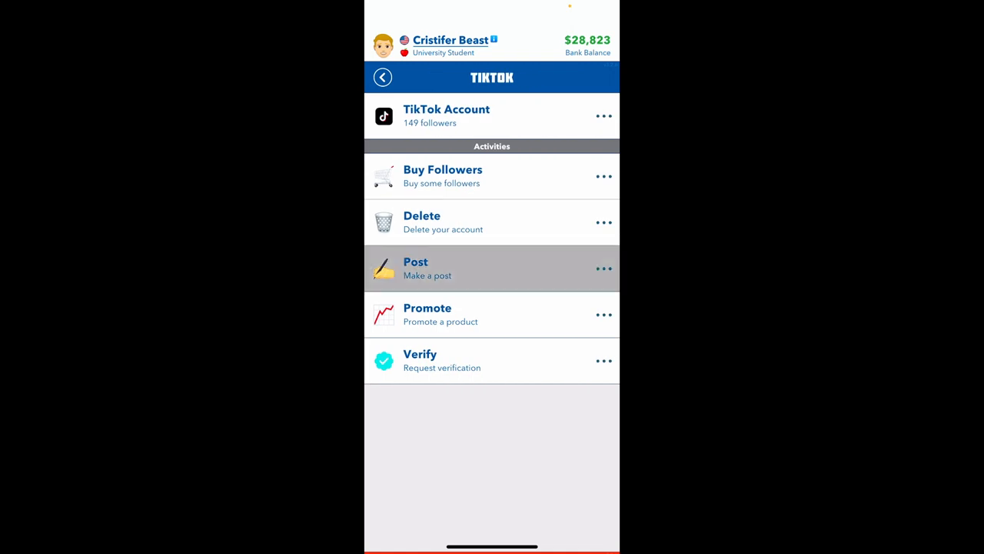
{"action": "left_click", "coordinate": [415, 268]}
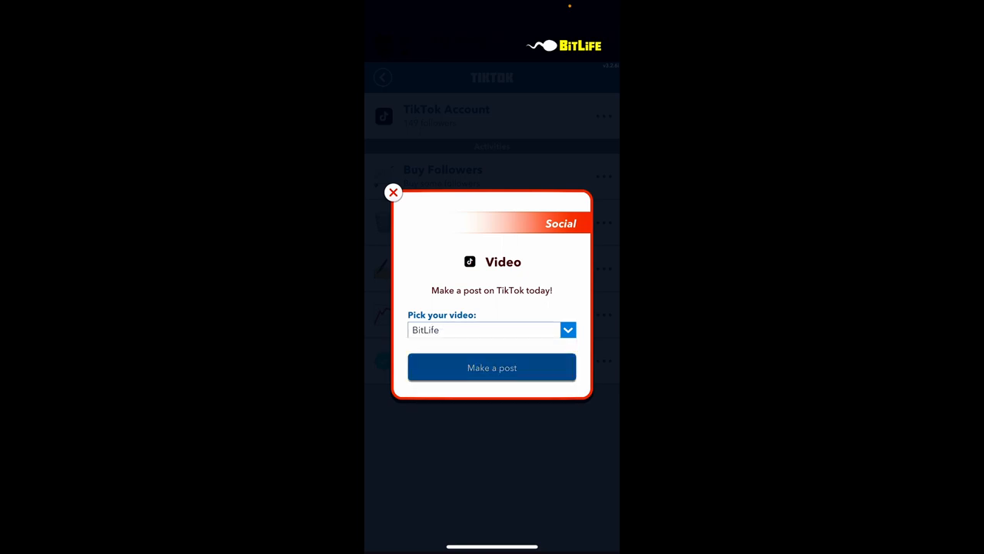
{"action": "left_click", "coordinate": [492, 366]}
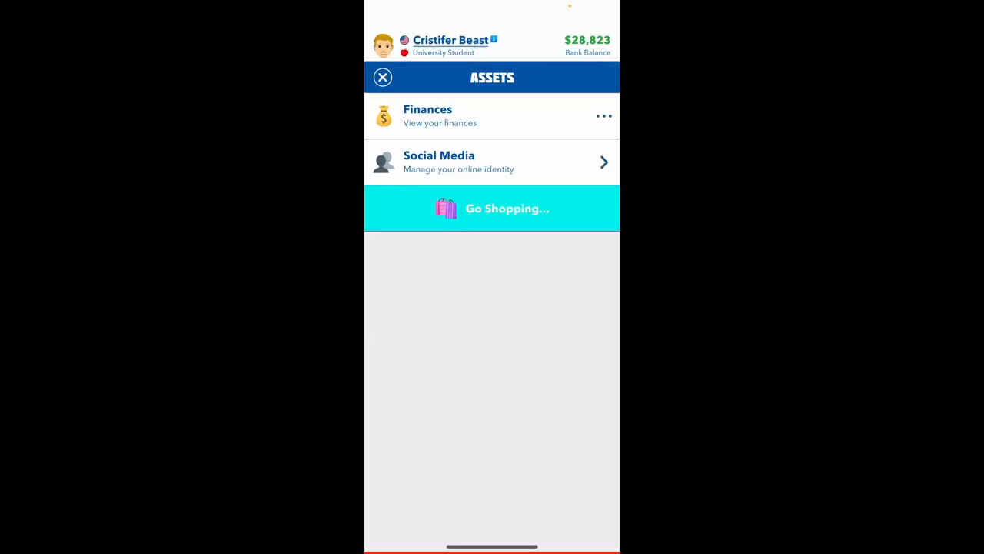
{"action": "left_click", "coordinate": [438, 161]}
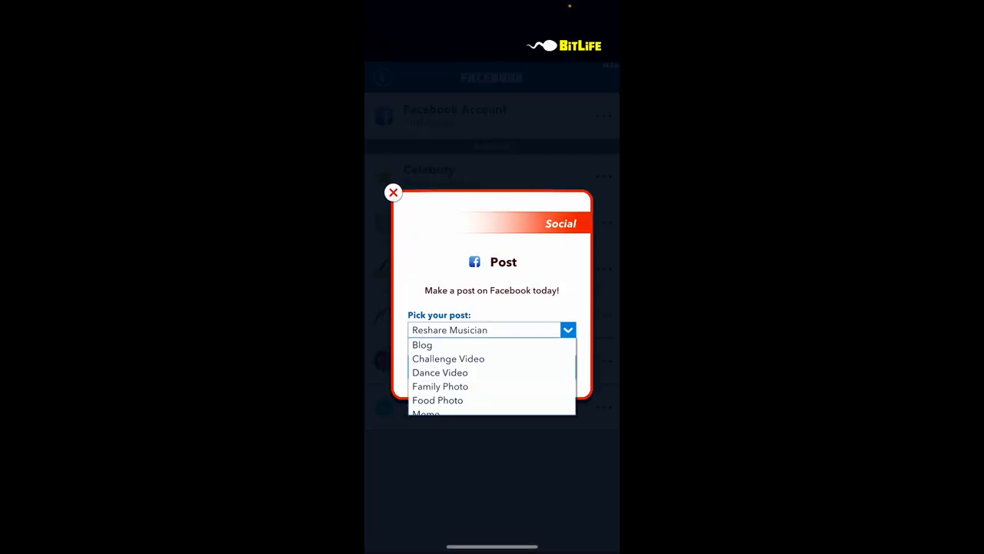
{"action": "left_click", "coordinate": [439, 386]}
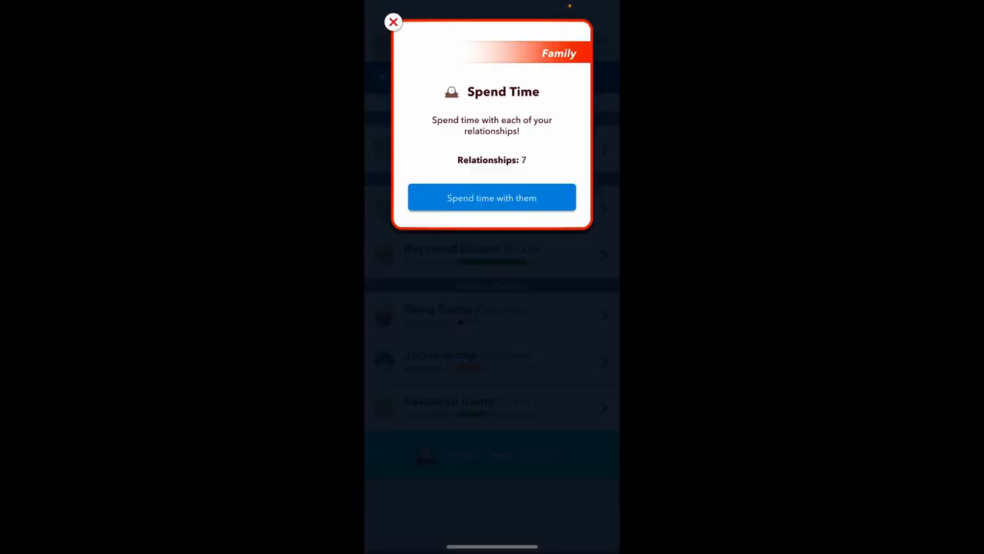
Spend time with everyone, age up, agree to become best friends, and review education options
{"action": "left_click", "coordinate": [492, 197]}
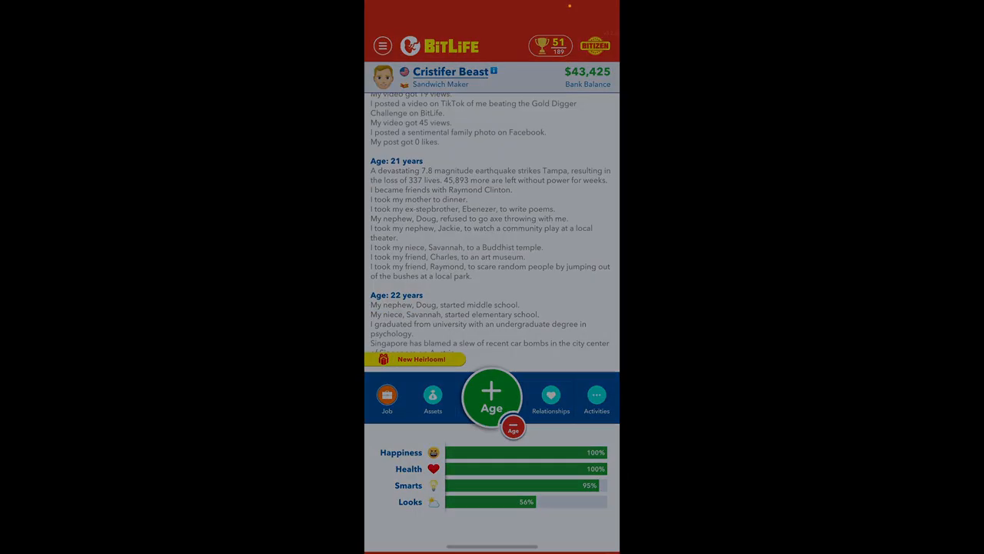
{"action": "left_click", "coordinate": [492, 395]}
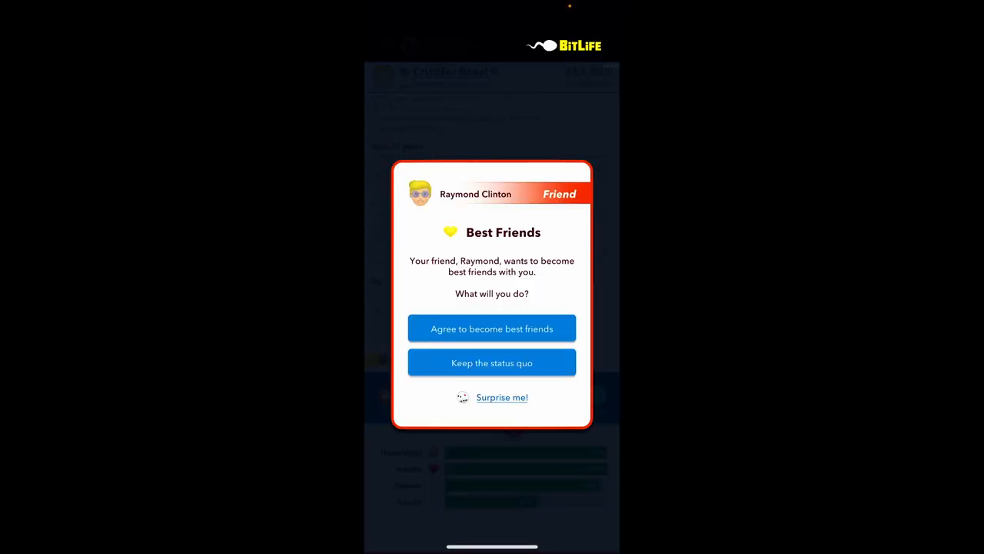
{"action": "left_click", "coordinate": [492, 329]}
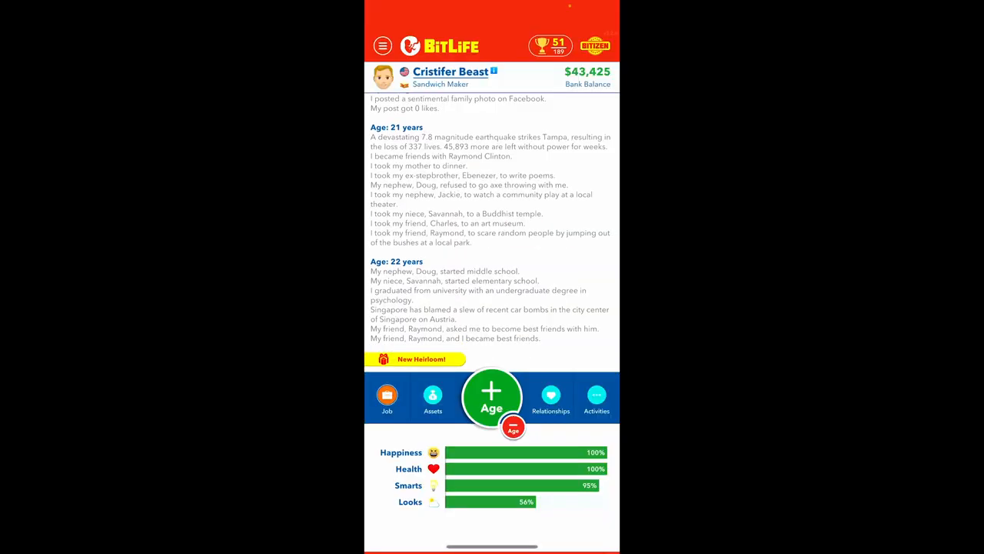
{"action": "left_click", "coordinate": [387, 397]}
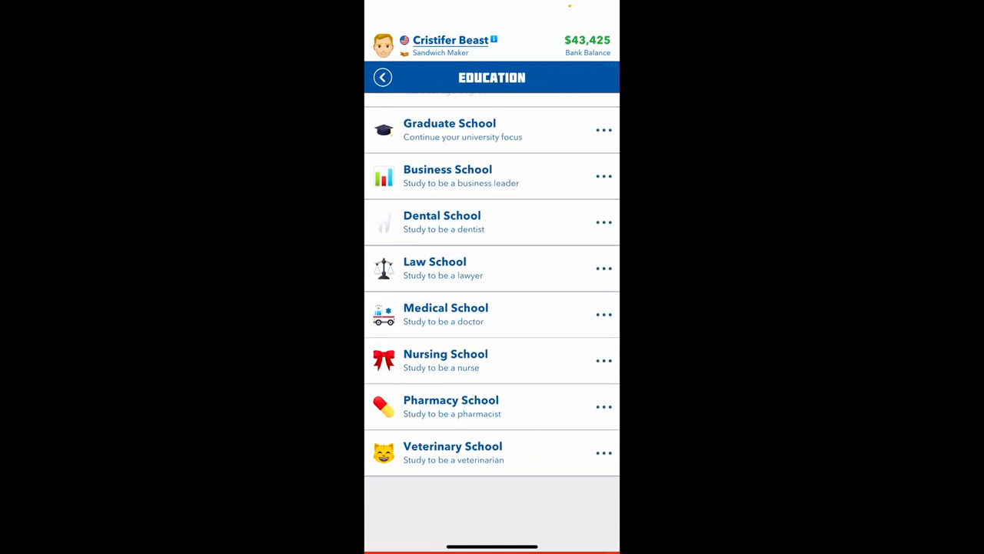
{"action": "scroll", "scroll_direction": "down", "scroll_amount": 3}
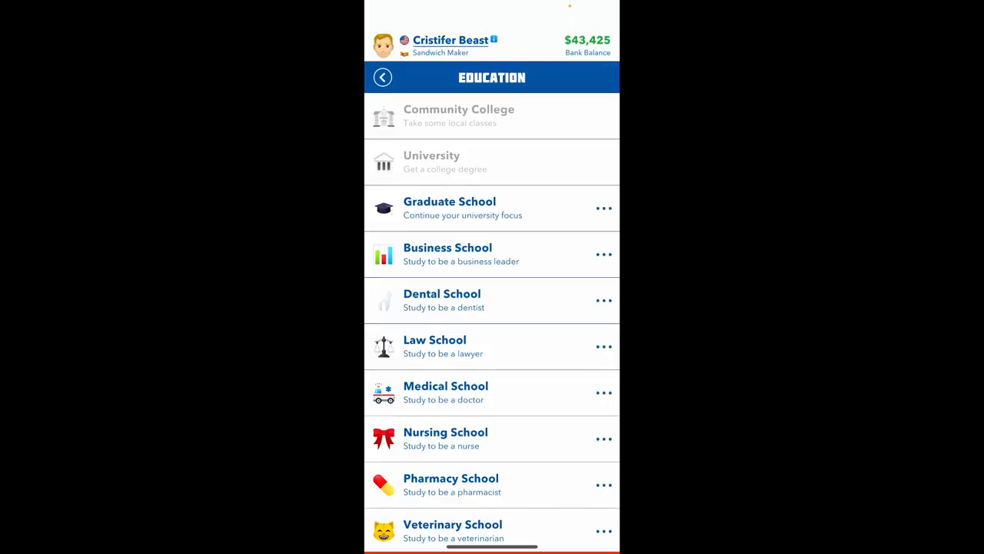
{"action": "left_click", "coordinate": [381, 77]}
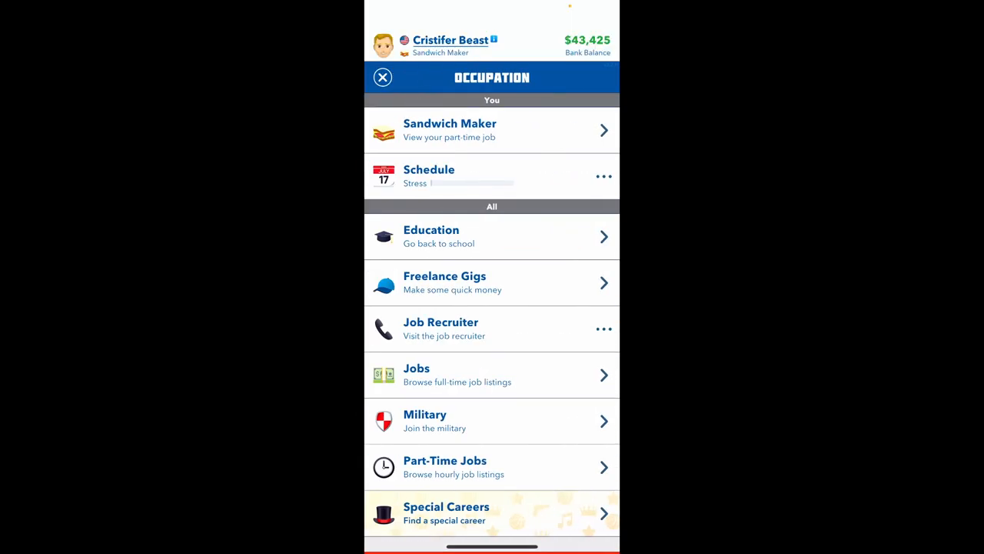
Browse job listings, pay the $1,000 Job Recruiter and attend the Marriage Counselor interview
{"action": "left_click", "coordinate": [415, 375]}
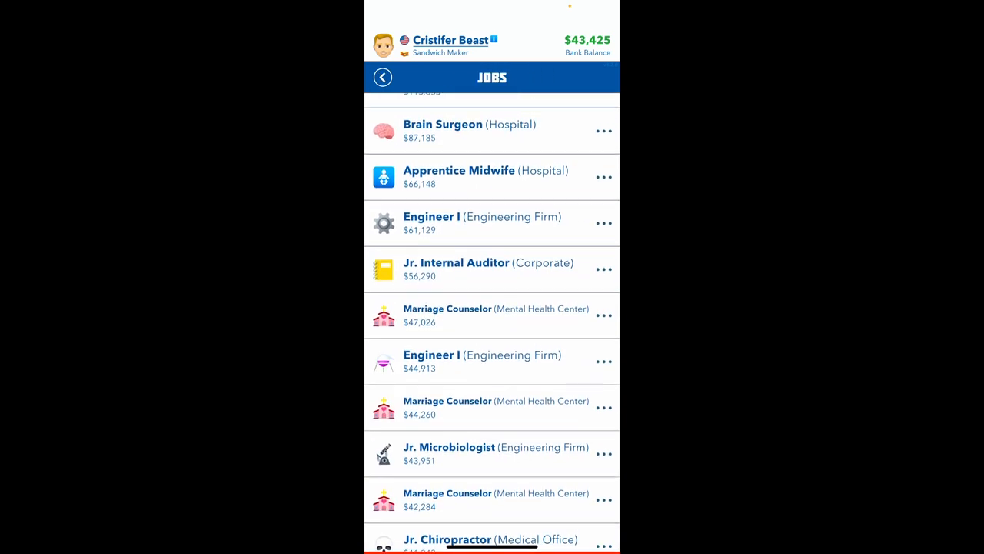
{"action": "scroll", "scroll_direction": "down", "scroll_amount": 3}
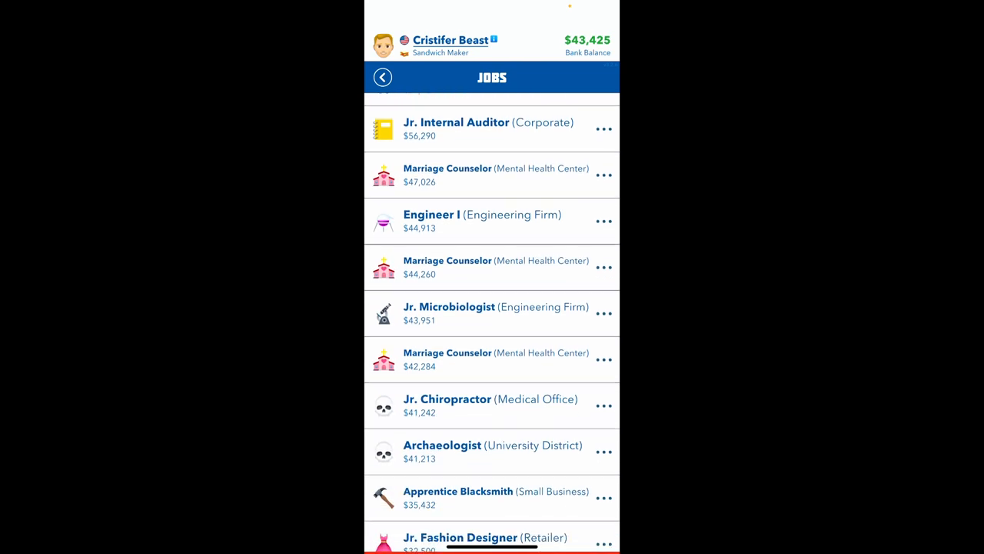
{"action": "scroll", "scroll_direction": "down", "scroll_amount": 3}
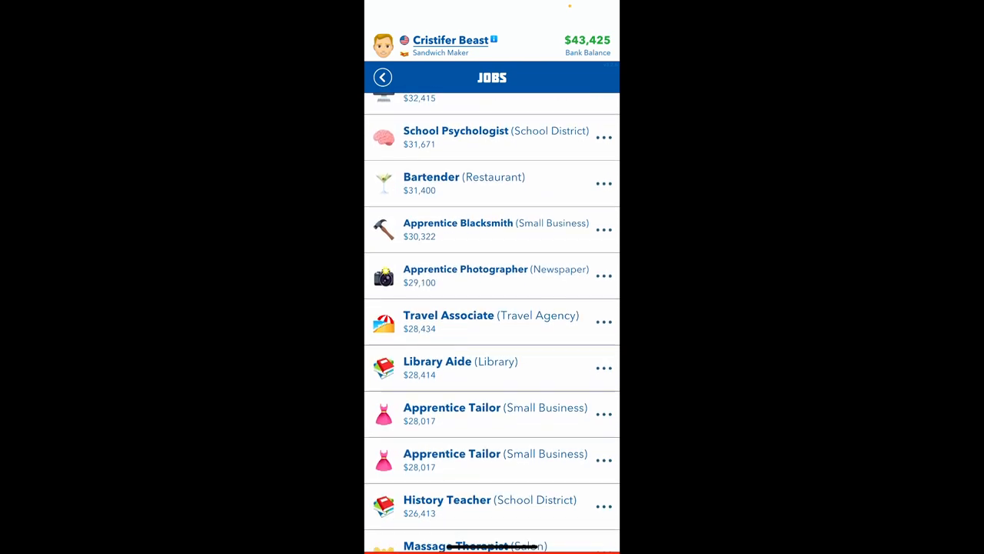
{"action": "scroll", "scroll_direction": "down", "scroll_amount": 3}
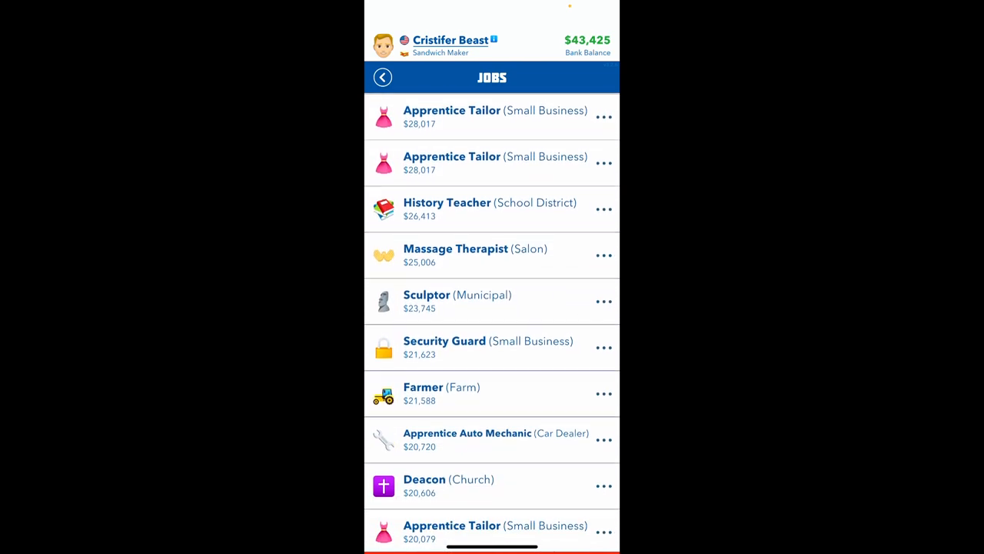
{"action": "scroll", "scroll_direction": "down", "scroll_amount": 3}
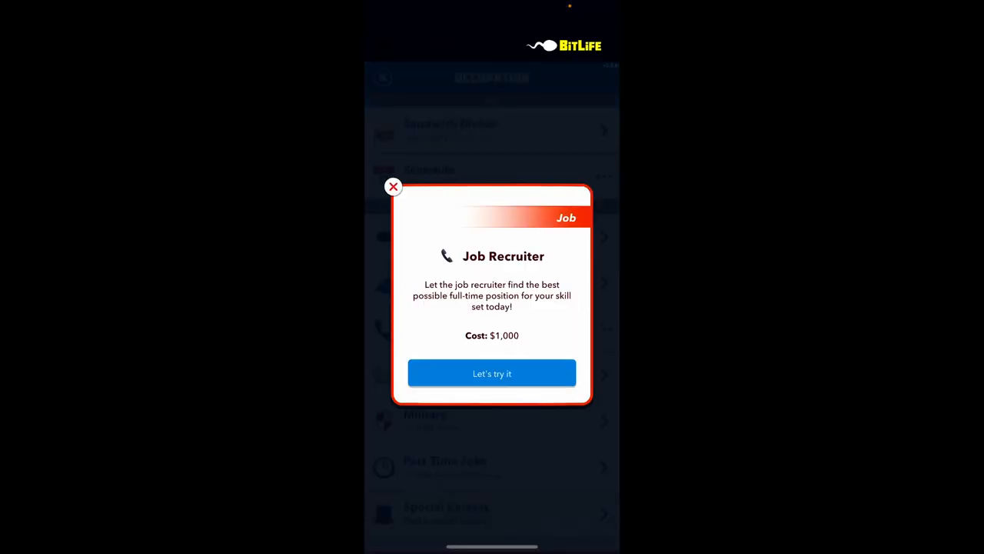
{"action": "left_click", "coordinate": [492, 374]}
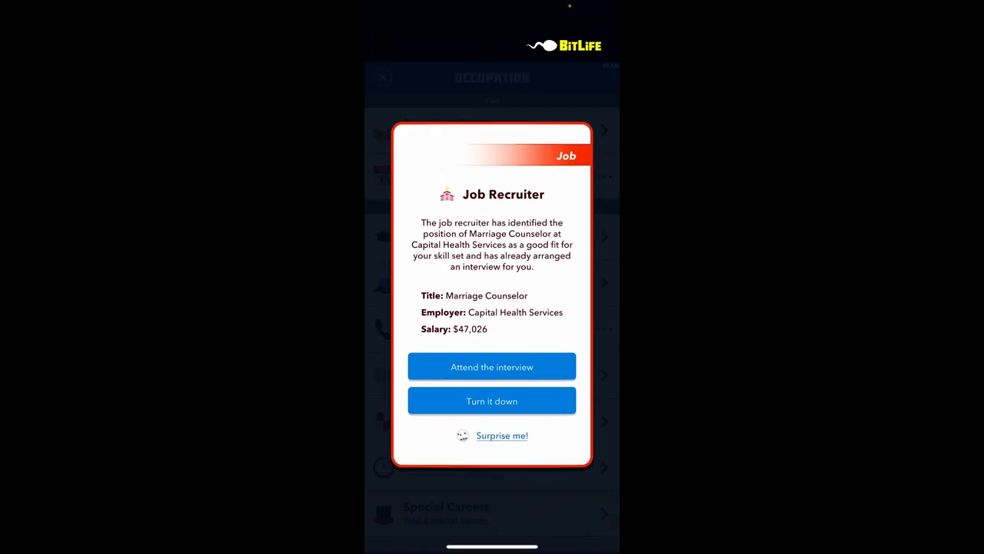
{"action": "left_click", "coordinate": [493, 366]}
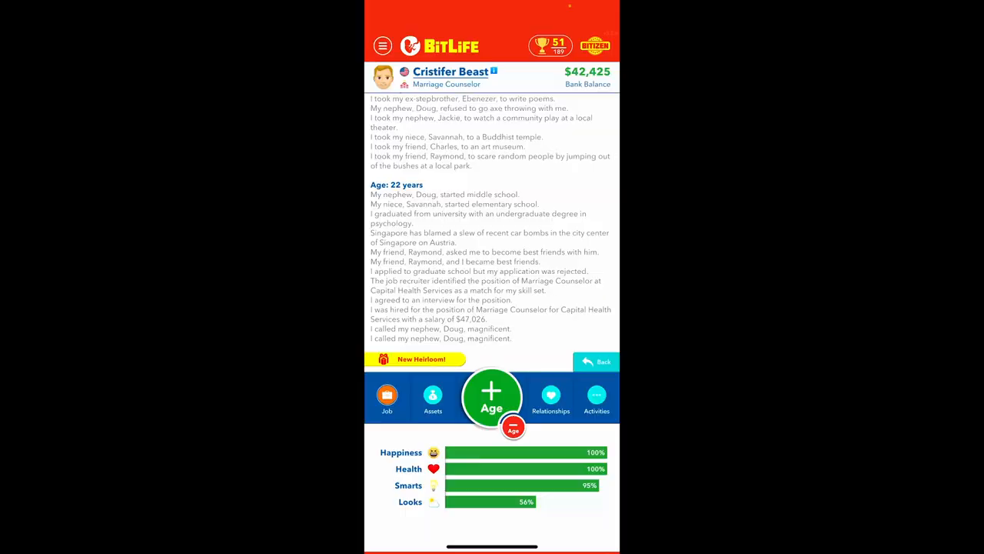
Give ex-stepbrother Ebenezer a Starbucks gift card
{"action": "left_click", "coordinate": [551, 397]}
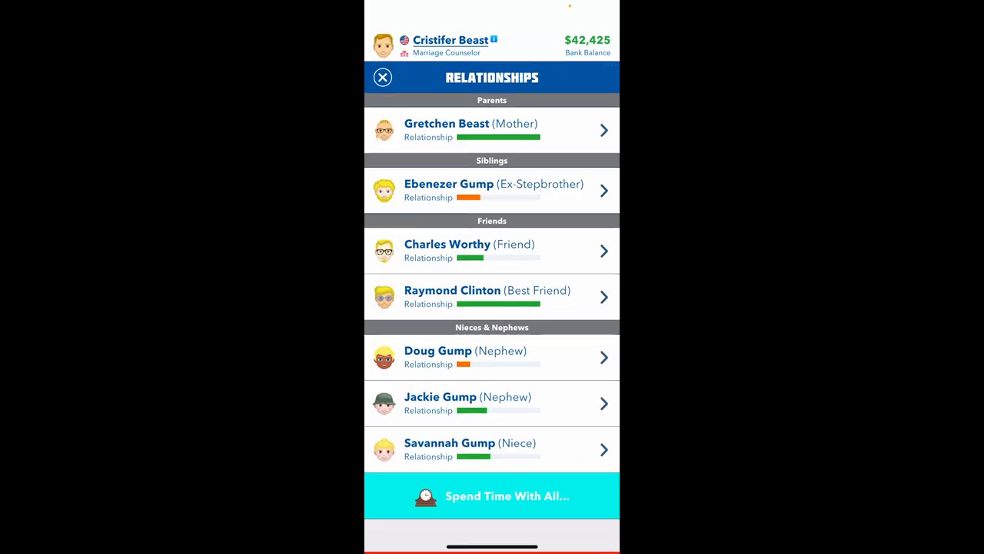
{"action": "left_click", "coordinate": [492, 191]}
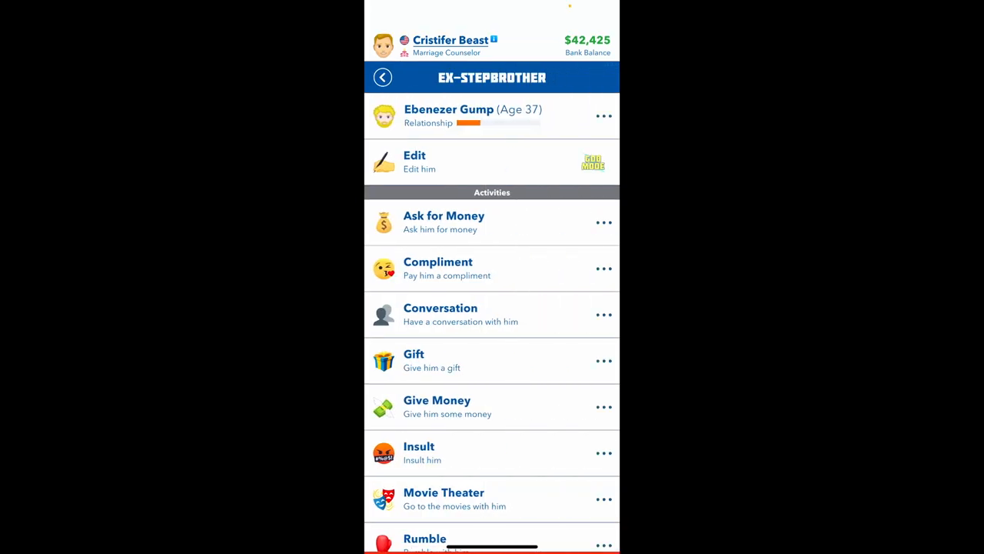
{"action": "left_click", "coordinate": [413, 354]}
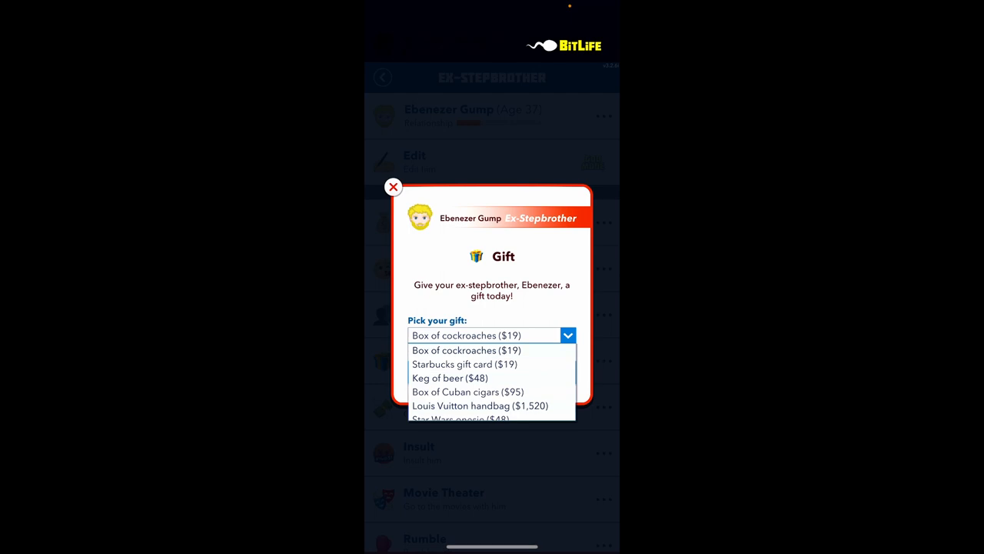
{"action": "left_click", "coordinate": [465, 363]}
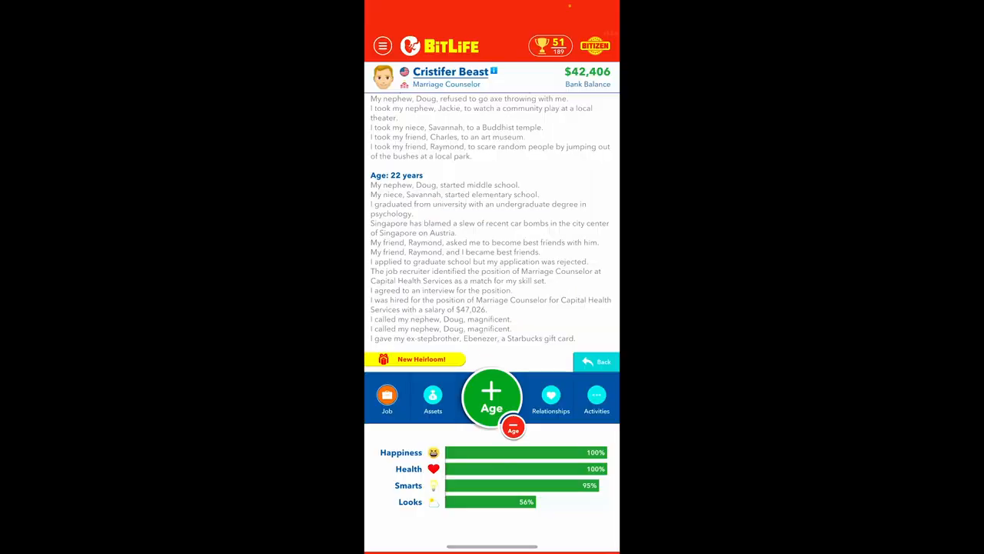
Take nephew Doug to the movie theater and spend time with all relationships
{"action": "left_click", "coordinate": [551, 397]}
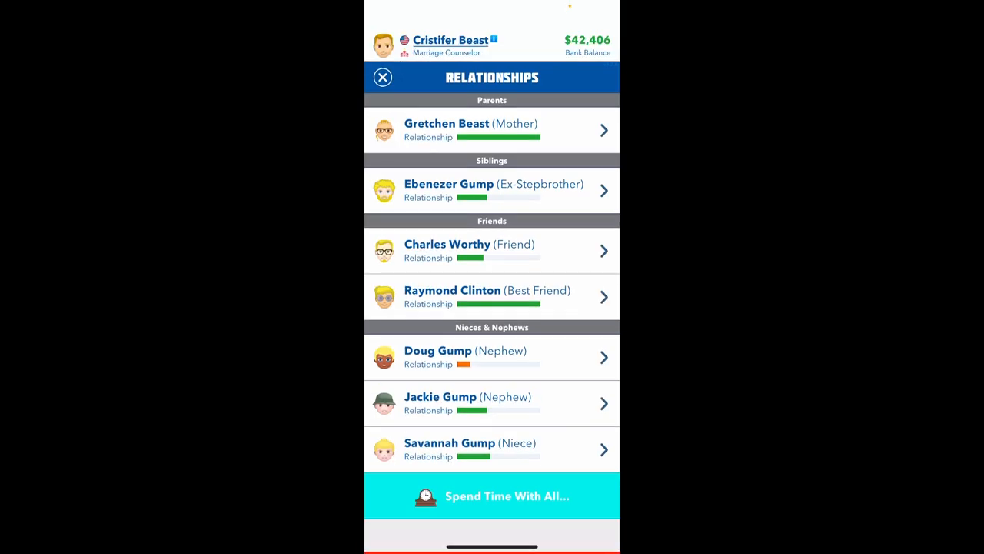
{"action": "left_click", "coordinate": [465, 357]}
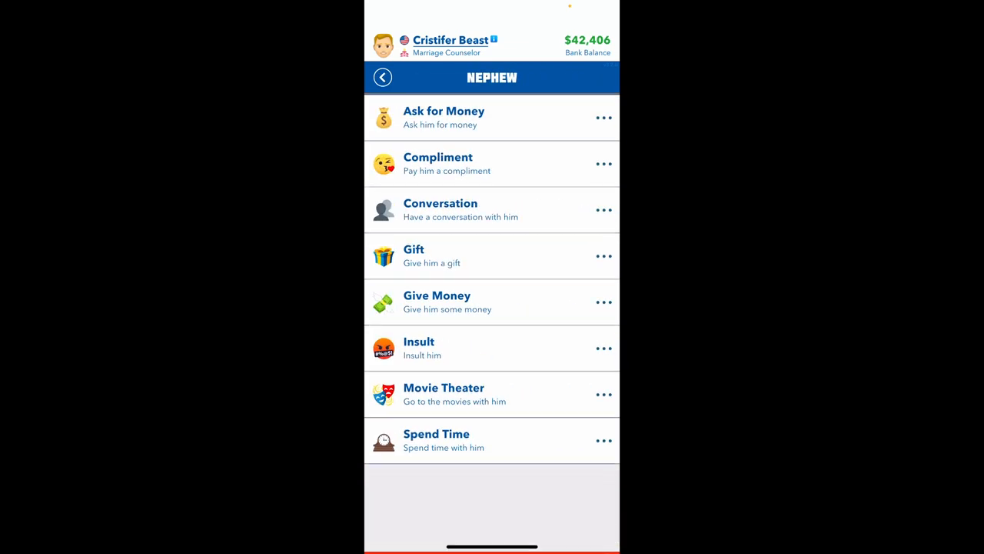
{"action": "left_click", "coordinate": [443, 394]}
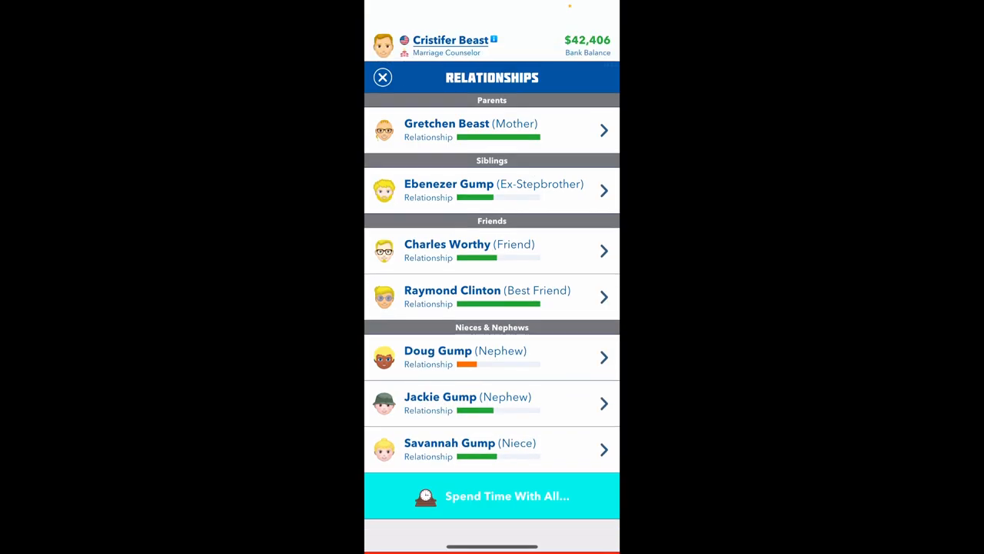
{"action": "left_click", "coordinate": [464, 357]}
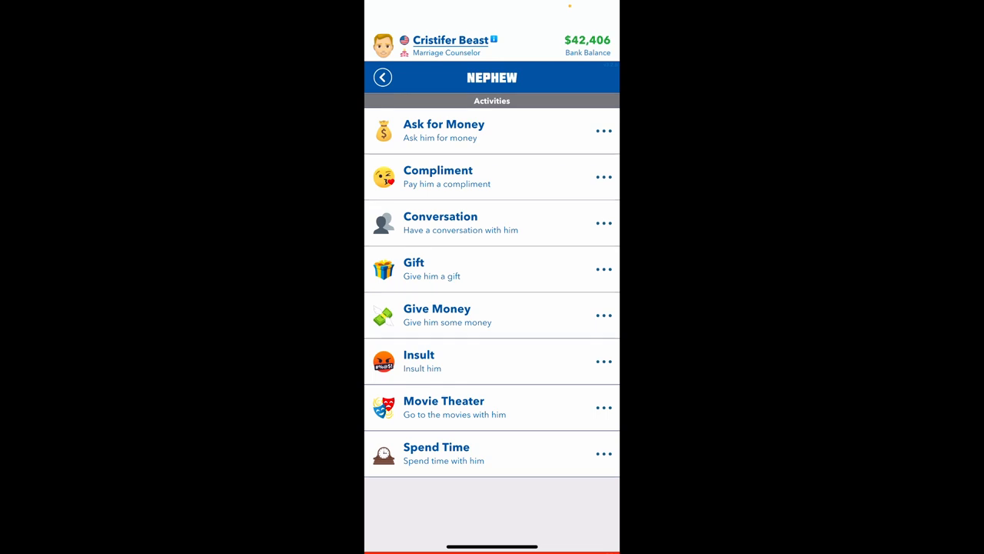
{"action": "left_click", "coordinate": [382, 77]}
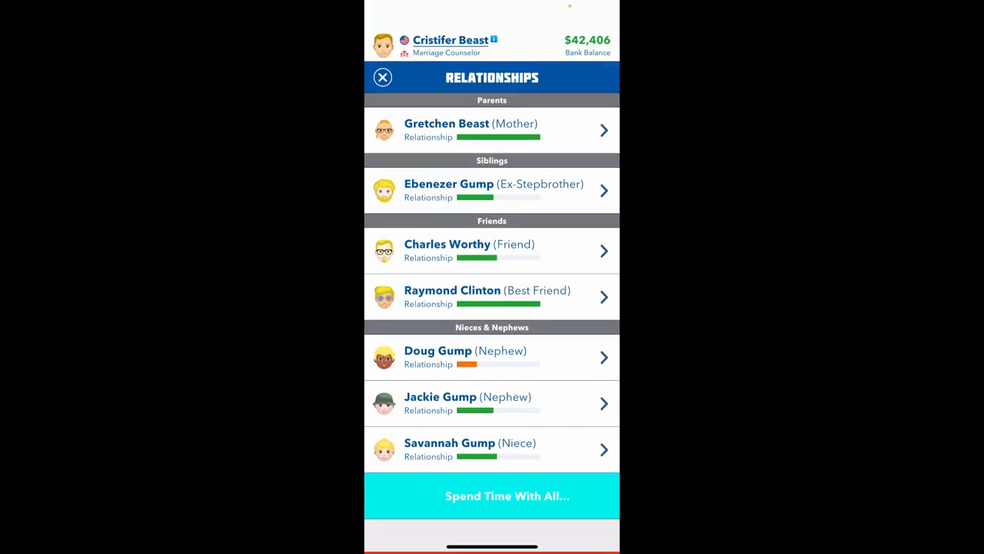
{"action": "left_click", "coordinate": [492, 357]}
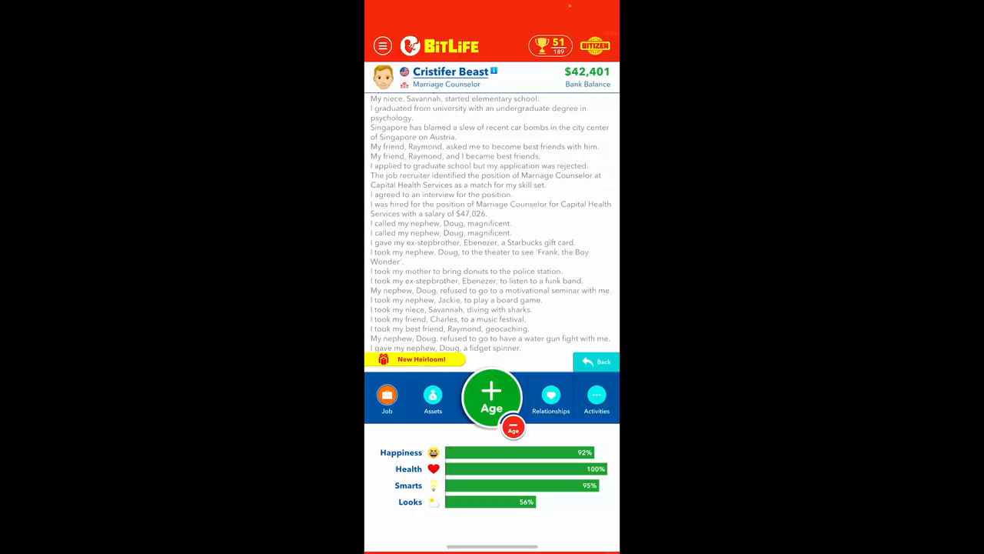
Age up to 23 and bring up the love and dating options
{"action": "left_click", "coordinate": [492, 397]}
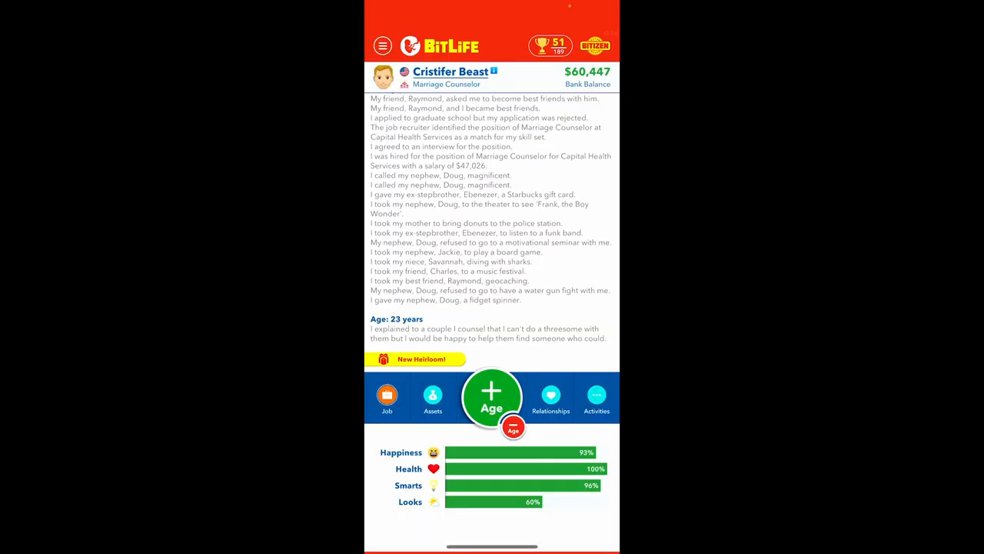
{"action": "left_click", "coordinate": [551, 397]}
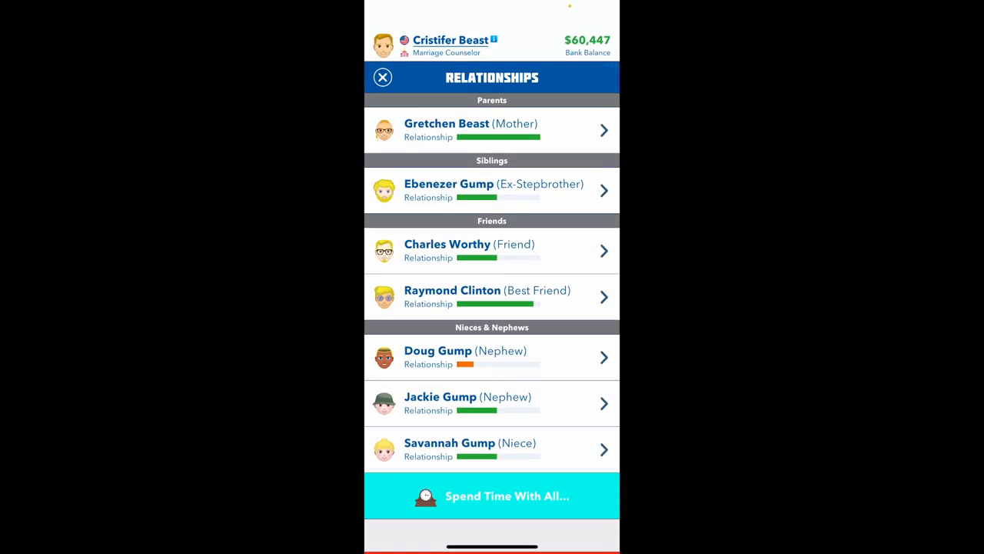
{"action": "left_click", "coordinate": [383, 77]}
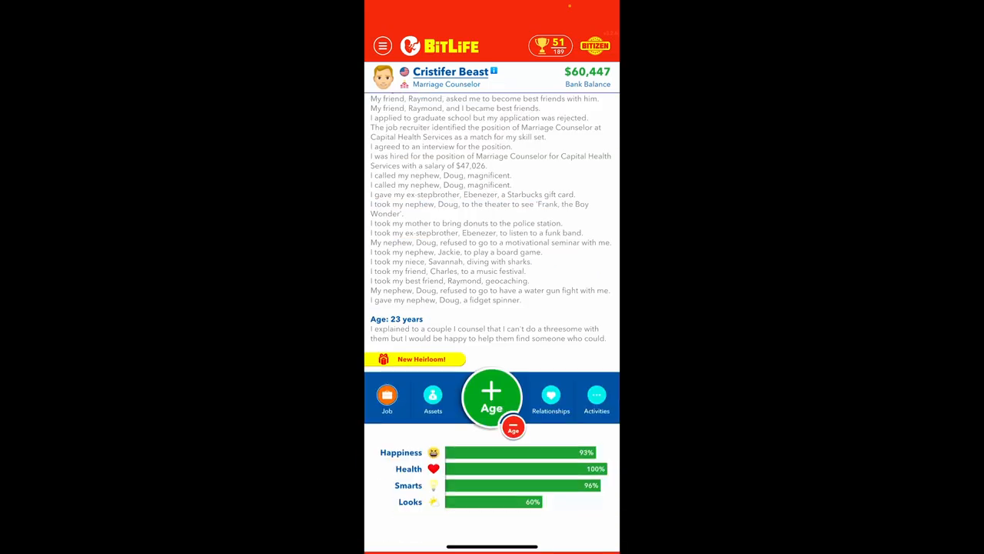
{"action": "left_click", "coordinate": [597, 397]}
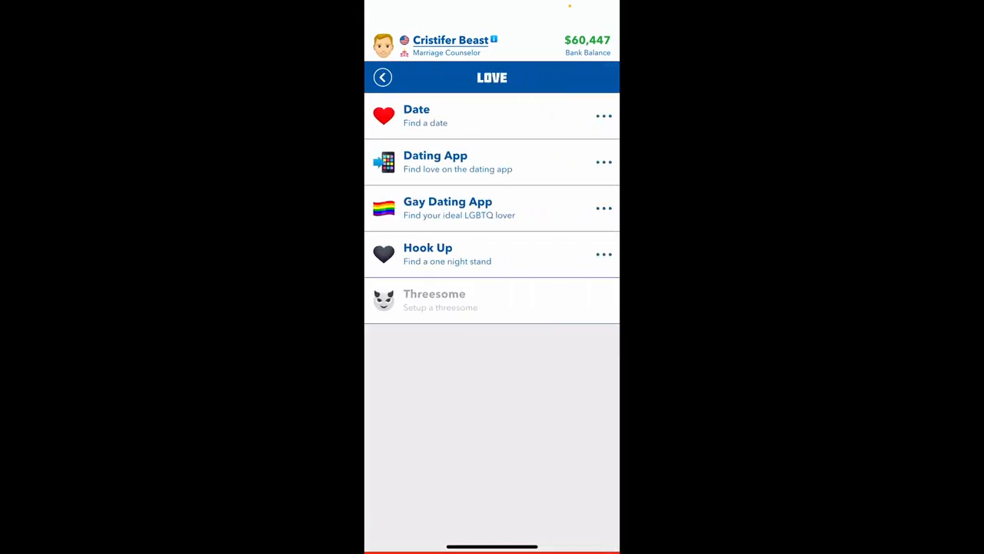
Use the dating app with $10k+ net worth filter and start dating Becky McGregor
{"action": "left_click", "coordinate": [436, 161]}
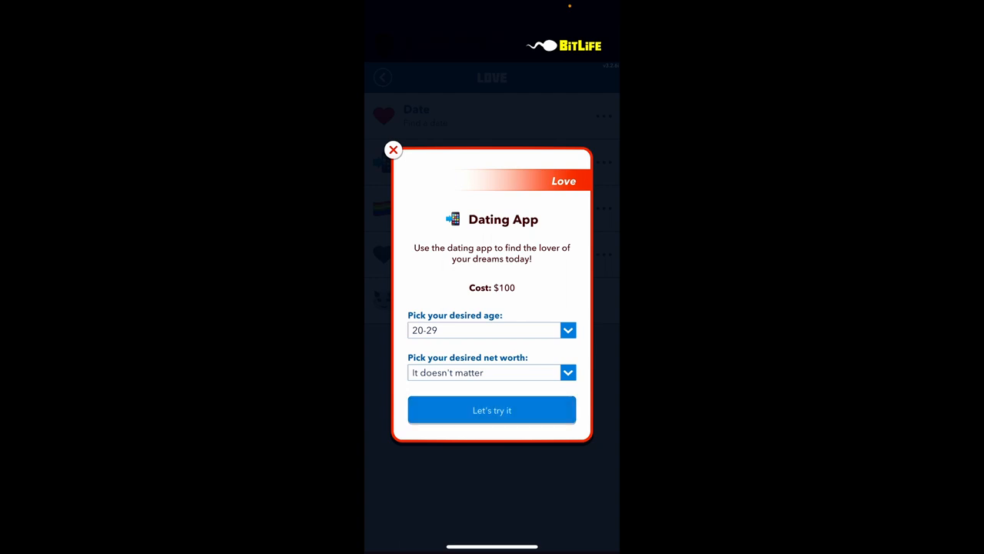
{"action": "left_click", "coordinate": [485, 372]}
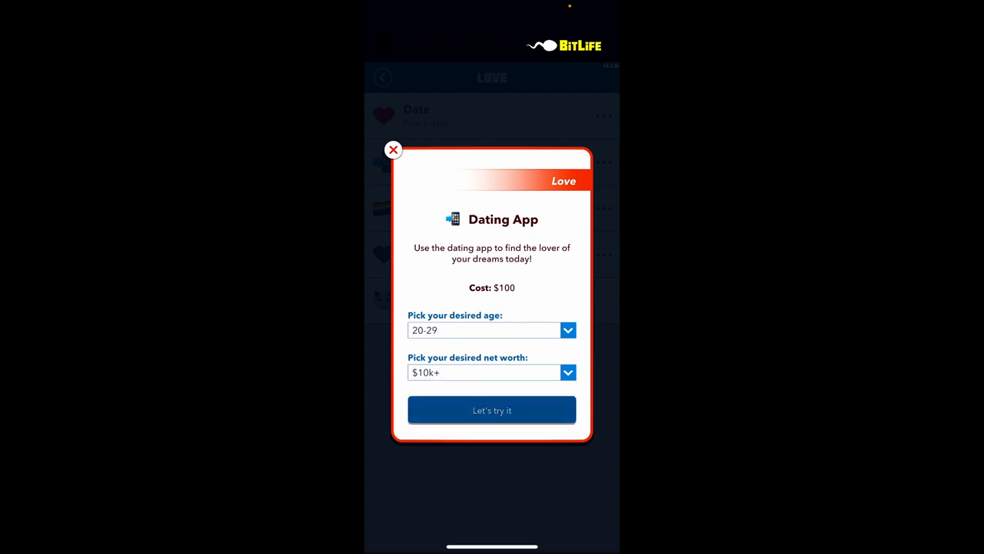
{"action": "left_click", "coordinate": [492, 409]}
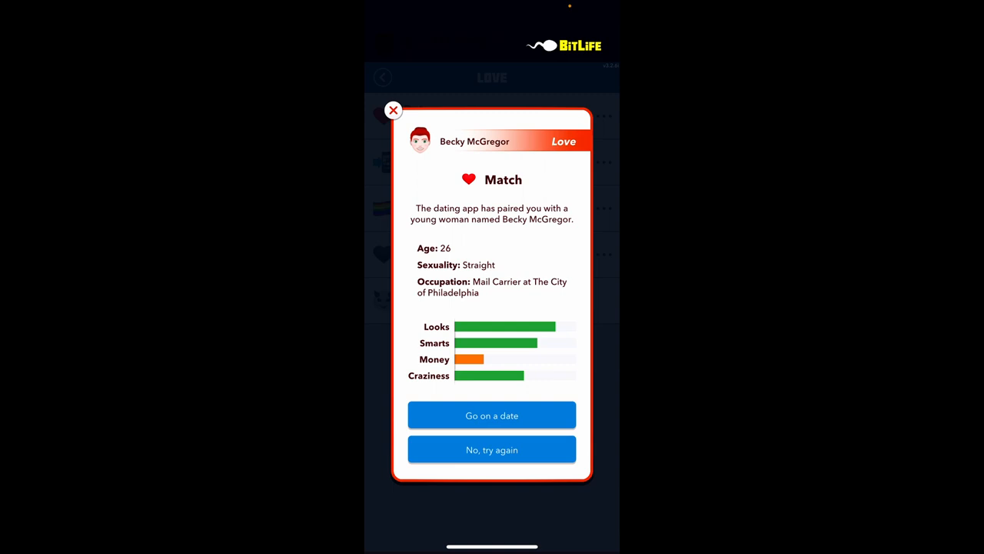
{"action": "left_click", "coordinate": [492, 415]}
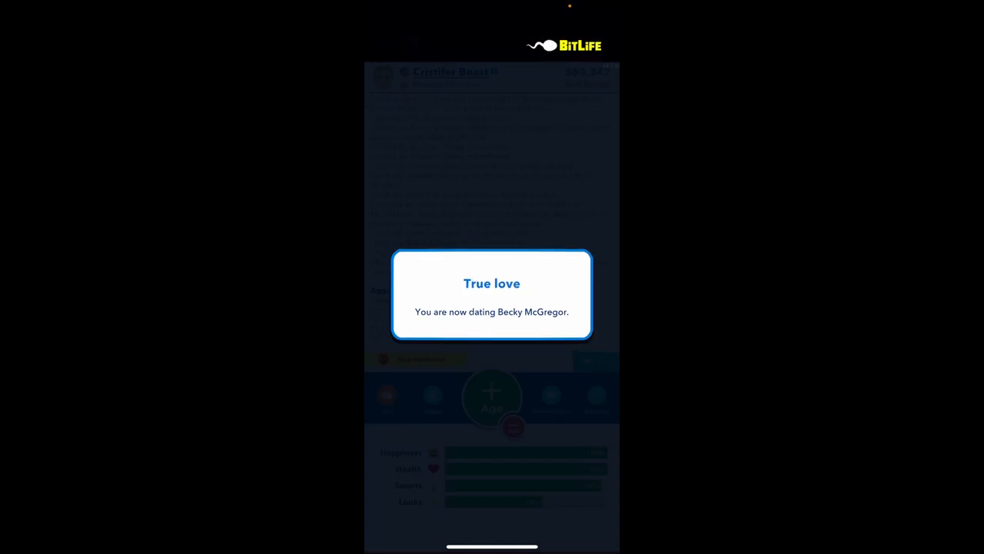
{"action": "left_click", "coordinate": [492, 296]}
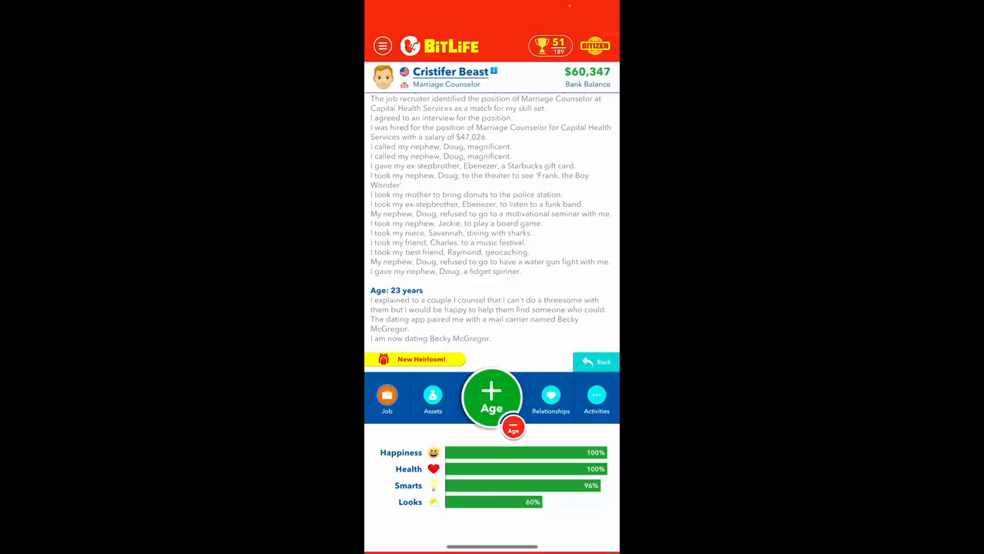
{"action": "left_click", "coordinate": [551, 396]}
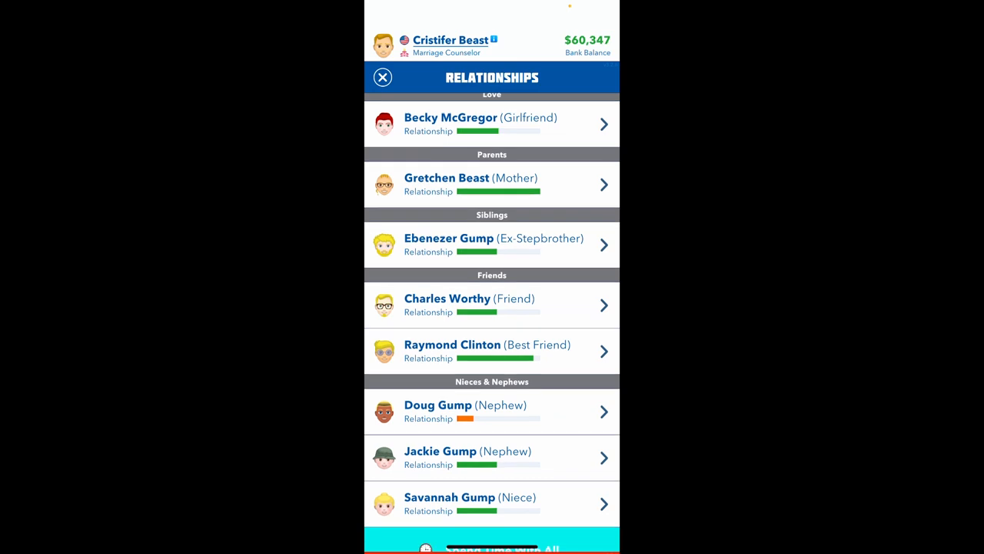
Look over girlfriend Becky McGregor's profile in the relationships list
{"action": "left_click", "coordinate": [449, 123]}
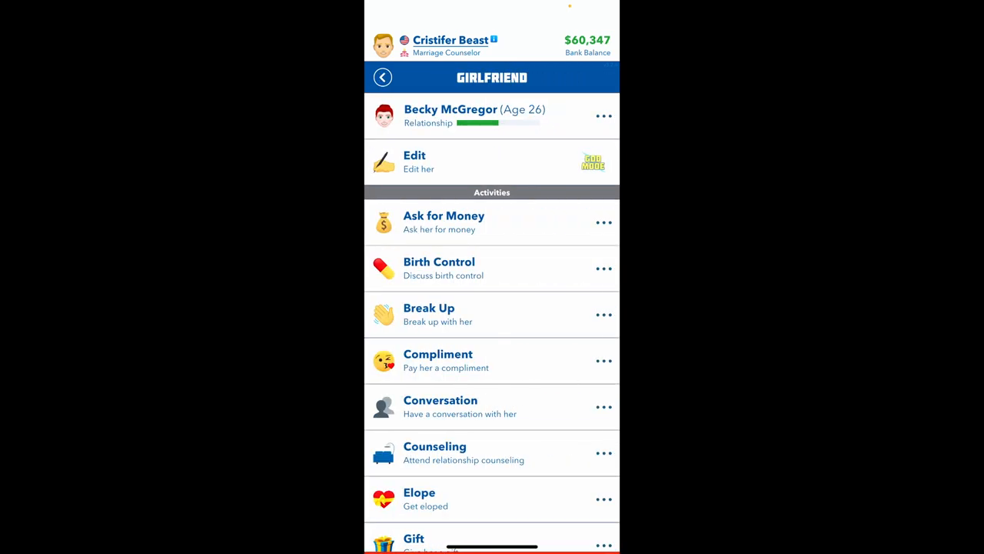
{"action": "scroll", "scroll_direction": "down", "scroll_amount": 3}
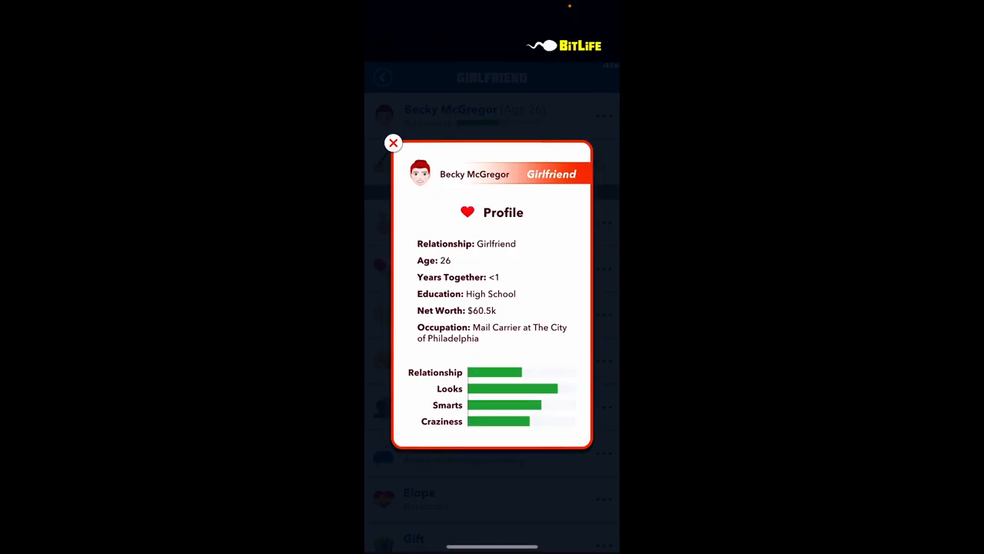
{"action": "left_click", "coordinate": [393, 143]}
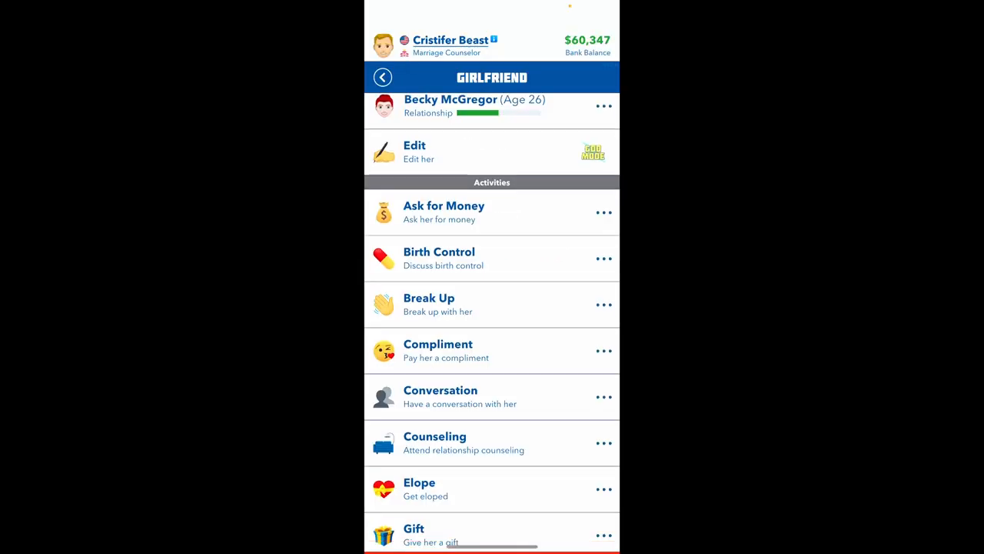
{"action": "scroll", "scroll_direction": "down", "scroll_amount": 3}
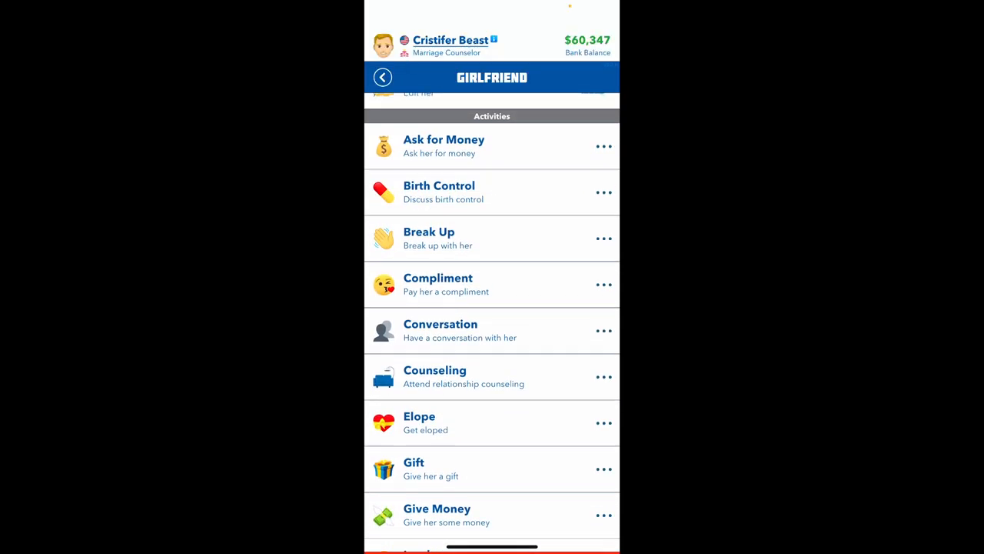
{"action": "left_click", "coordinate": [440, 330]}
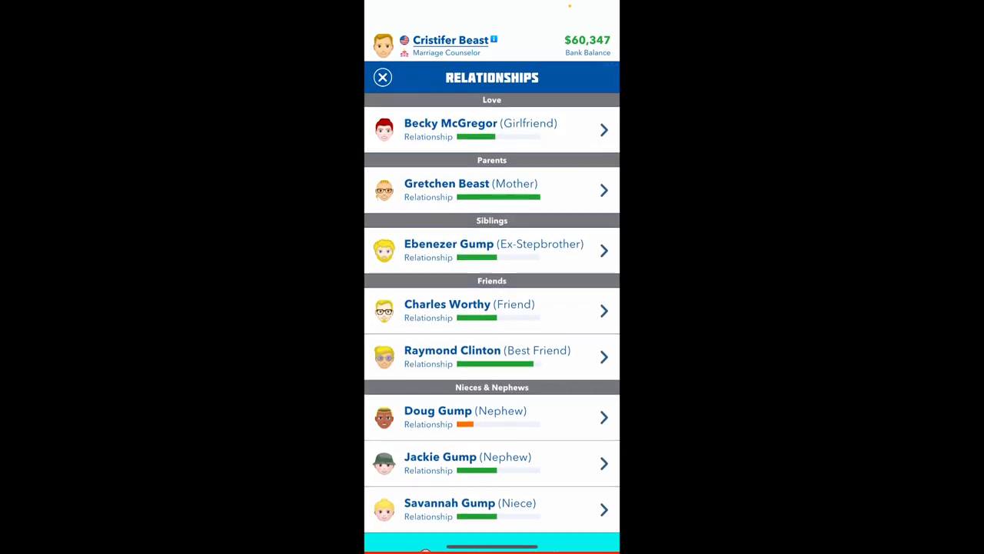
Take Becky to the country fair, age to 24, and answer 'Hmmm, not yet' on virginity
{"action": "left_click", "coordinate": [480, 129]}
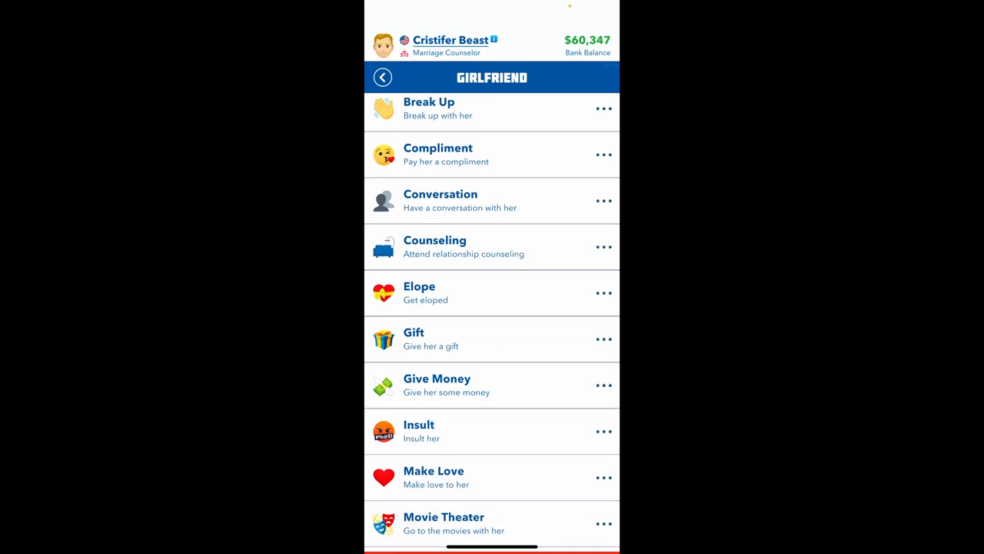
{"action": "scroll", "scroll_direction": "down", "scroll_amount": 3}
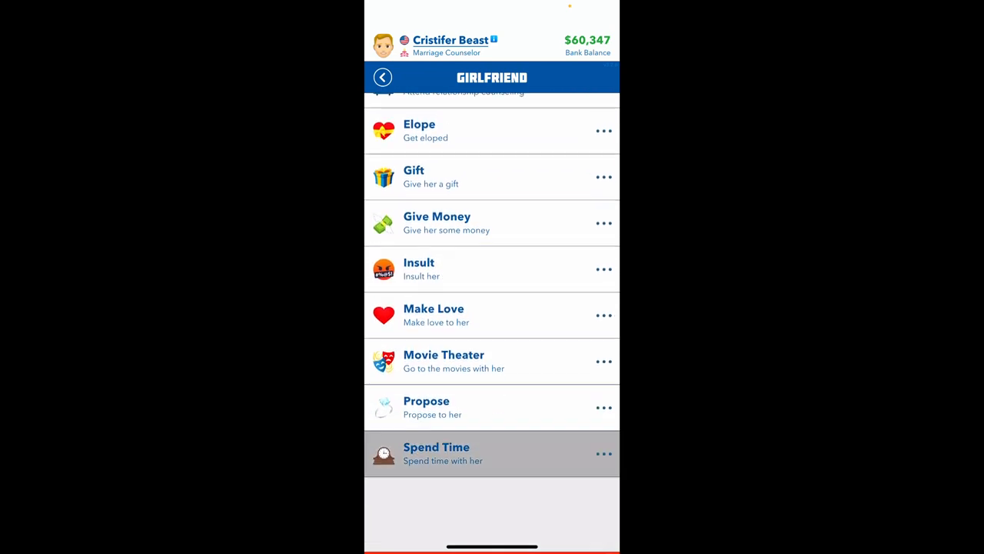
{"action": "left_click", "coordinate": [434, 314]}
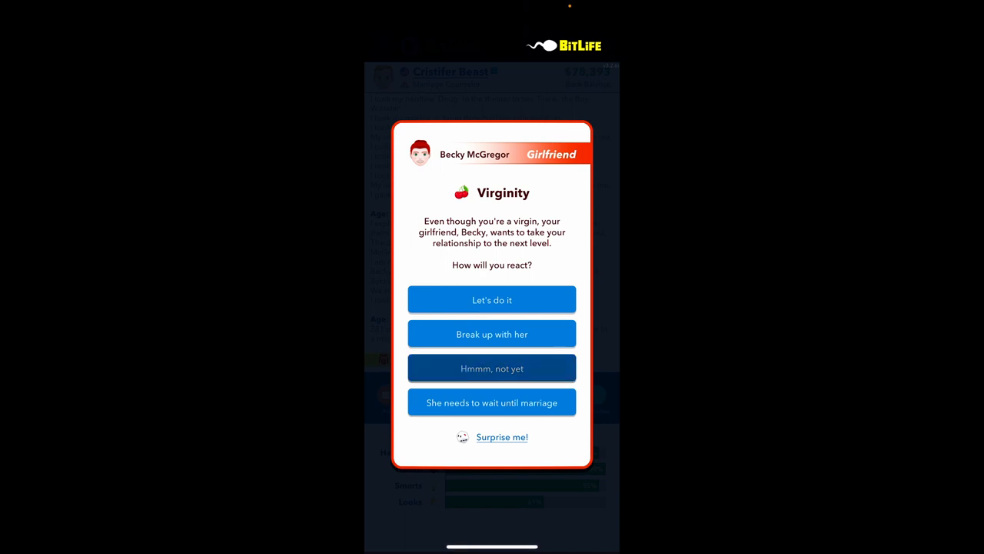
{"action": "left_click", "coordinate": [492, 367]}
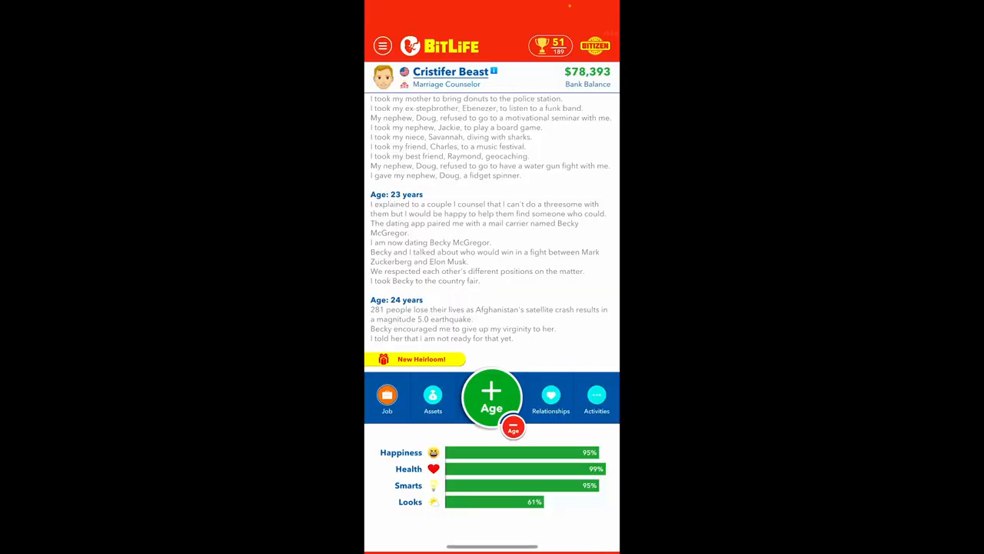
{"action": "left_click", "coordinate": [550, 397]}
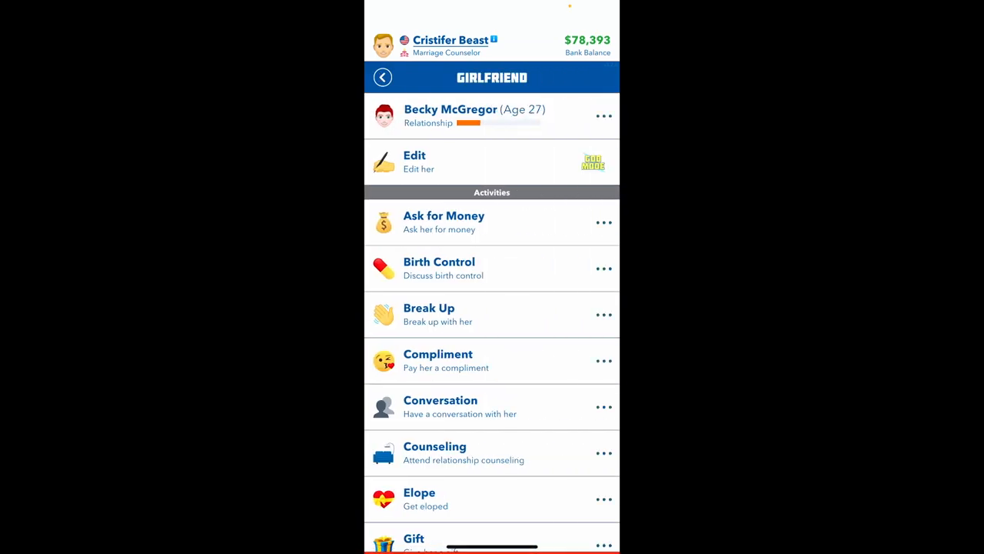
Give Becky a bouquet of wildflowers from the gift list
{"action": "left_click", "coordinate": [382, 77]}
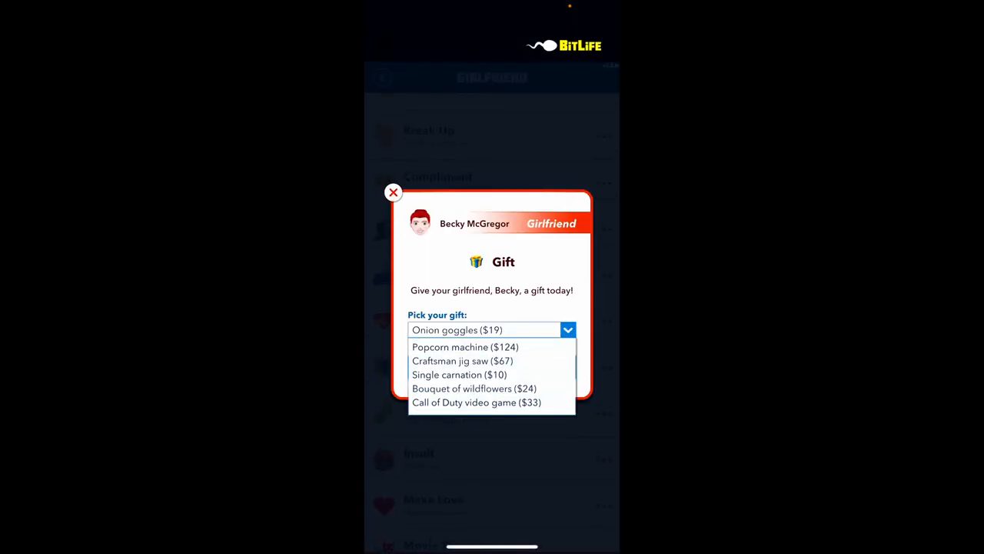
{"action": "left_click", "coordinate": [458, 375]}
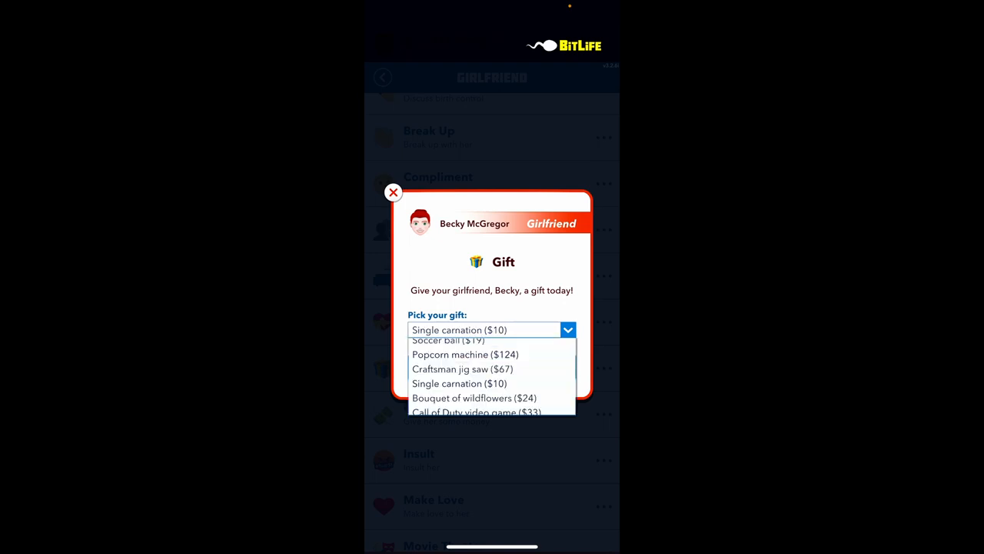
{"action": "left_click", "coordinate": [458, 383]}
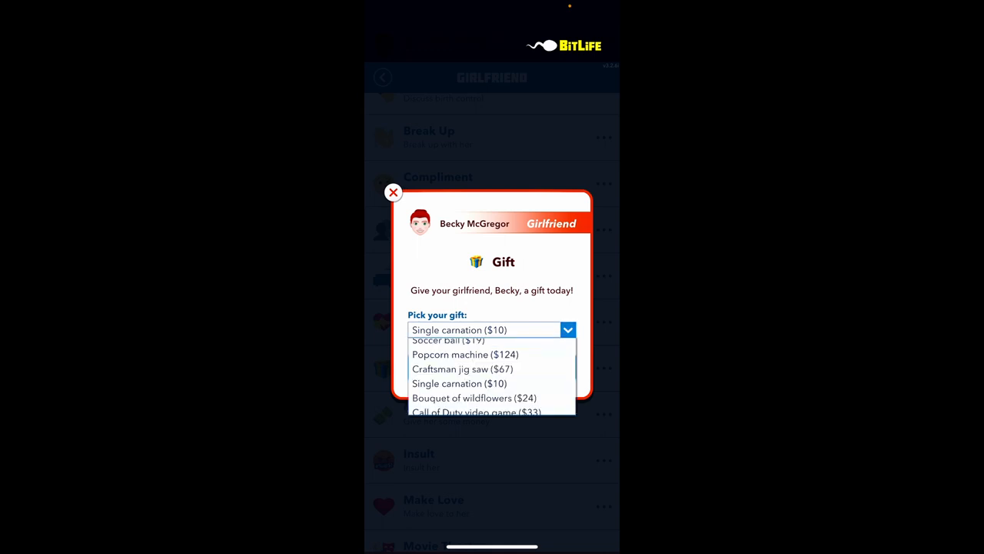
{"action": "left_click", "coordinate": [474, 397]}
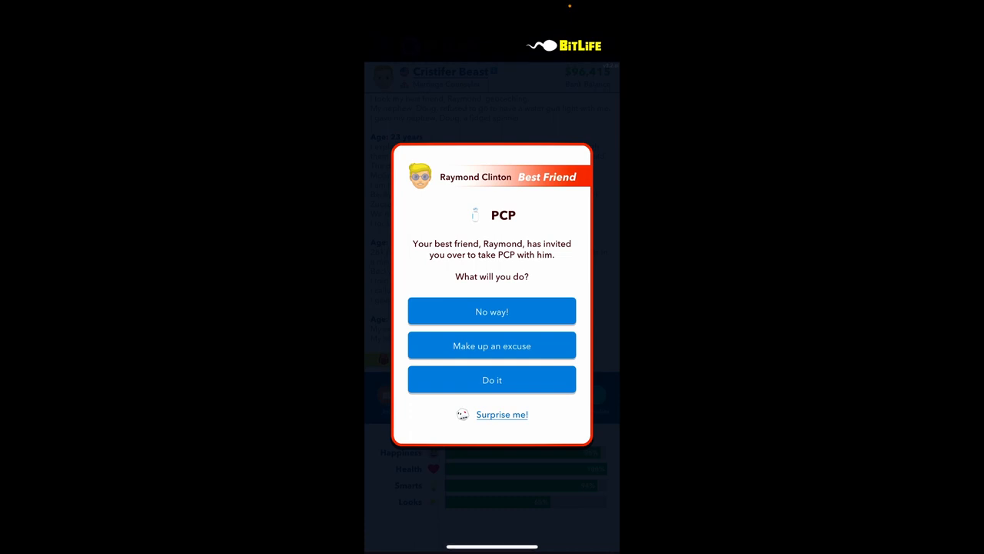
Turn 25 and answer 'No way!' to Raymond's PCP invitation
{"action": "left_click", "coordinate": [492, 311]}
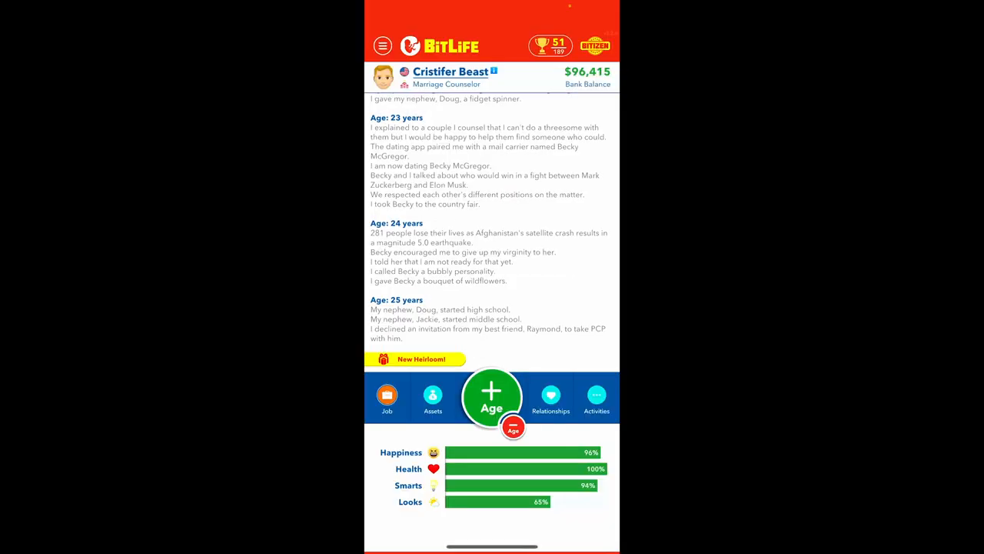
{"action": "left_click", "coordinate": [388, 396]}
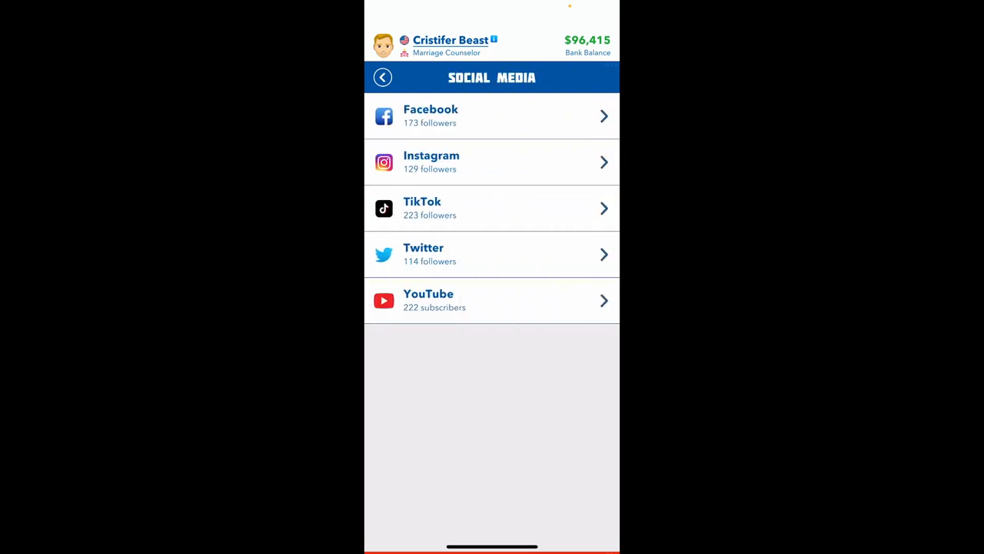
Post a Gaming video on Cristifer's YouTube channel to grow subscribers
{"action": "left_click", "coordinate": [428, 300]}
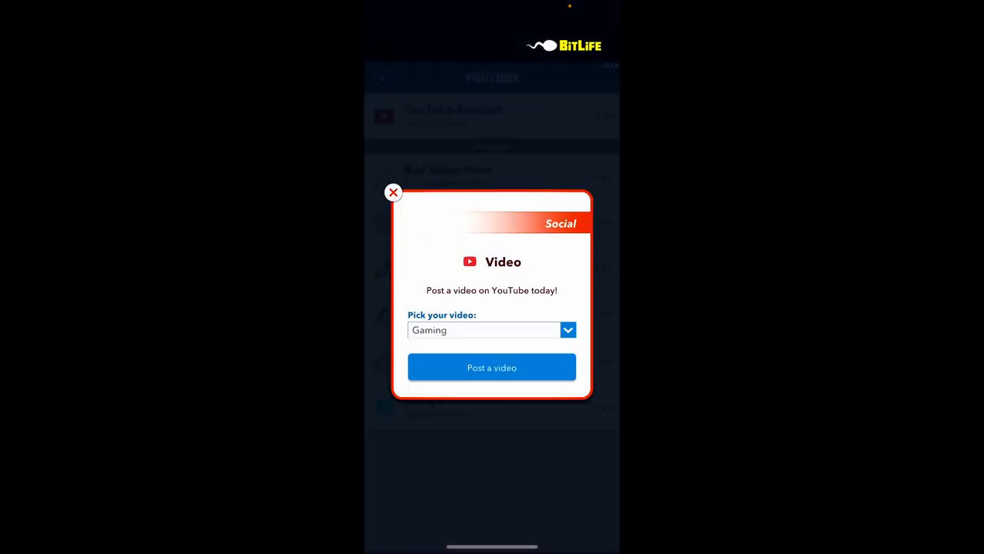
{"action": "left_click", "coordinate": [492, 366]}
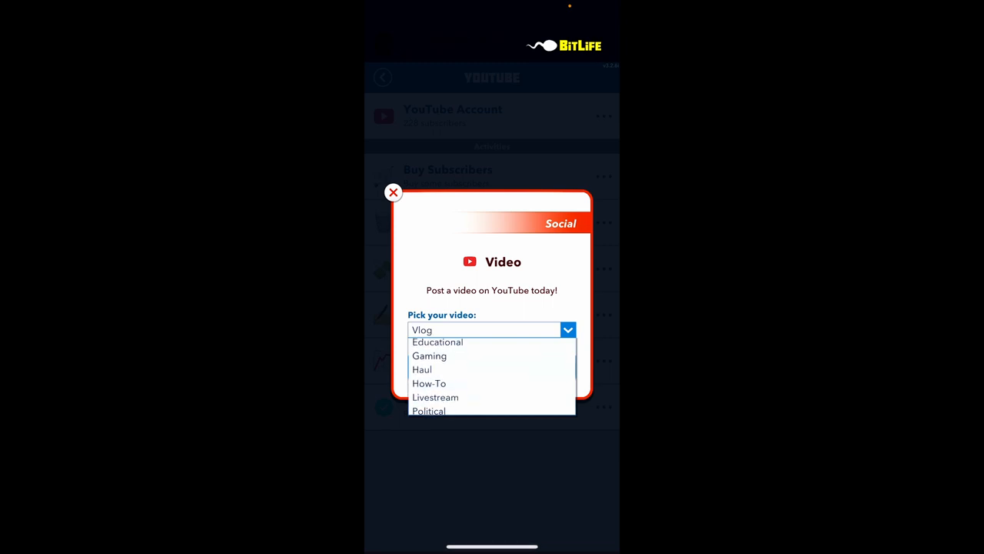
{"action": "left_click", "coordinate": [429, 355]}
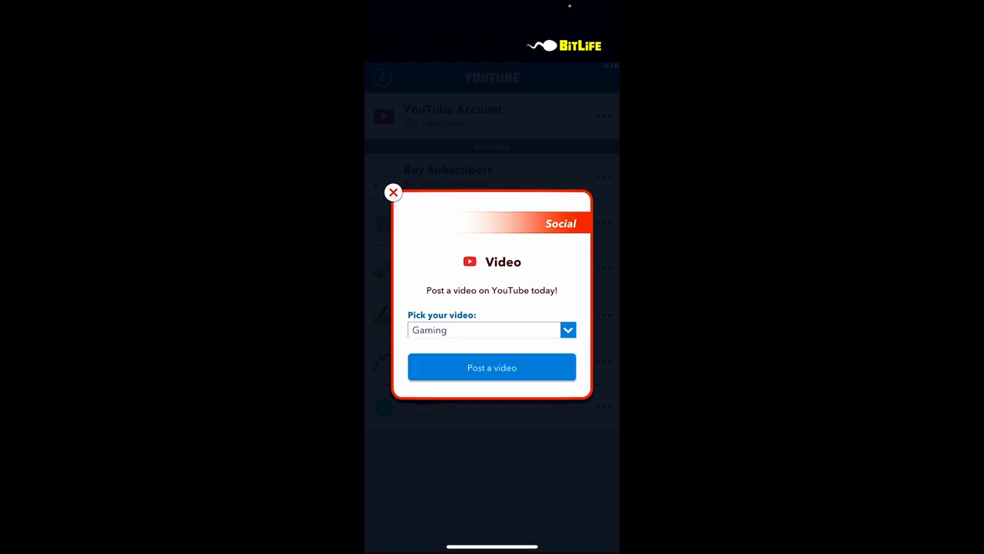
{"action": "left_click", "coordinate": [394, 192]}
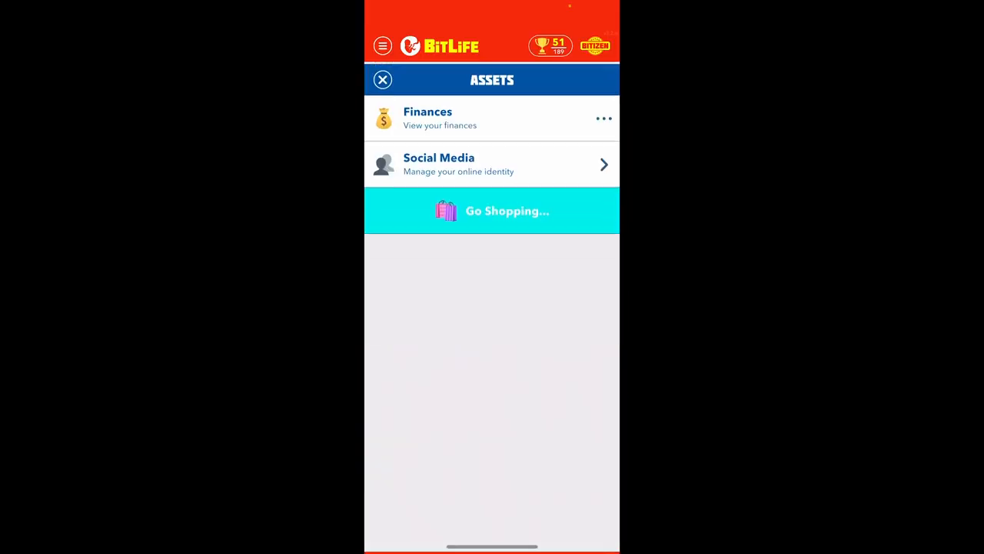
Post more gaming videos, turn 26 and accept Raymond's Migos concert invitation
{"action": "left_click", "coordinate": [493, 163]}
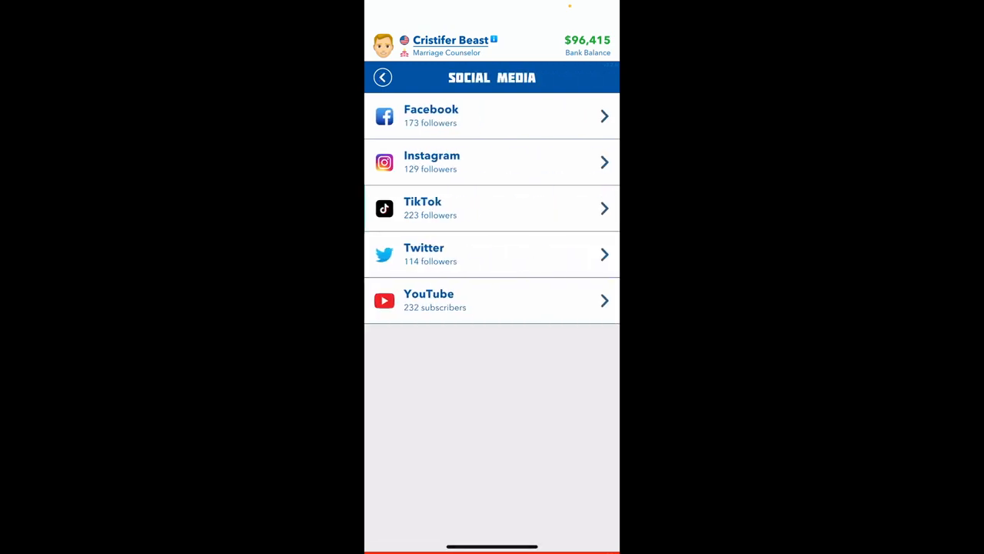
{"action": "left_click", "coordinate": [492, 300]}
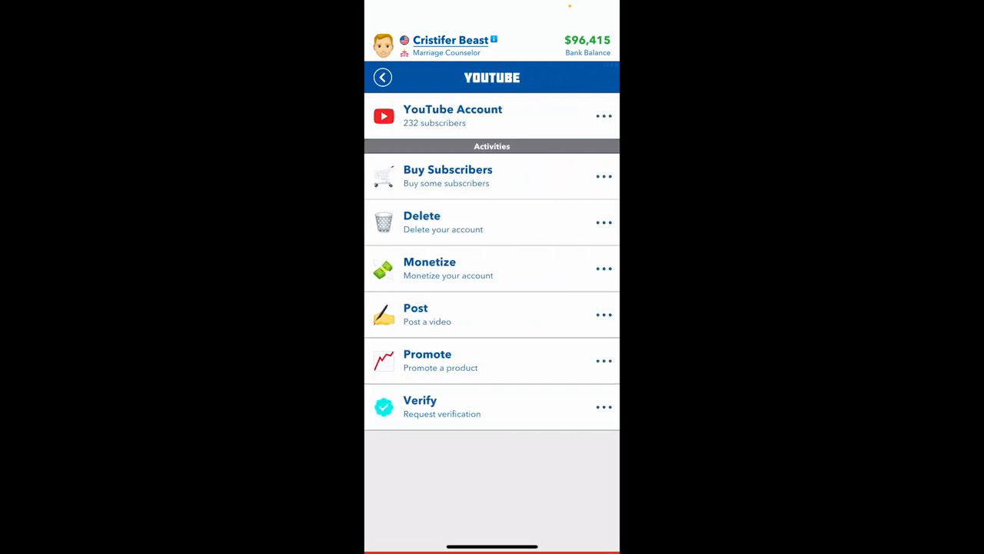
{"action": "left_click", "coordinate": [416, 314]}
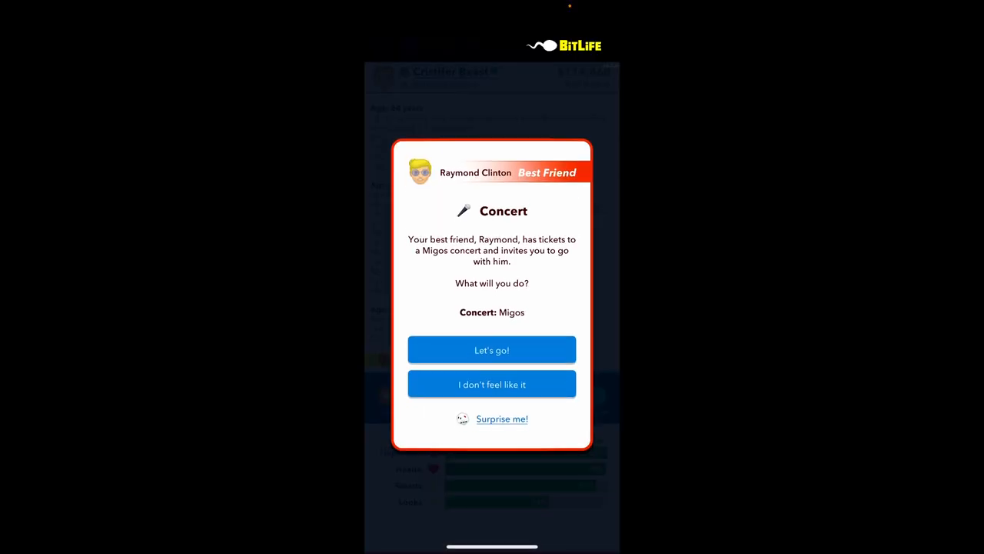
{"action": "left_click", "coordinate": [493, 351]}
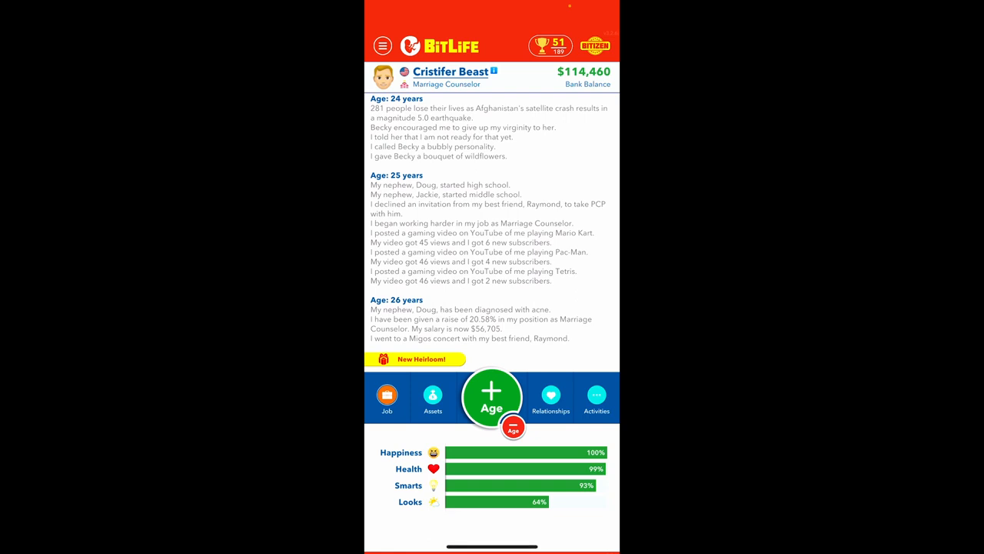
Age up and refuse Raymond's mischief as 'not a troublemaker'
{"action": "left_click", "coordinate": [492, 396]}
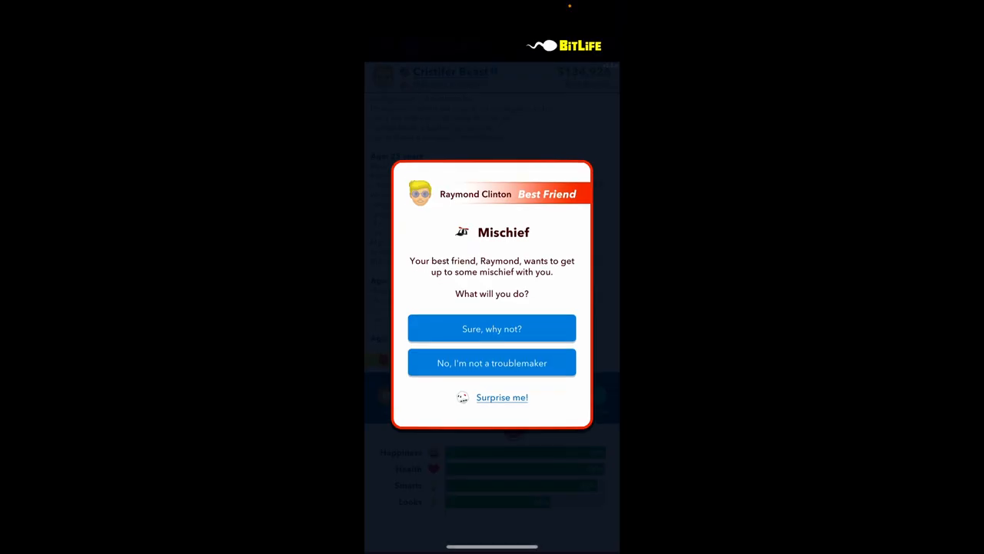
{"action": "left_click", "coordinate": [492, 363]}
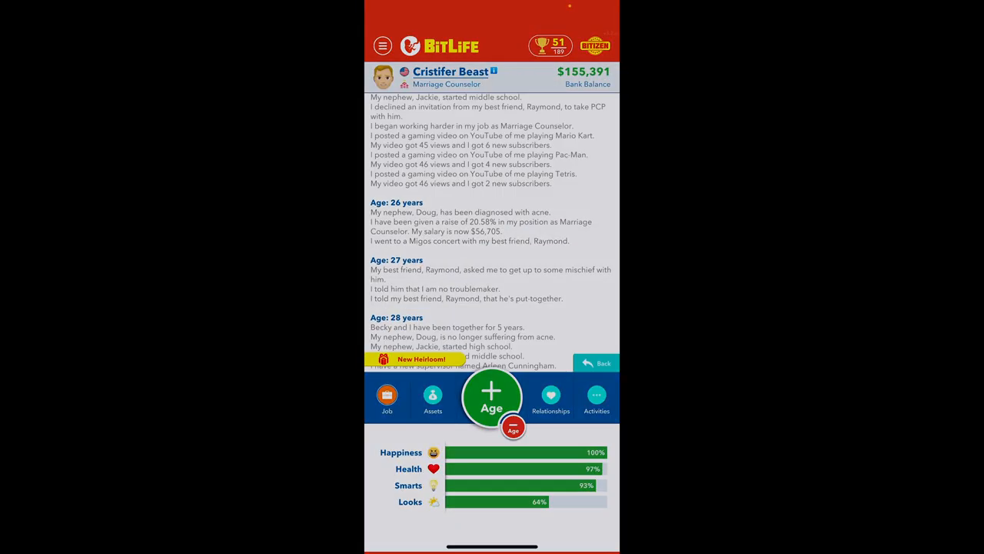
{"action": "left_click", "coordinate": [492, 397]}
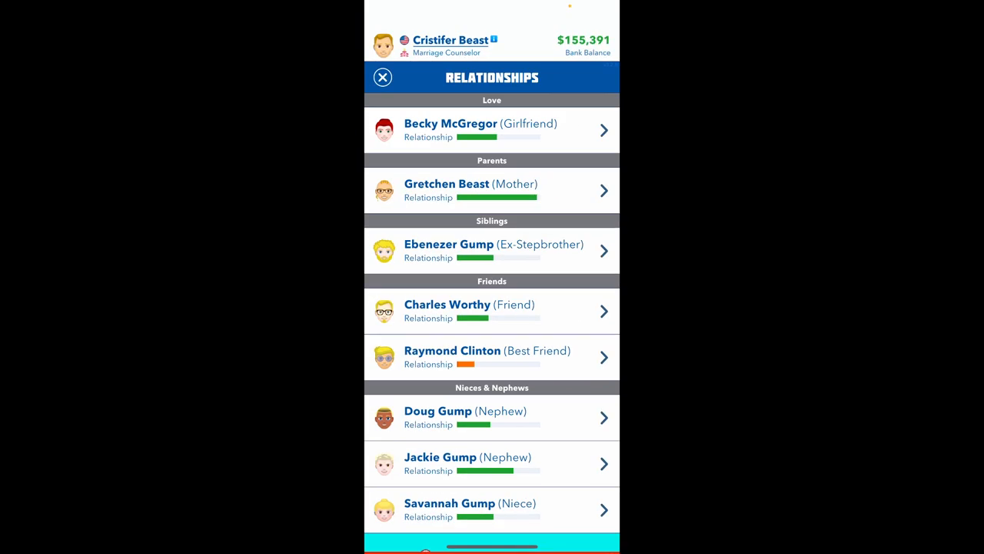
Compliment Becky as a legend and age up to 30 after the blood pressure diagnosis
{"action": "left_click", "coordinate": [493, 130]}
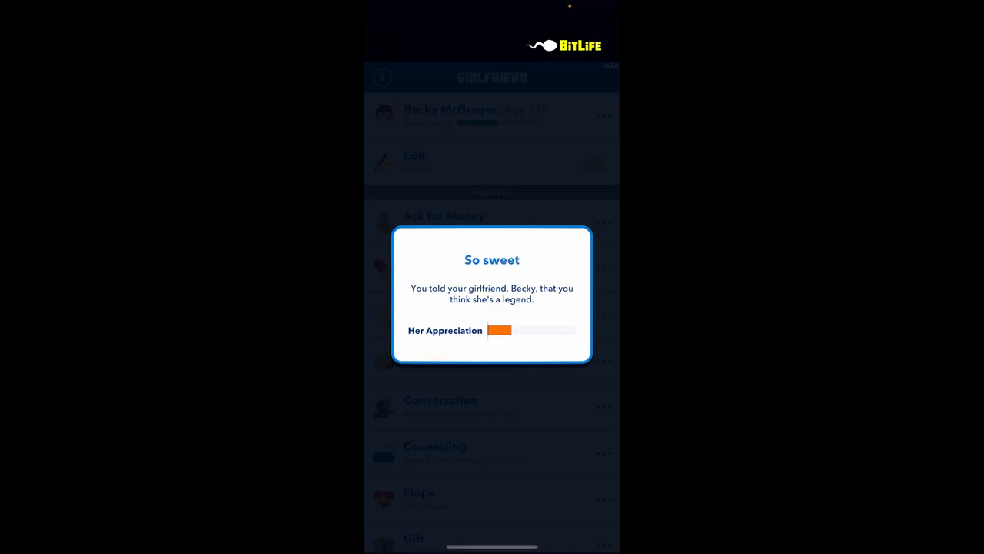
{"action": "left_click", "coordinate": [492, 296]}
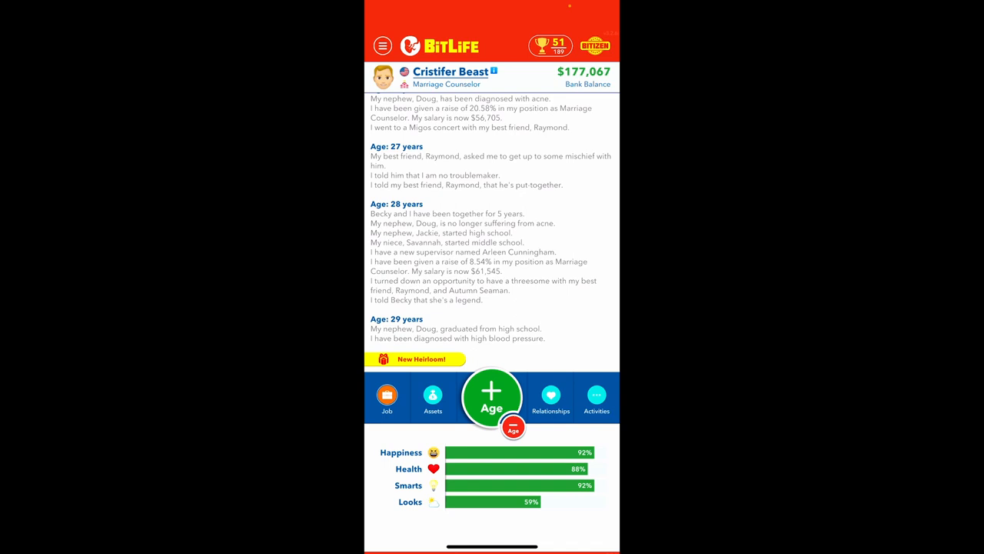
{"action": "scroll", "scroll_direction": "down", "scroll_amount": 3}
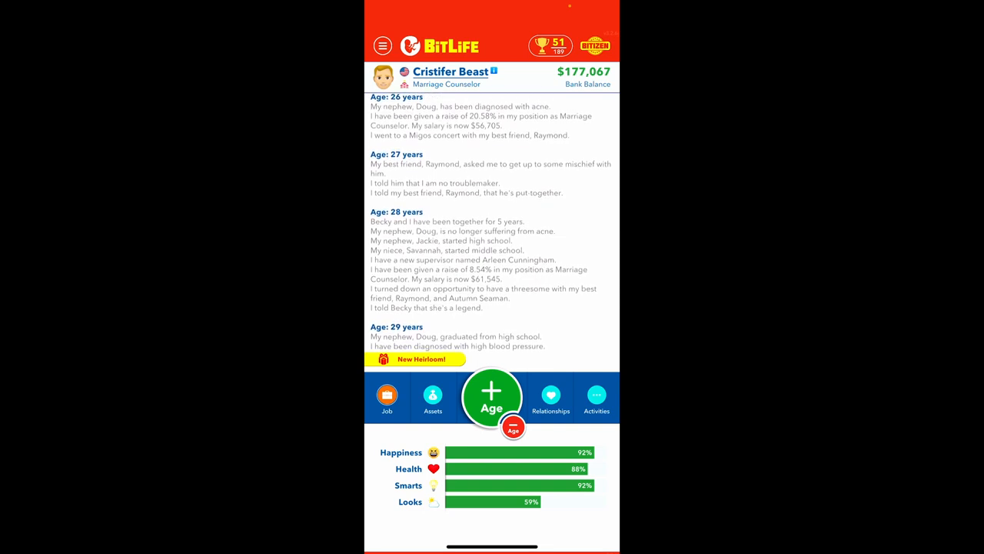
{"action": "left_click", "coordinate": [388, 397]}
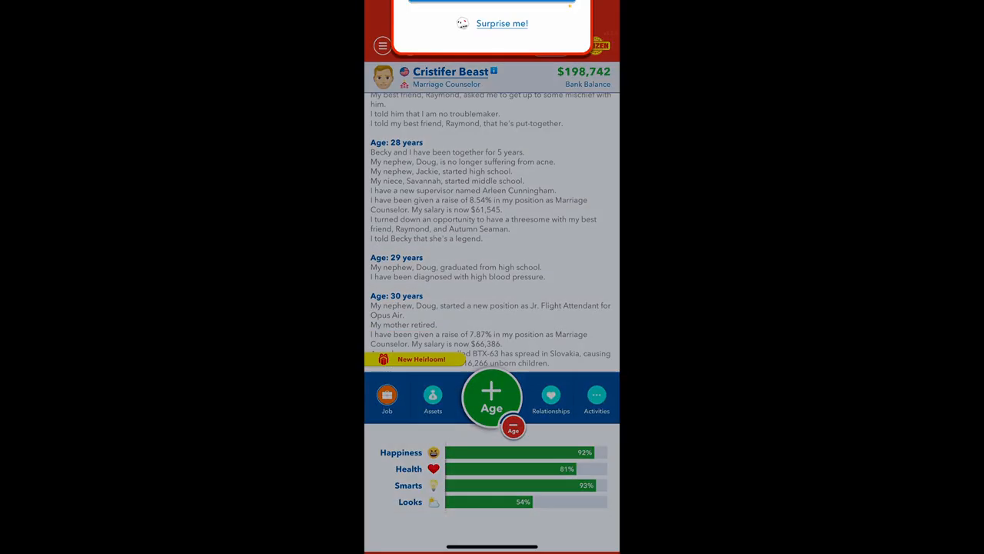
Pick selling counterfeit merchandise as the hustle and age to 31, dying of a heart attack
{"action": "left_click", "coordinate": [493, 396]}
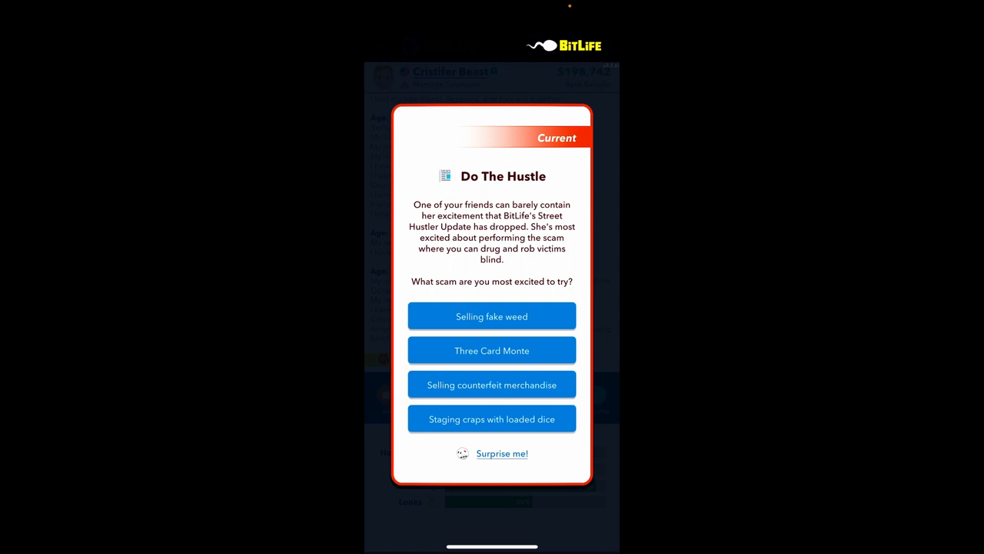
{"action": "mouse_move", "coordinate": [588, 423]}
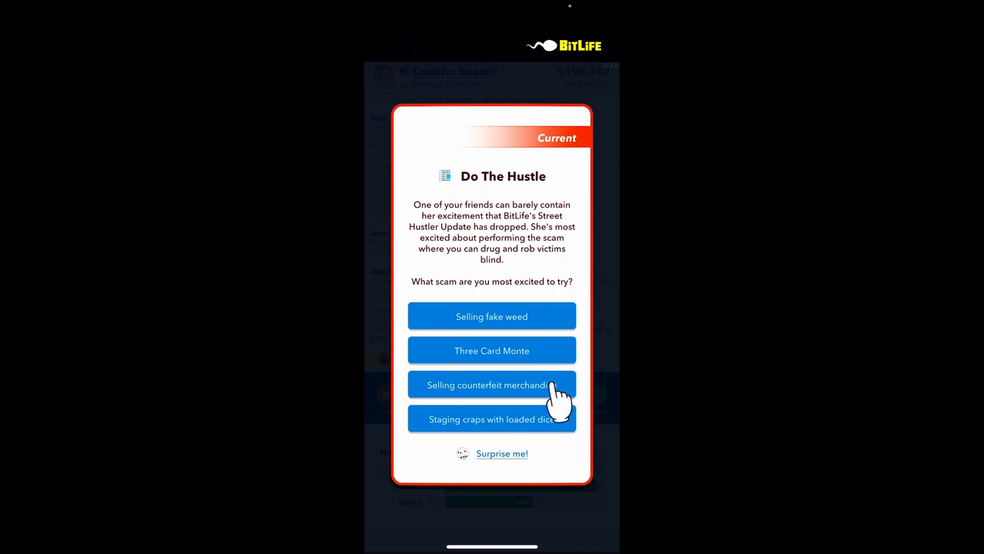
{"action": "left_click", "coordinate": [492, 385]}
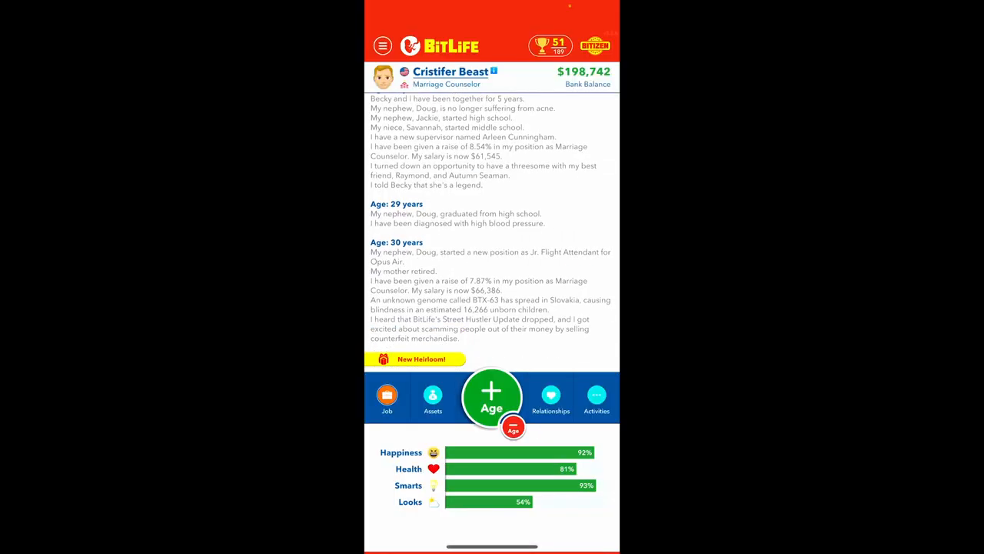
{"action": "left_click", "coordinate": [492, 397]}
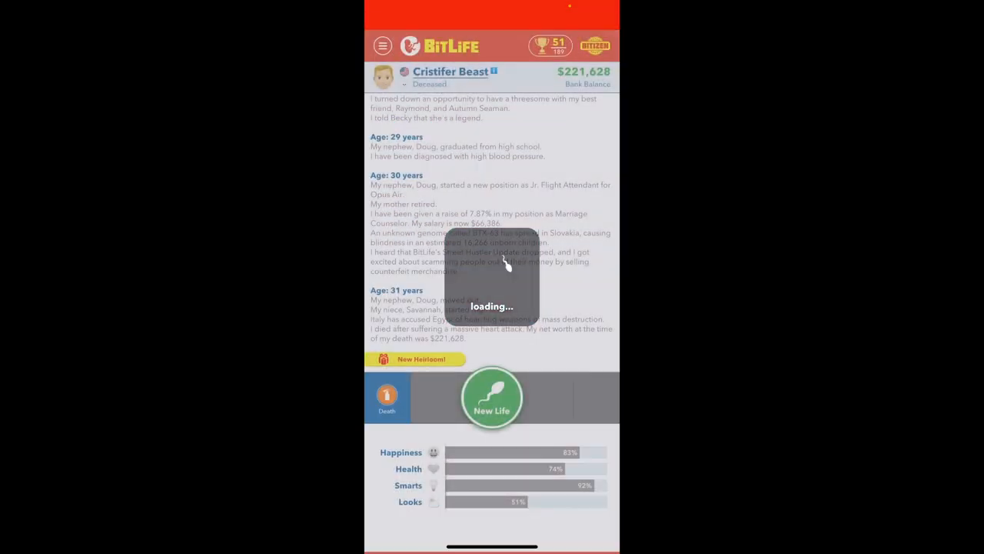